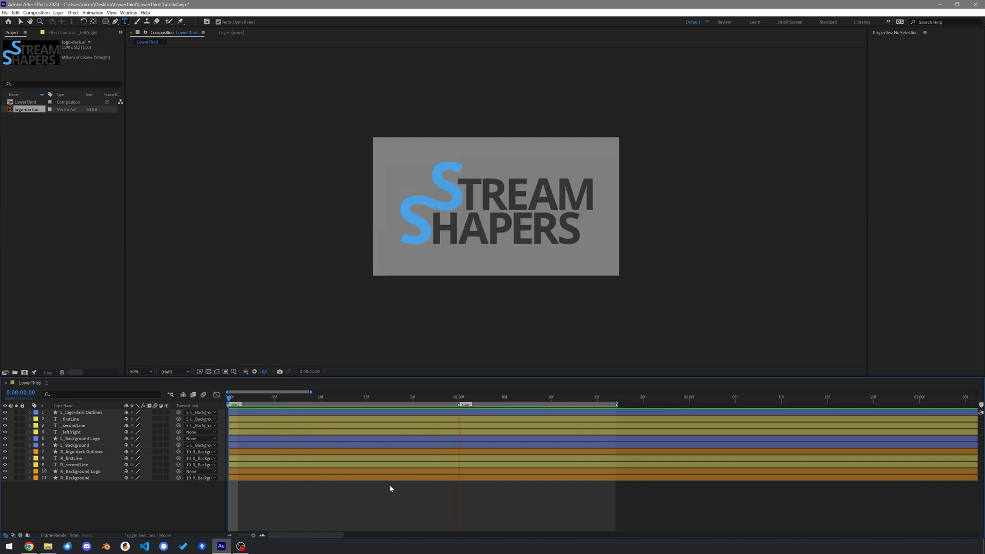
# Step: Scrub to the fully shown lower third and select the name and function text for editing
pyautogui.click(453, 397)
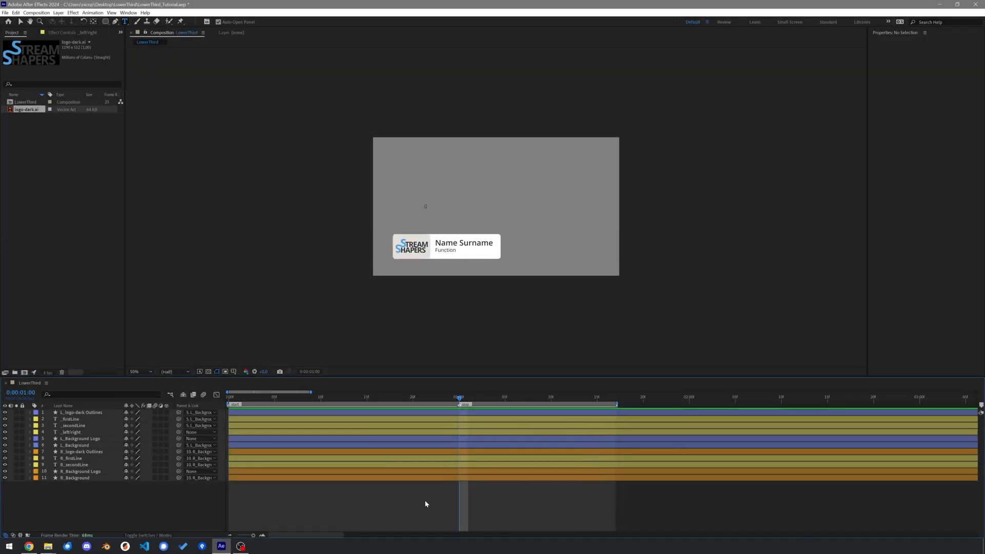
pyautogui.click(69, 419)
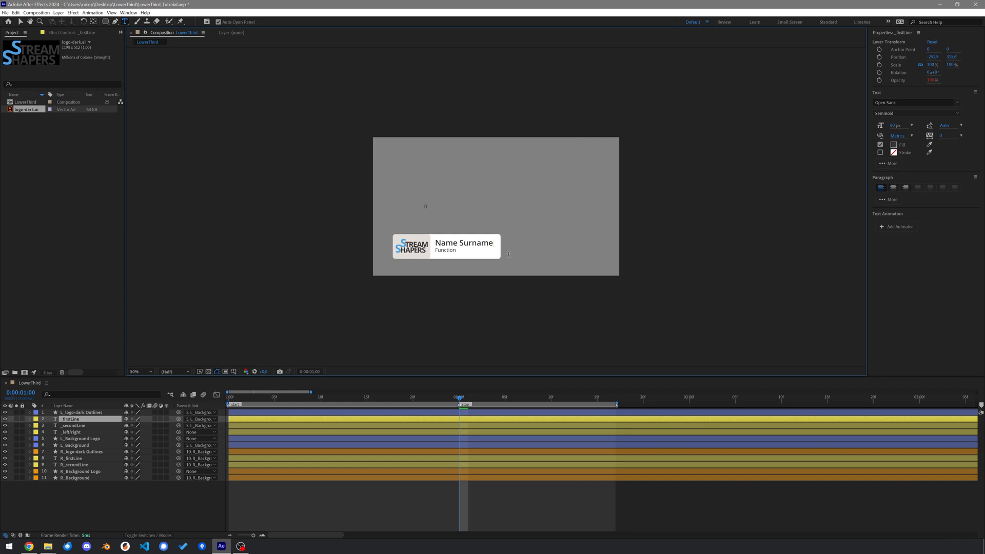
pyautogui.doubleClick(476, 243)
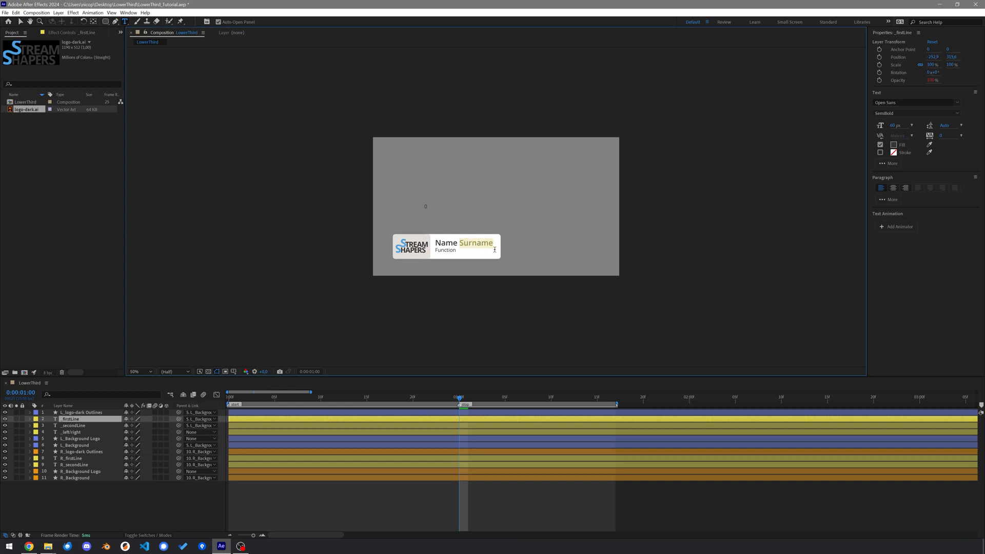
pyautogui.click(72, 425)
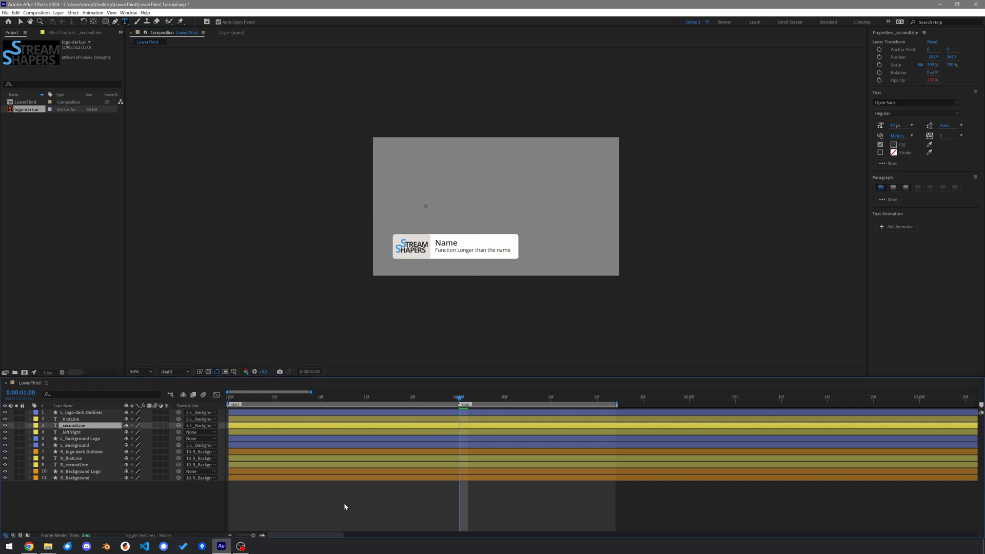
pyautogui.click(70, 432)
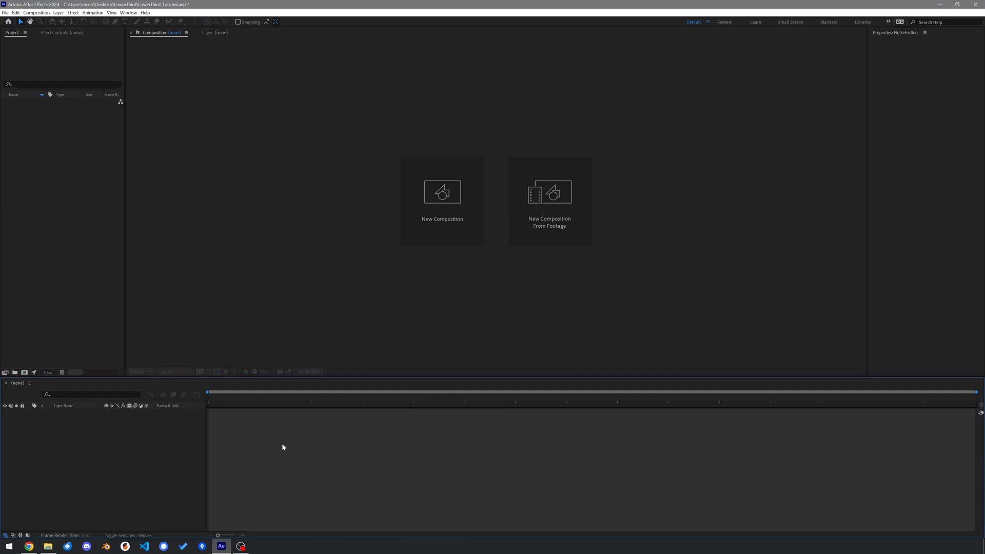
# Step: Create the HD 1920×1080 LowerThird composition and set viewer magnification to Fit
pyautogui.click(443, 192)
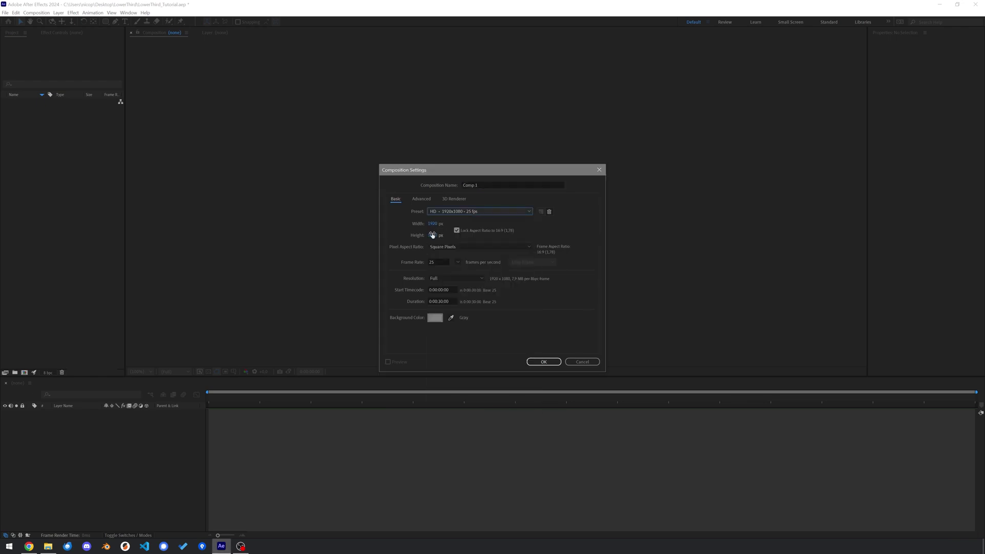
pyautogui.write('LowerThird')
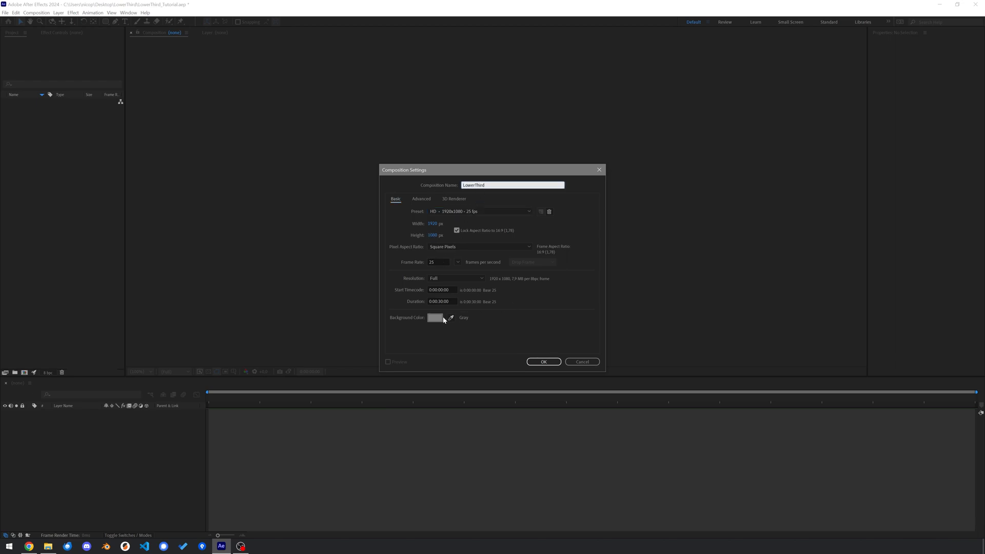
pyautogui.click(435, 318)
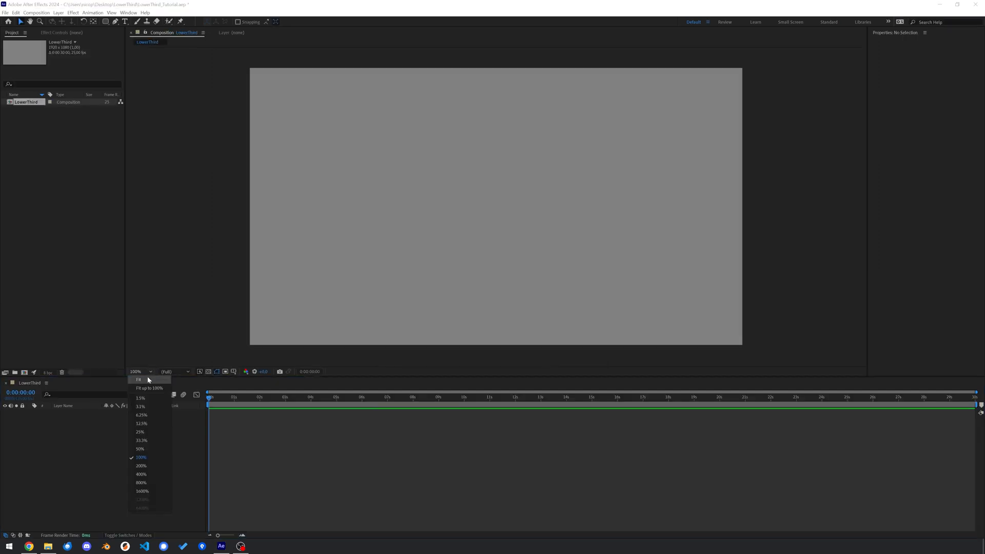
pyautogui.click(138, 380)
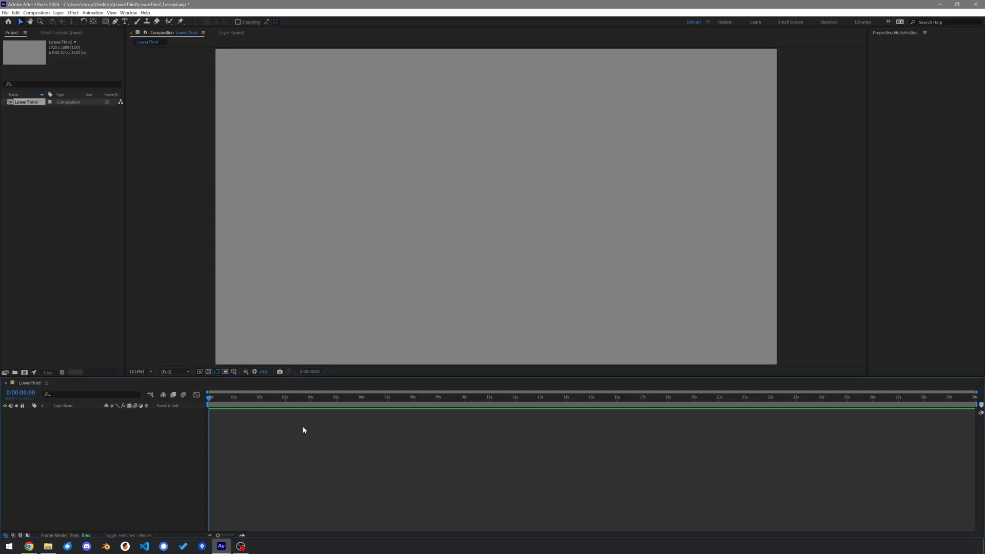
pyautogui.click(124, 21)
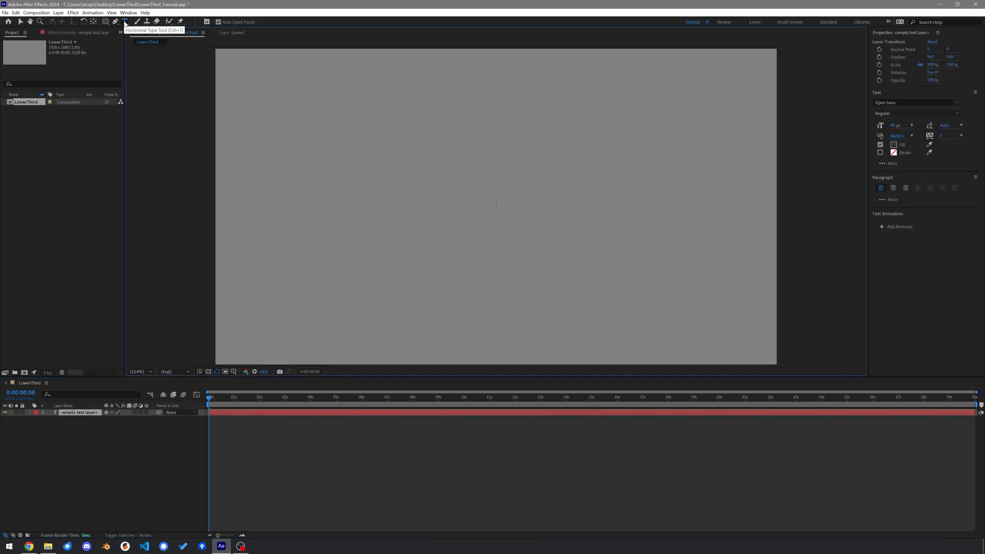
# Step: Type 'Name Surname' and set its font weight to SemiBold
pyautogui.write('N')
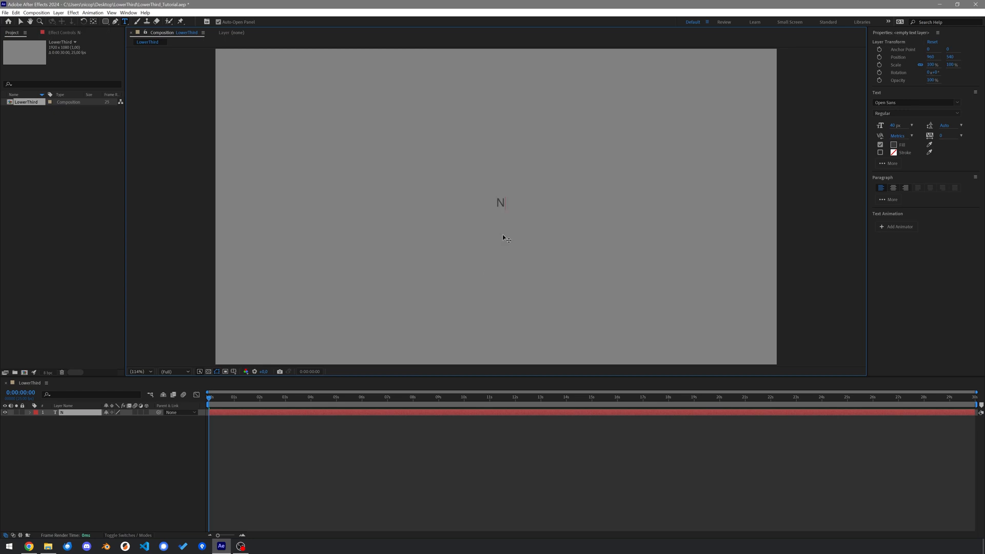
pyautogui.write('Name Surnam')
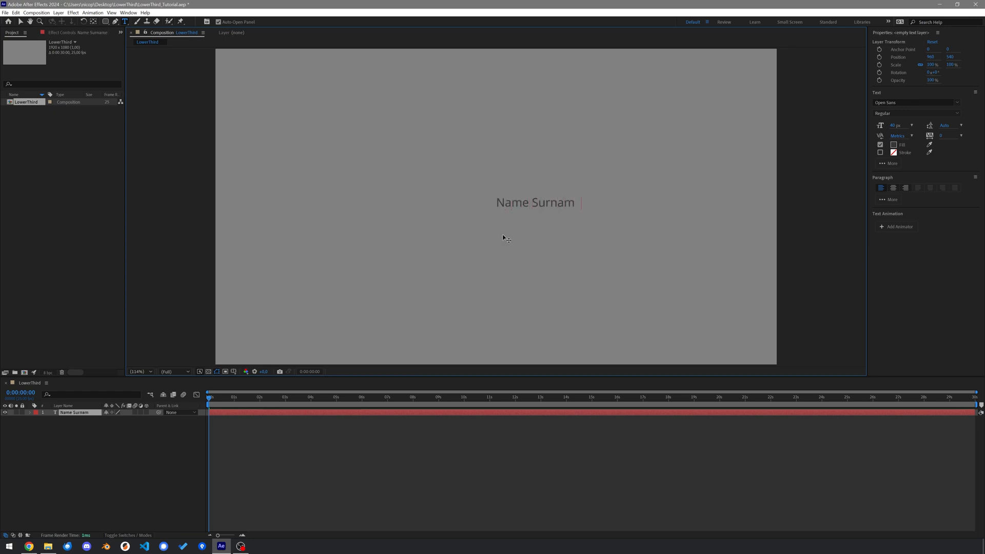
pyautogui.click(917, 113)
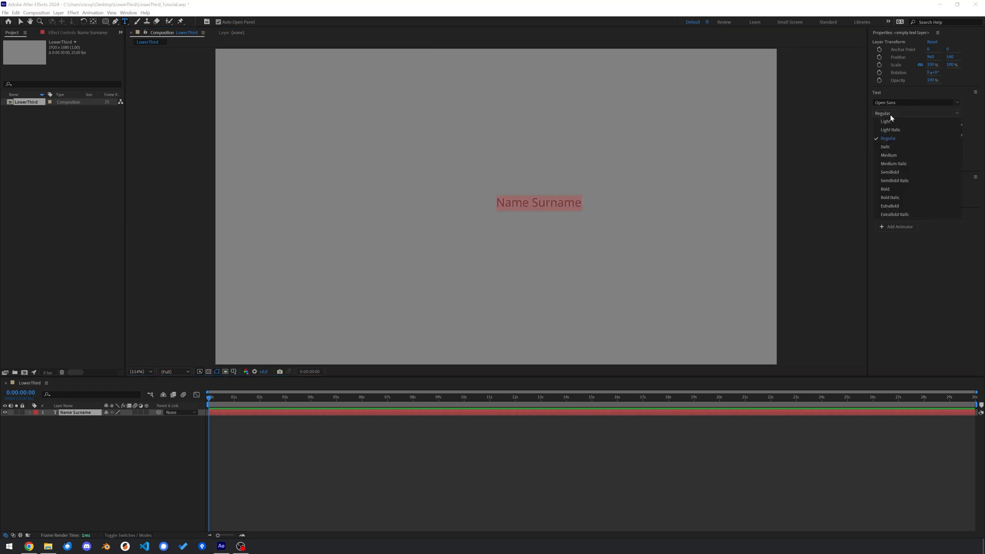
pyautogui.click(888, 172)
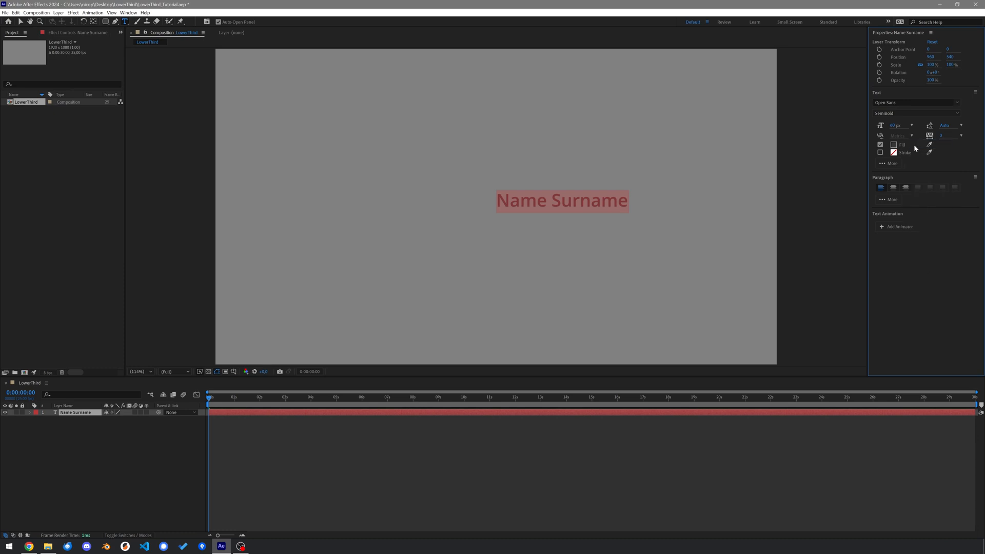
# Step: Give the name a dark grey fill, move it lower left, and rename the layer _firstLine
pyautogui.click(892, 145)
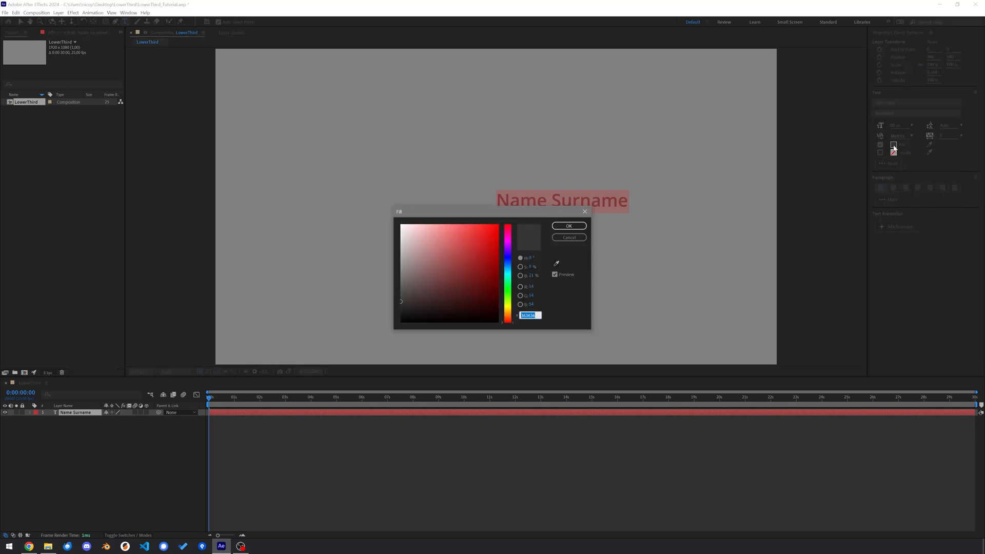
pyautogui.click(569, 226)
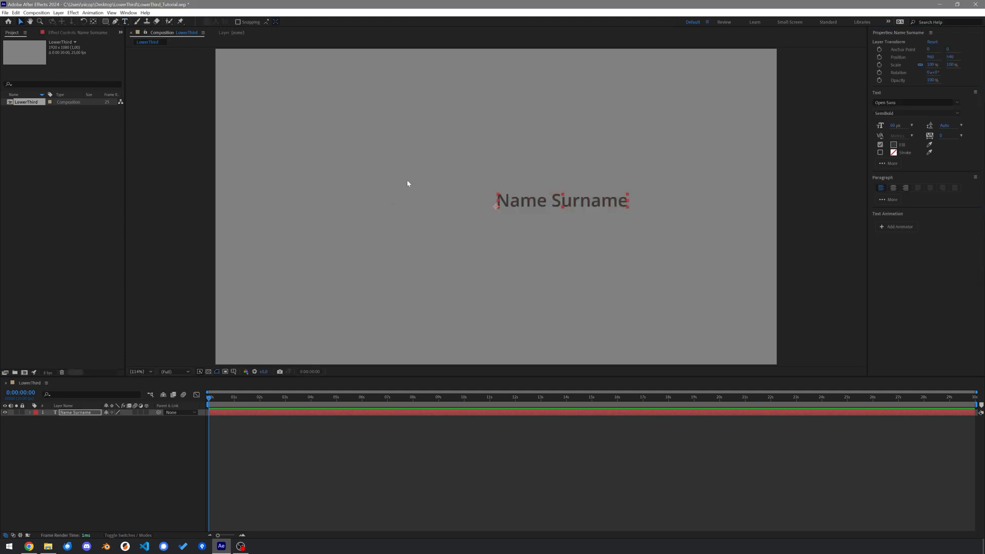
pyautogui.moveTo(561, 200); pyautogui.dragTo(384, 294)
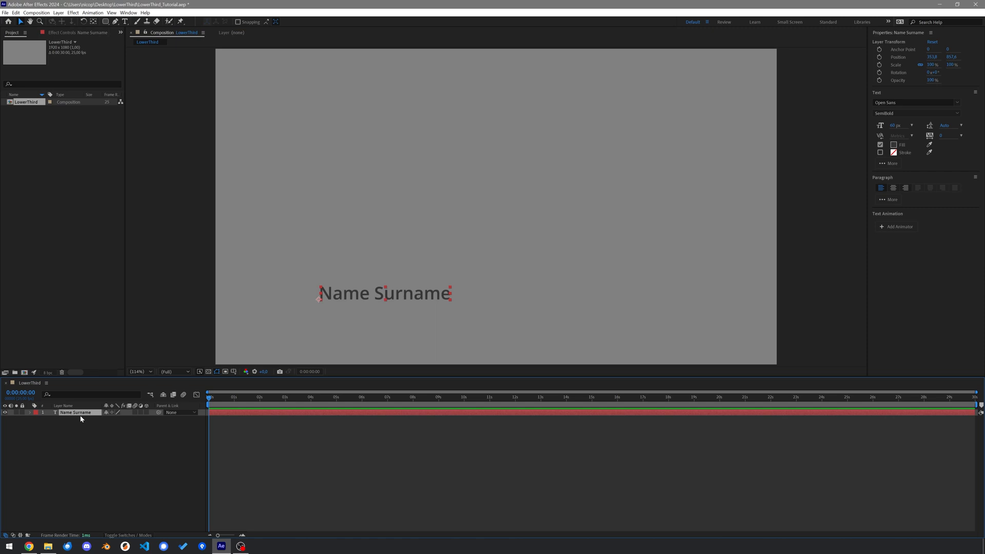
pyautogui.doubleClick(77, 412)
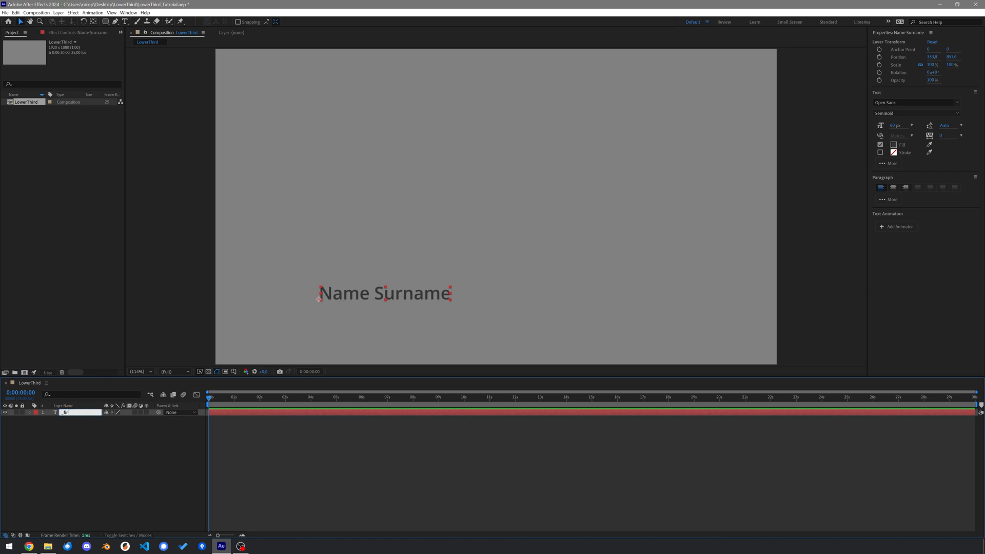
pyautogui.write('_firstLine')
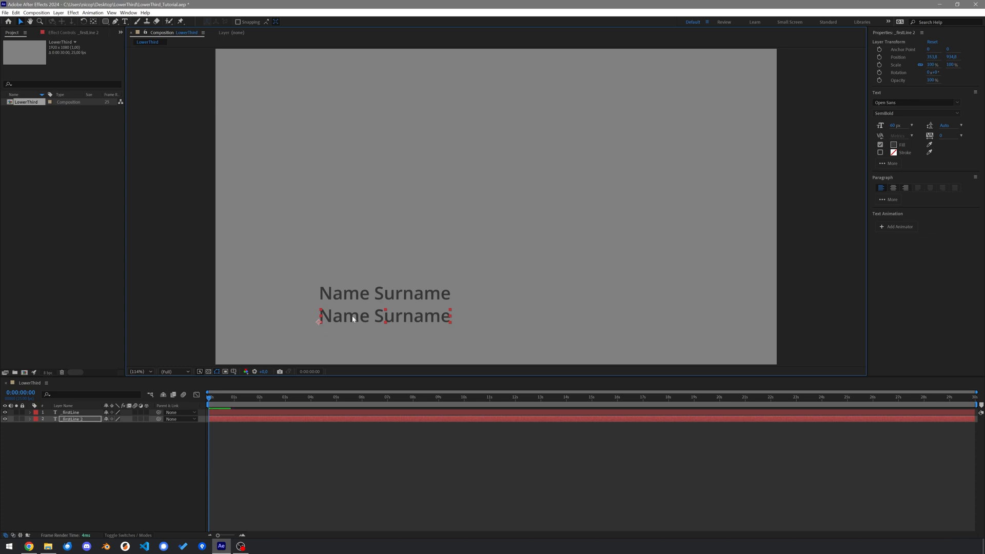
# Step: Retype the duplicate as 'Function' at size 40, Regular weight, and rename it _secondLine
pyautogui.write('Function')
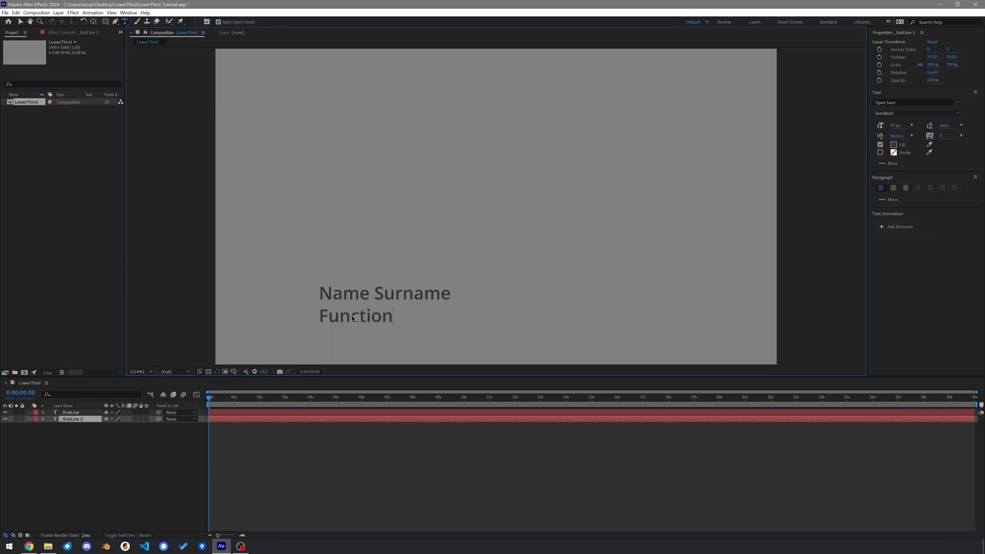
pyautogui.doubleClick(356, 316)
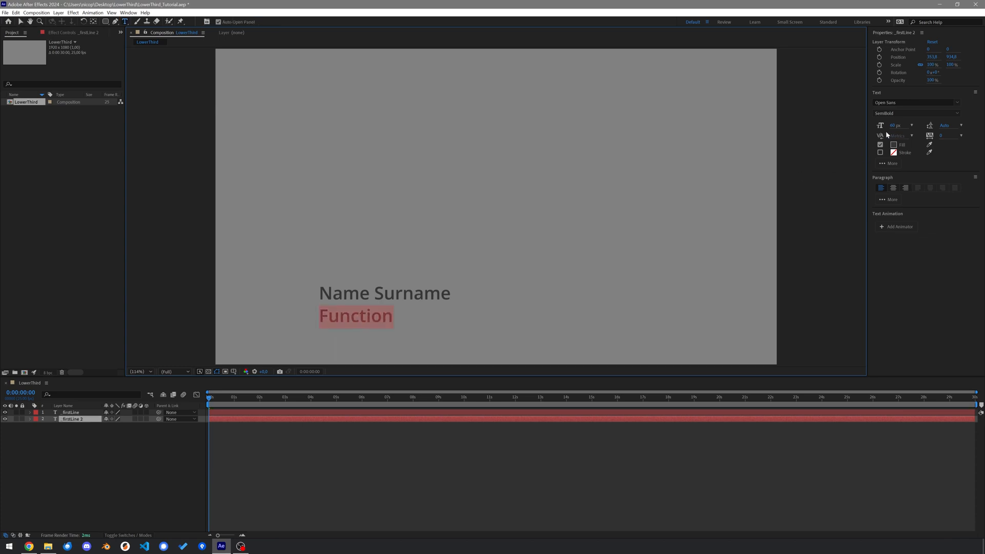
pyautogui.write('40')
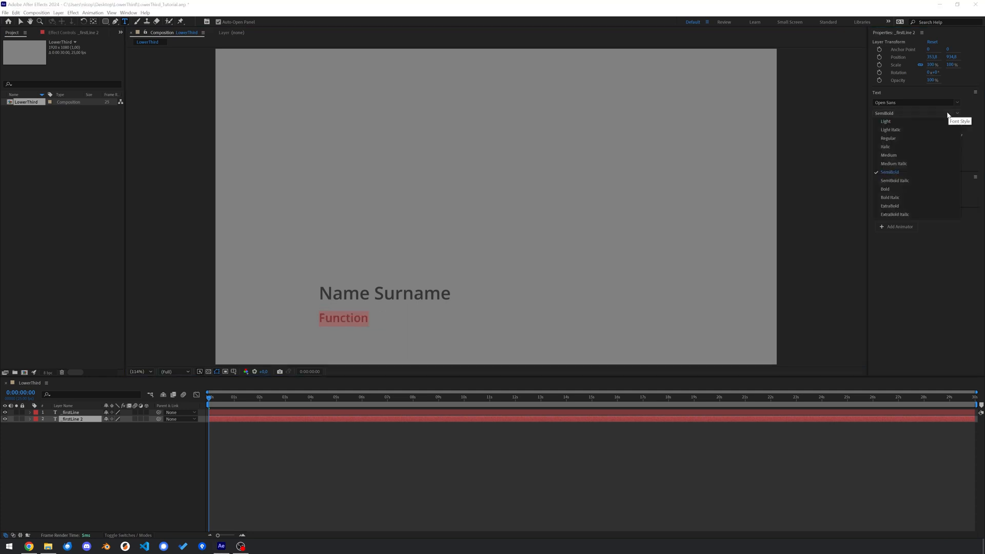
pyautogui.click(889, 138)
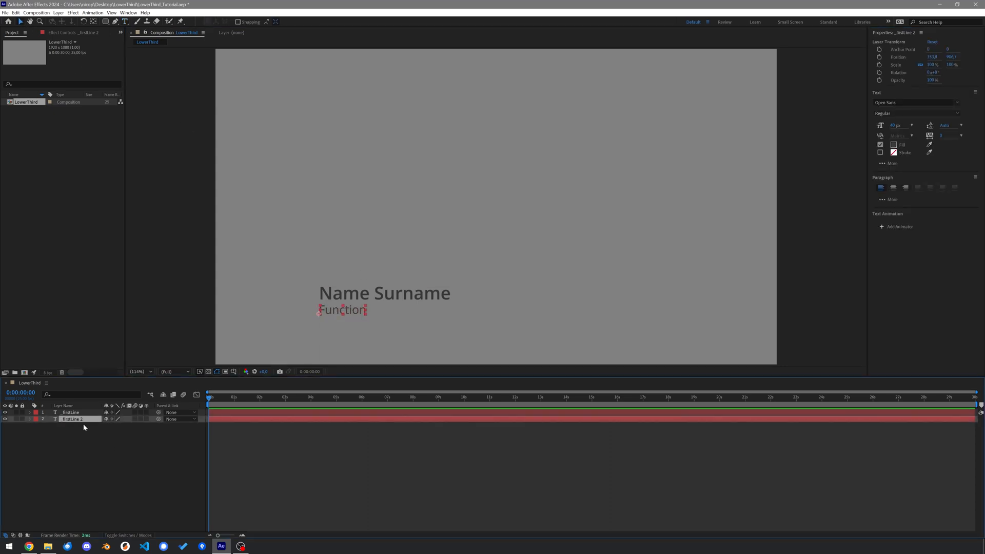
pyautogui.write('_second')
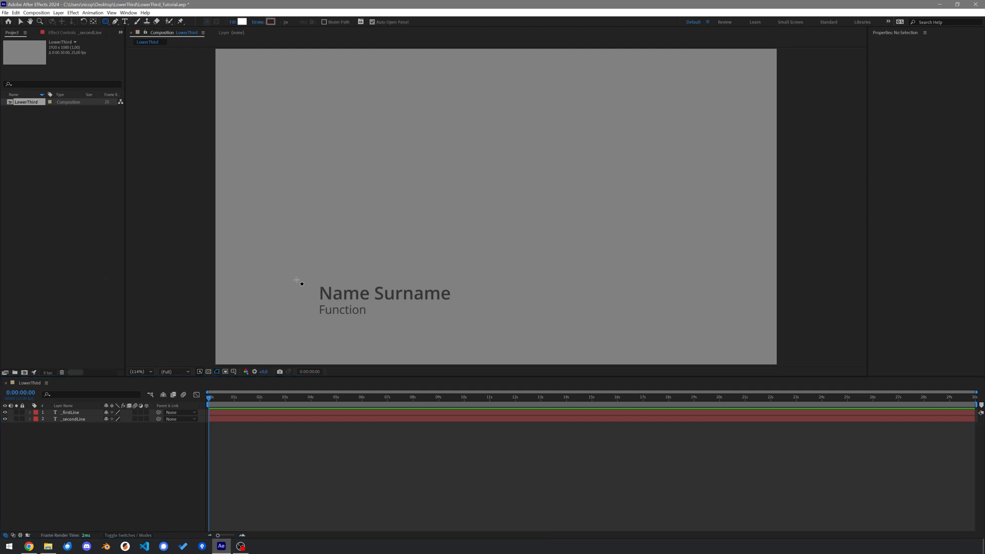
# Step: Draw a rounded box over both lines, name it Background, and expand Rectangle Path 1
pyautogui.moveTo(305, 272); pyautogui.dragTo(489, 328)
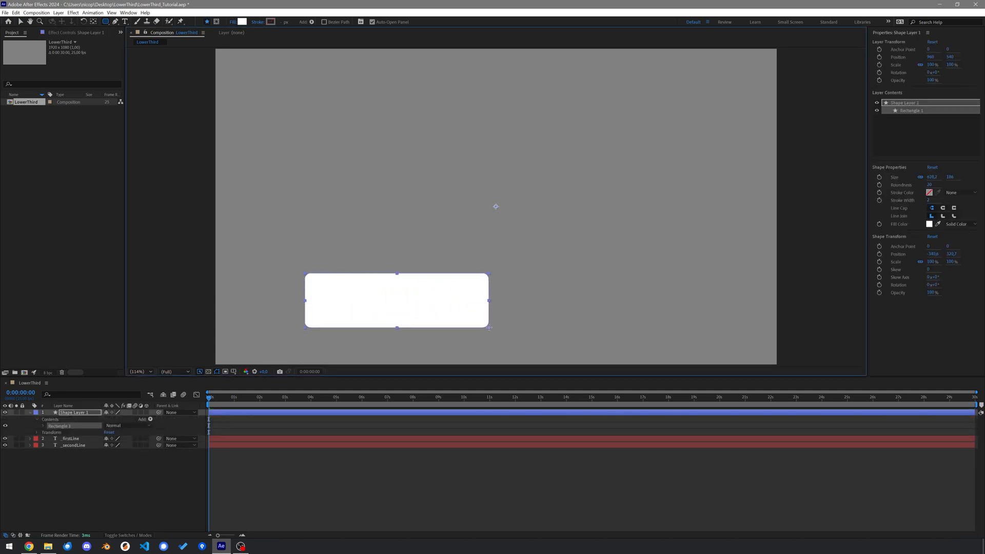
pyautogui.moveTo(490, 330); pyautogui.dragTo(493, 329)
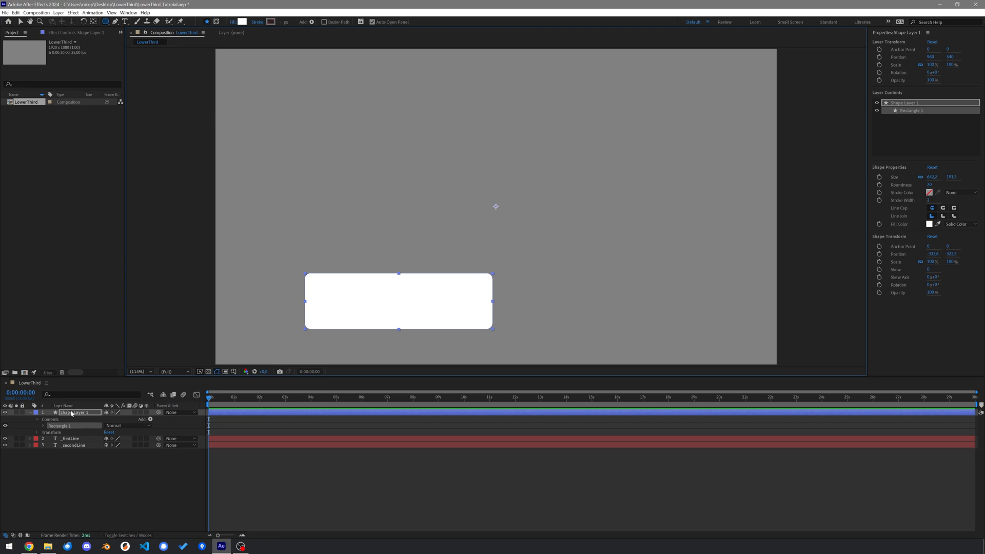
pyautogui.doubleClick(72, 413)
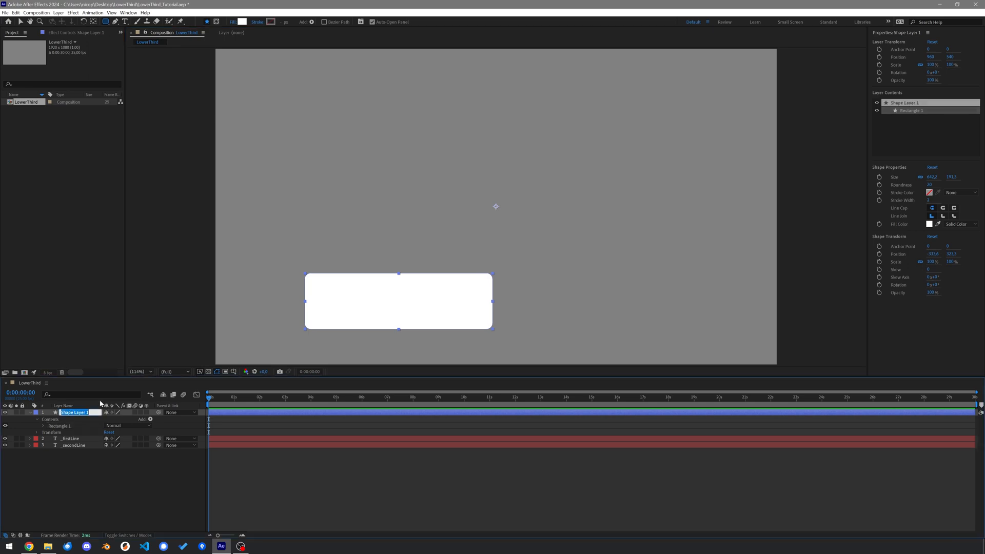
pyautogui.write('Background')
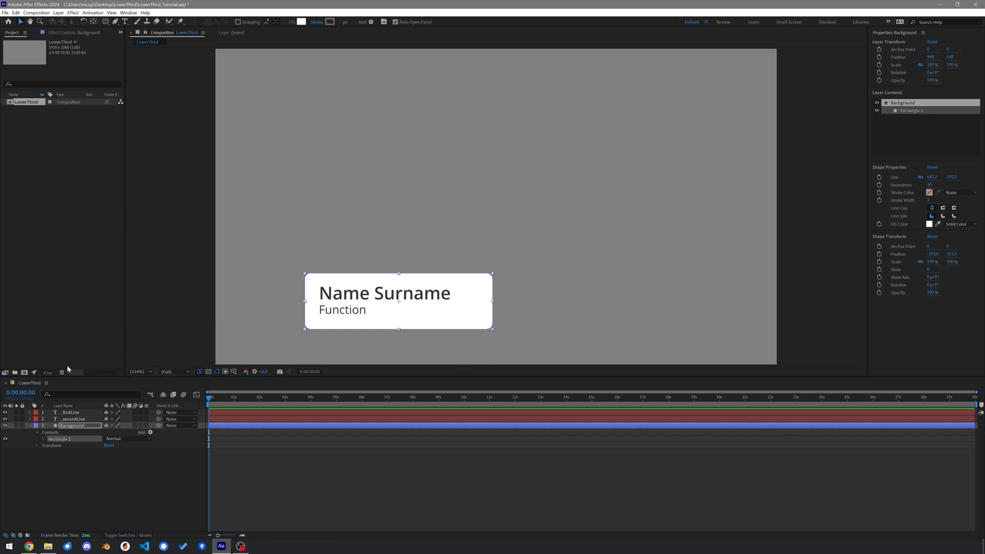
pyautogui.click(37, 439)
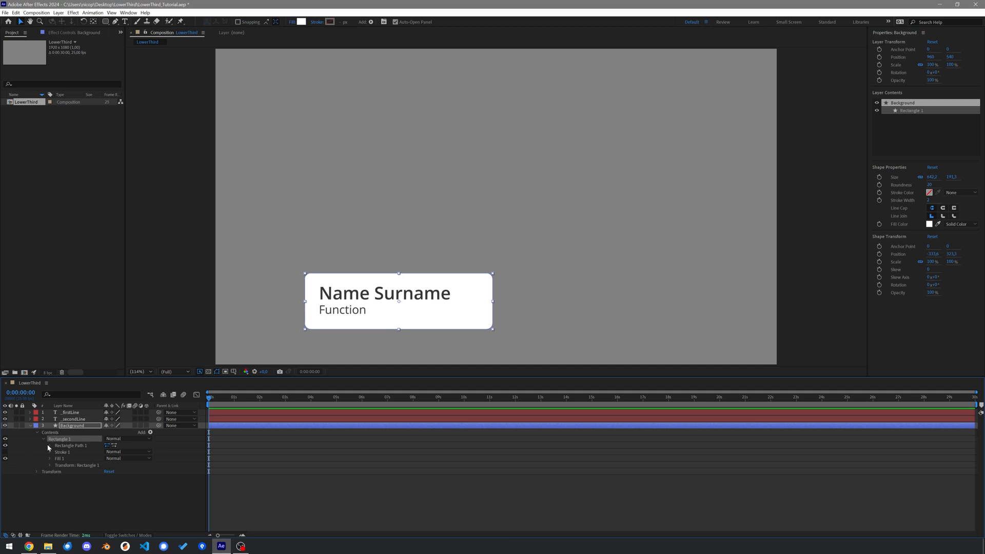
pyautogui.click(50, 446)
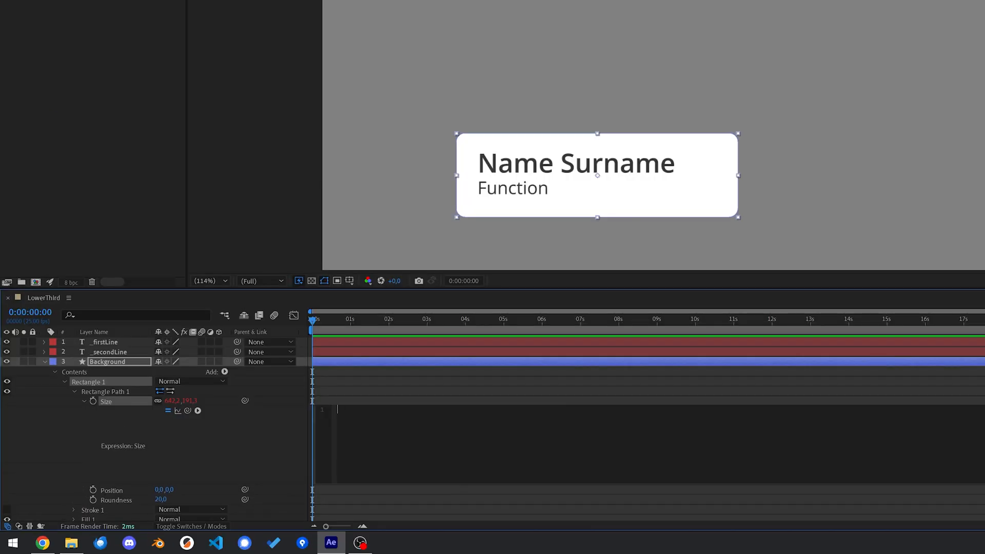
# Step: Start the Size expression with _firstLine/_secondLine references and a longLine variable defaulting to '_firstLine'
pyautogui.write('thisComp.layer("_firstLine")')
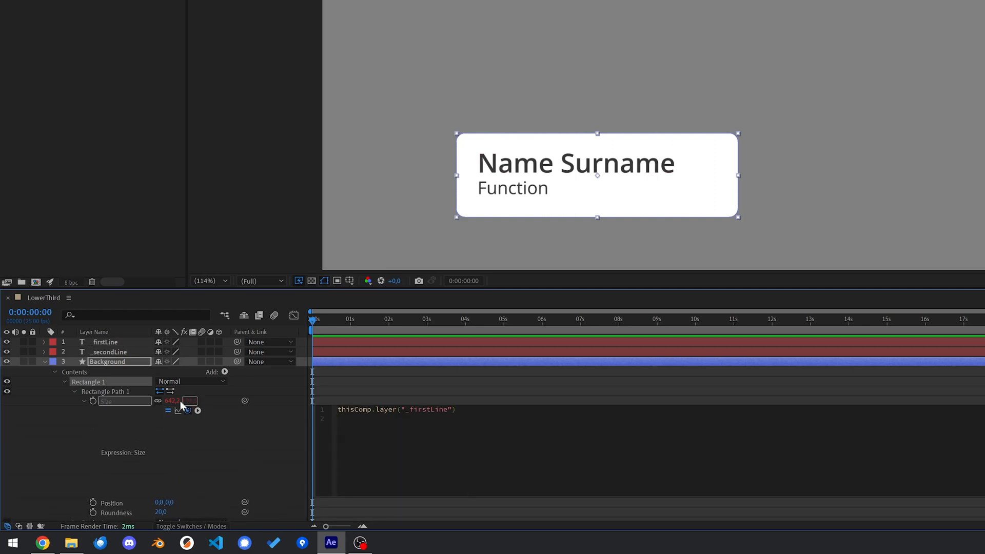
pyautogui.write('thisComp.layer("_secondLine")')
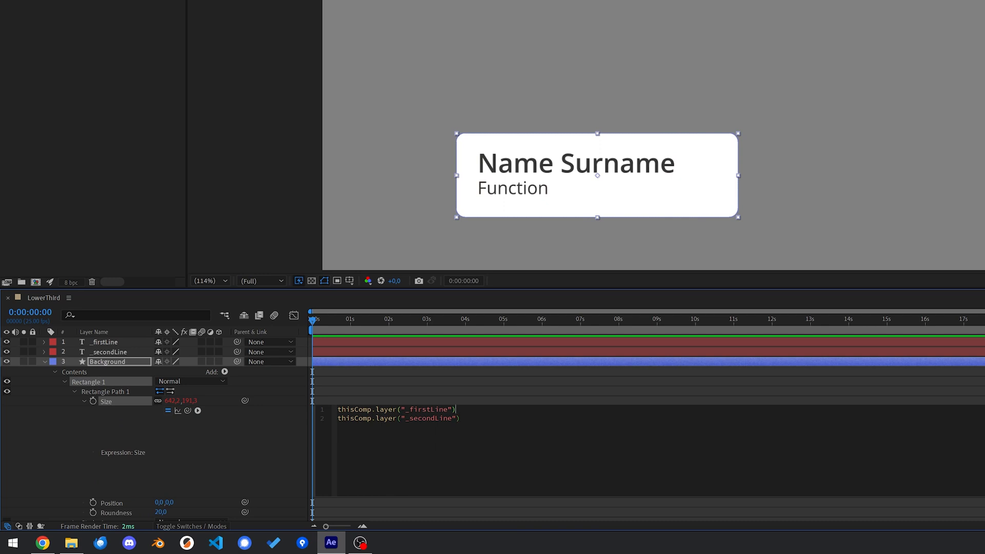
pyautogui.write('.')
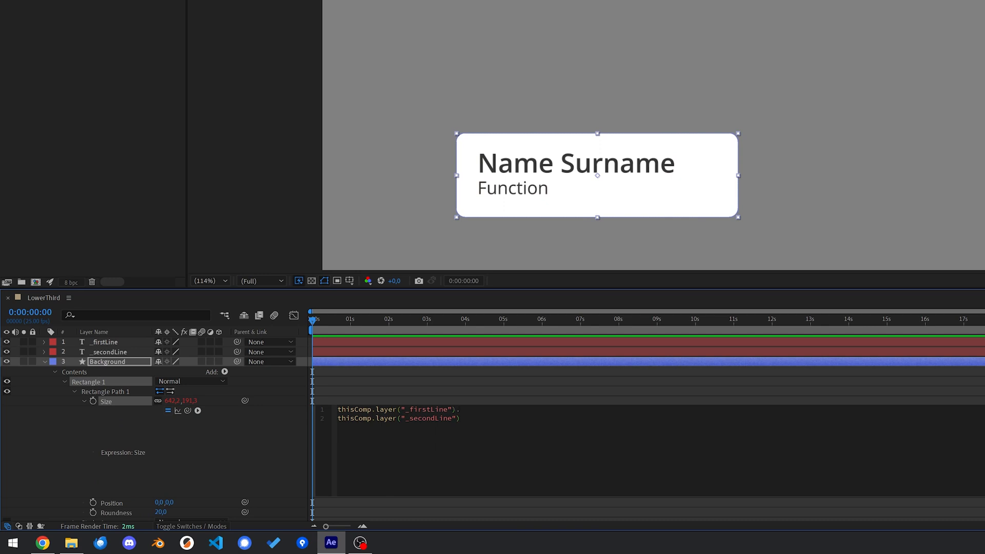
pyautogui.write('.sourceRectAtTime(')
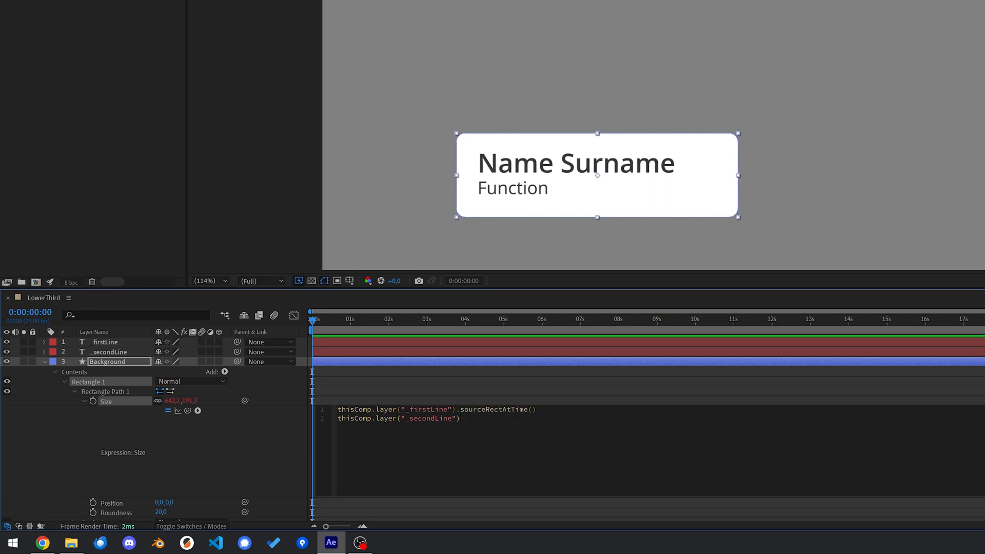
pyautogui.write('.sourceRectAtTime(')
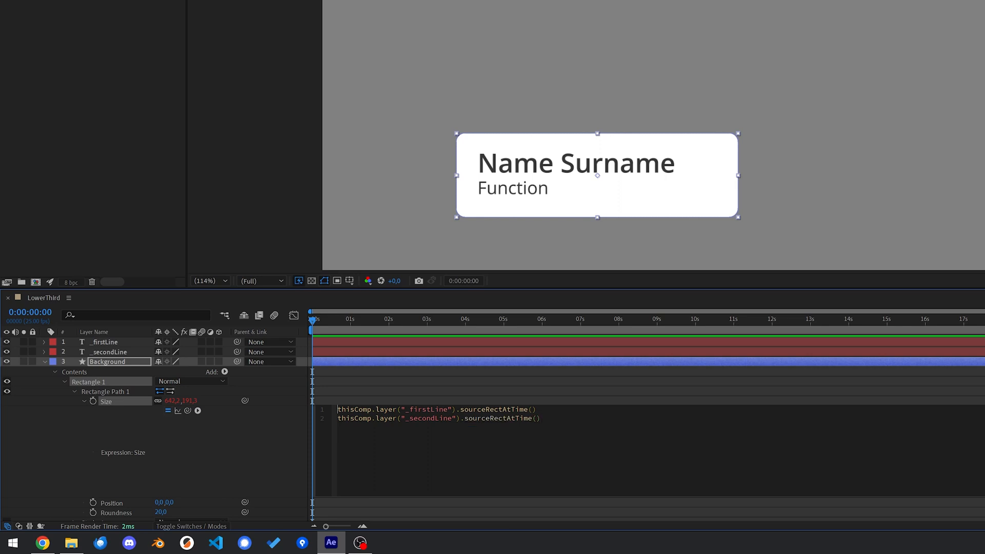
pyautogui.write('longLine')
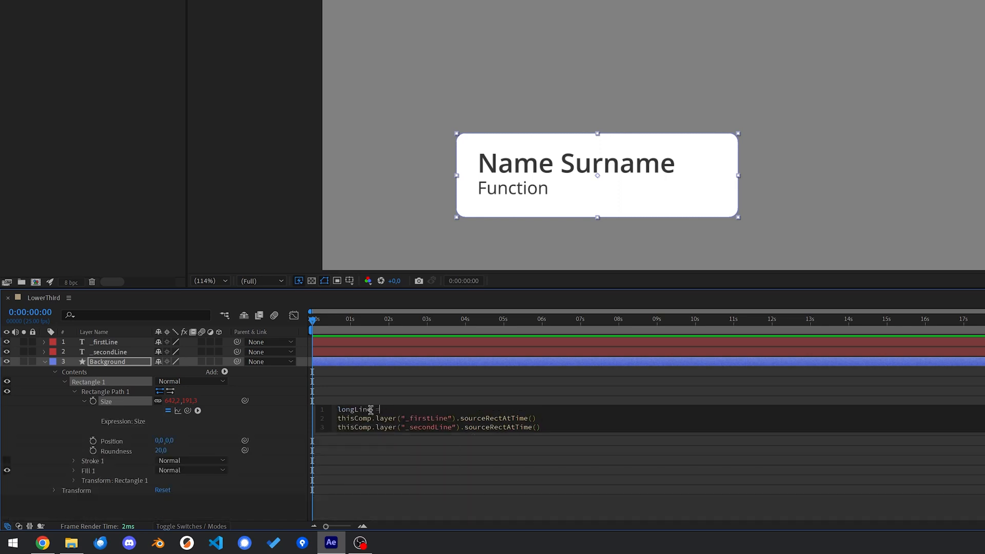
pyautogui.write("= ''")
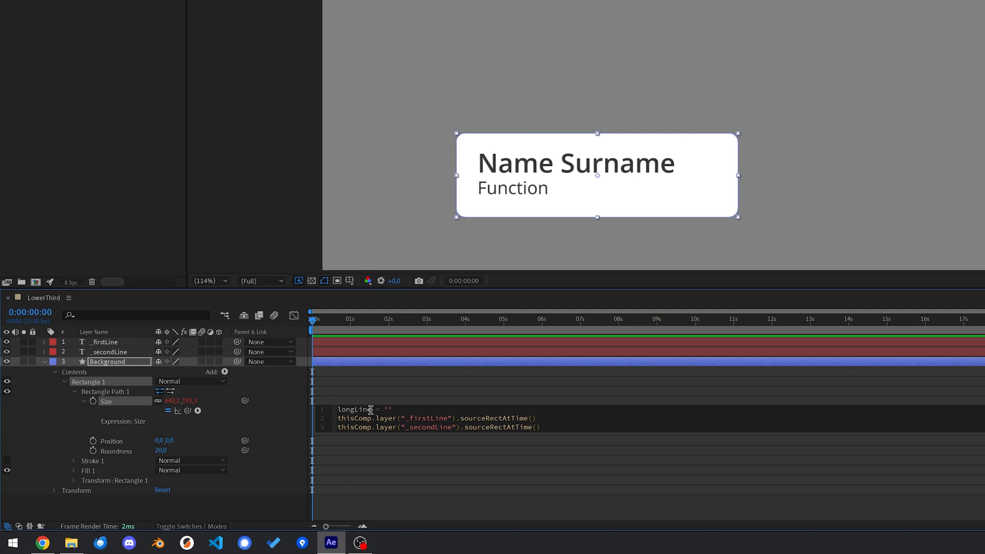
pyautogui.write('_firstLine')
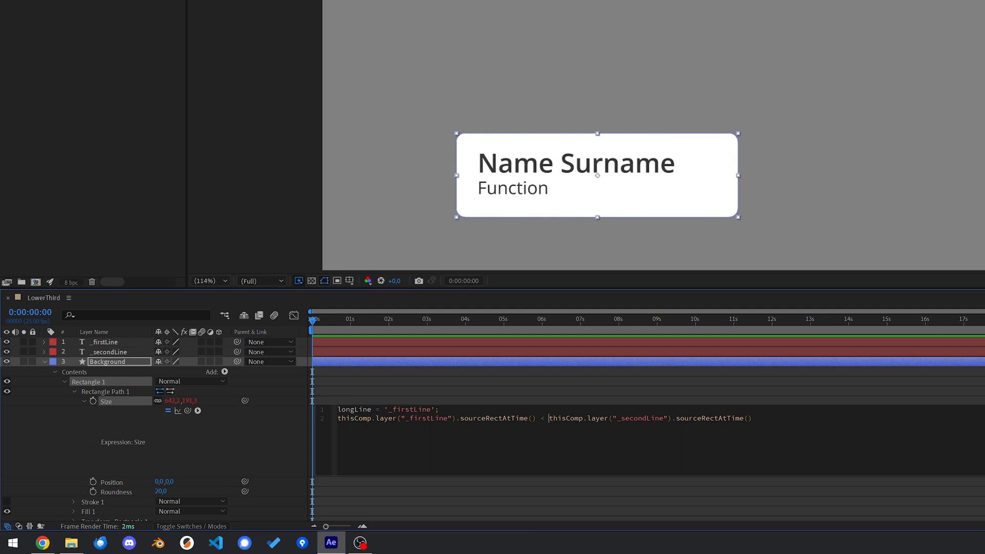
pyautogui.write('.width')
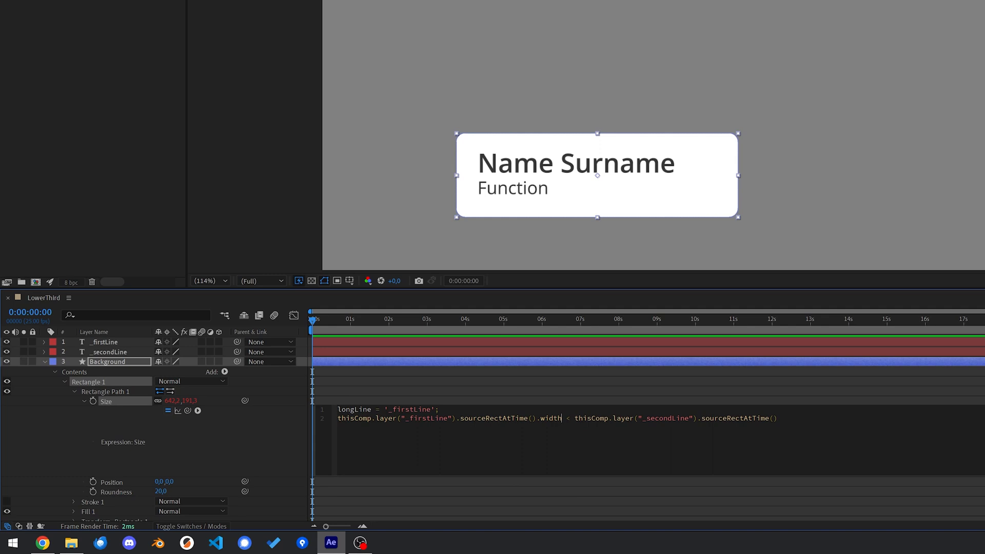
# Step: Add an if comparing sourceRectAtTime widths that sets longLine to '_secondLine' when wider
pyautogui.doubleClick(549, 418)
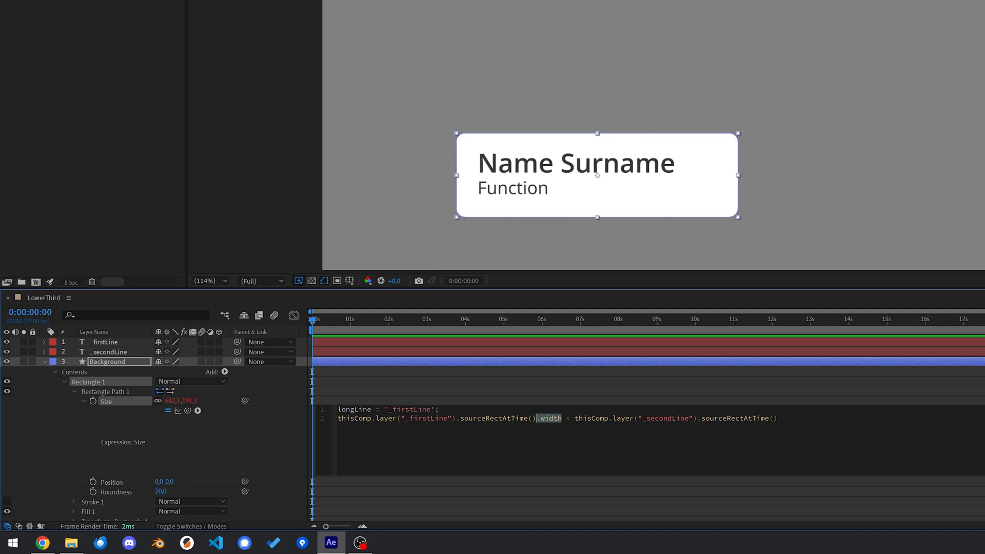
pyautogui.write('if (')
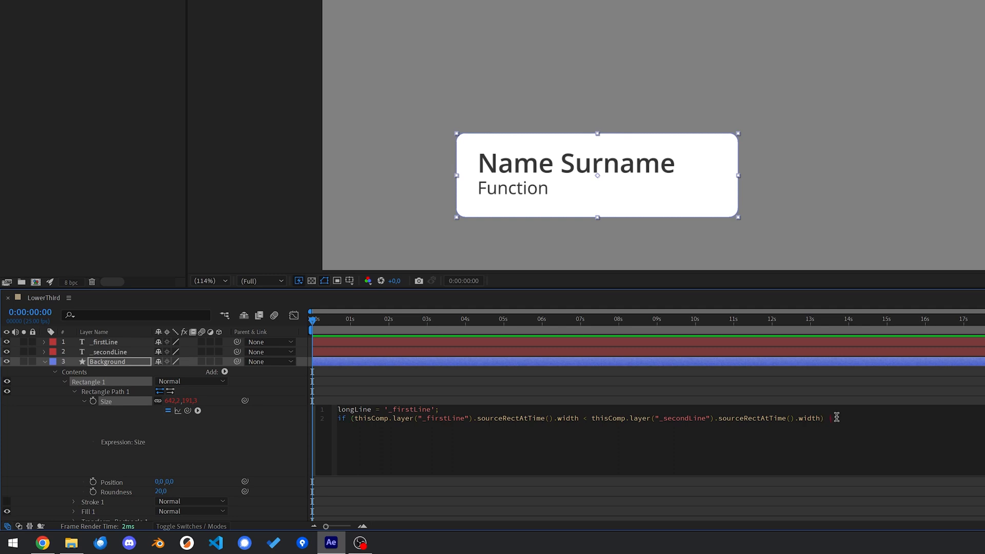
pyautogui.write('{longLine')
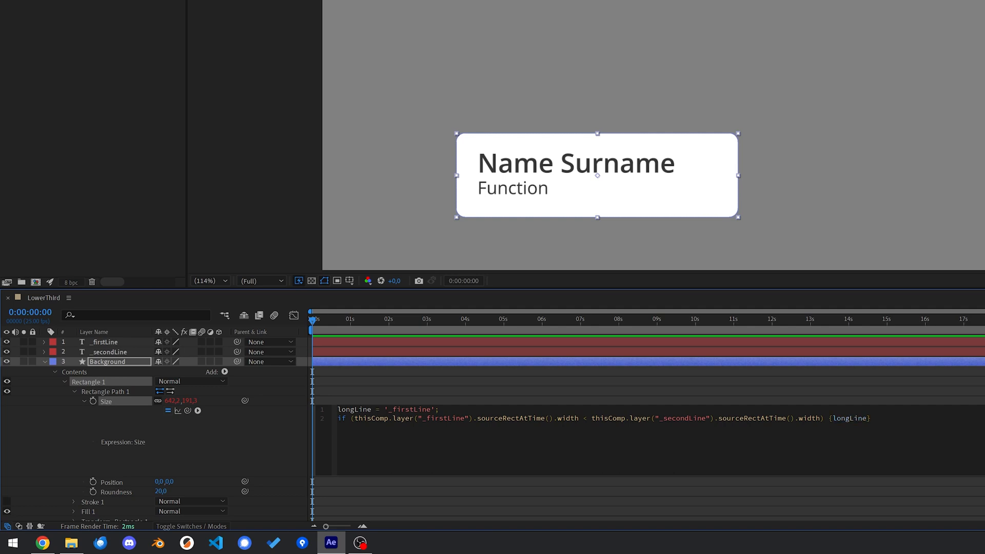
pyautogui.click(868, 418)
pyautogui.write(' = ')
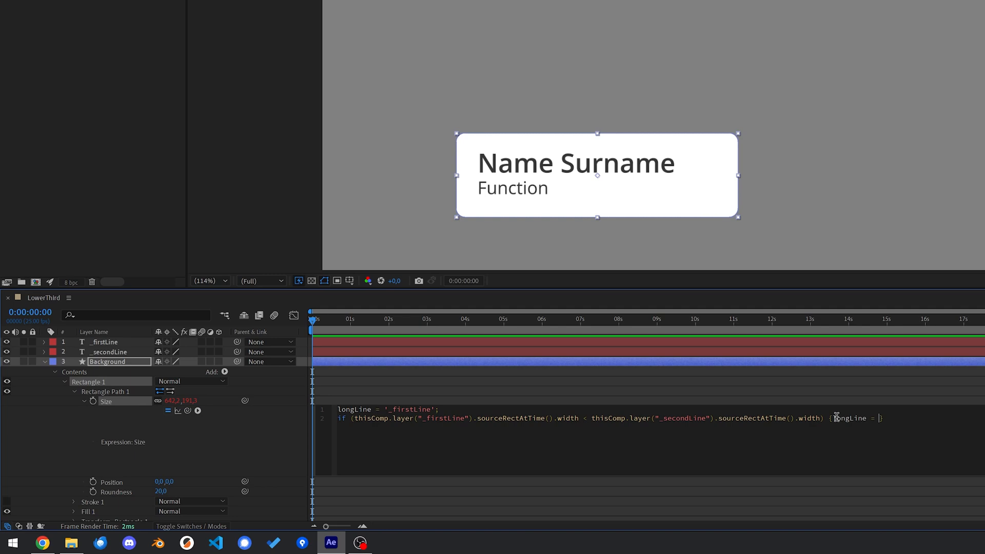
pyautogui.write("''")
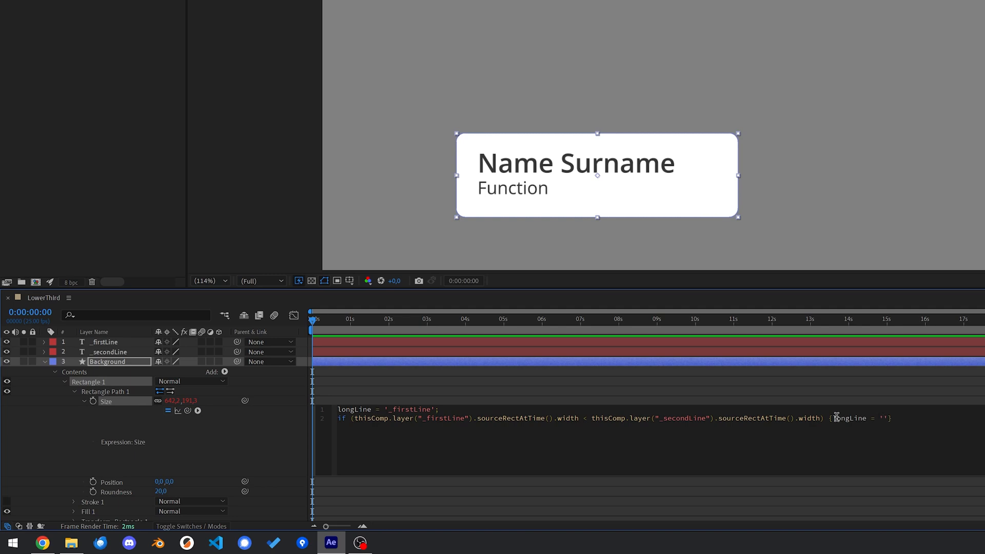
pyautogui.write('_secondLine')
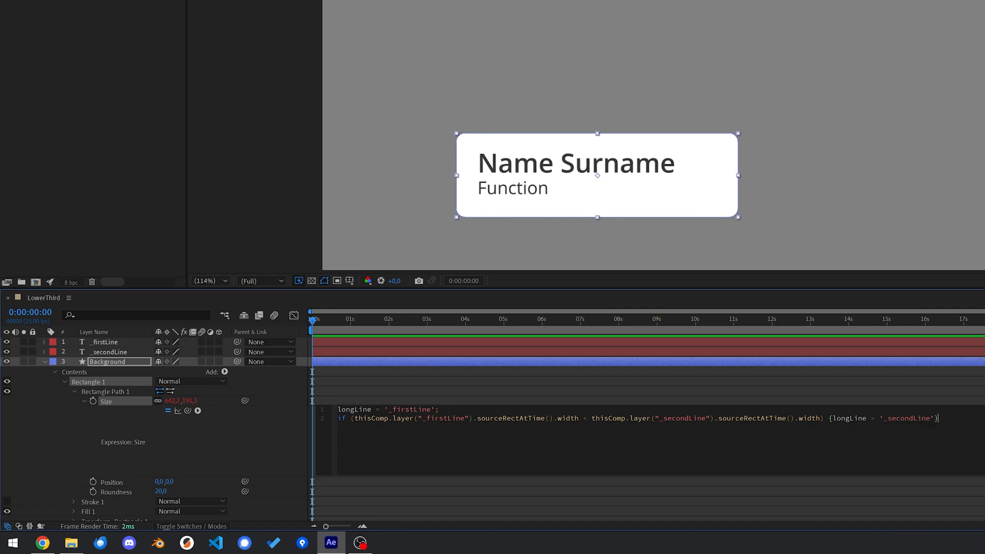
# Step: Set x to the longLine layer's sourceRectAtTime width and y to the current rectangle height
pyautogui.write('x =')
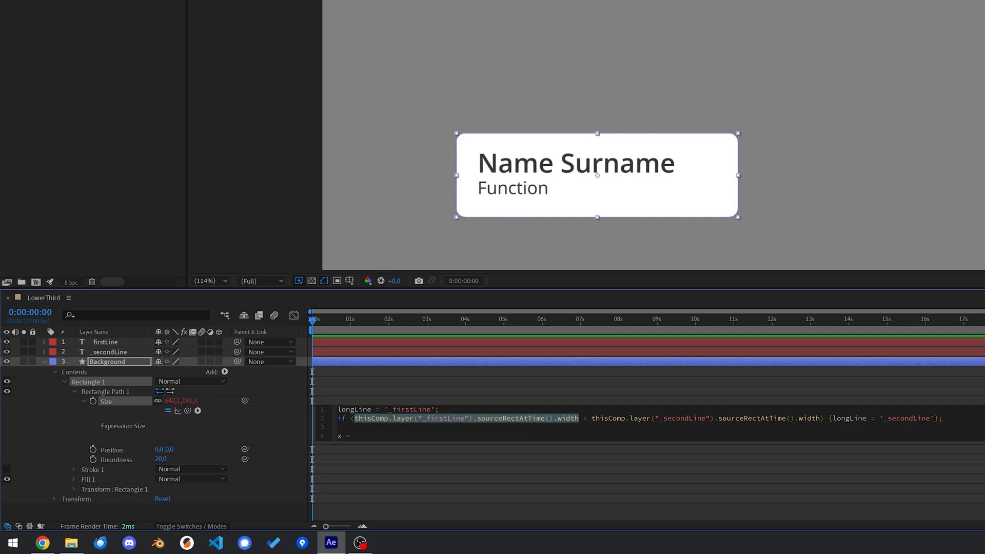
pyautogui.write('thisComp.layer("_firstLine").sourceRectAtTime().width')
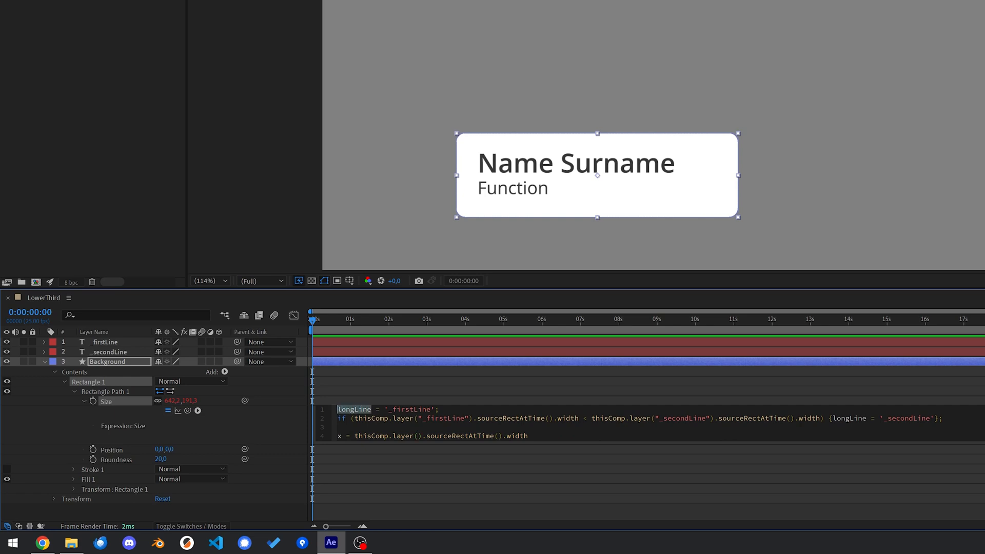
pyautogui.write('longLine')
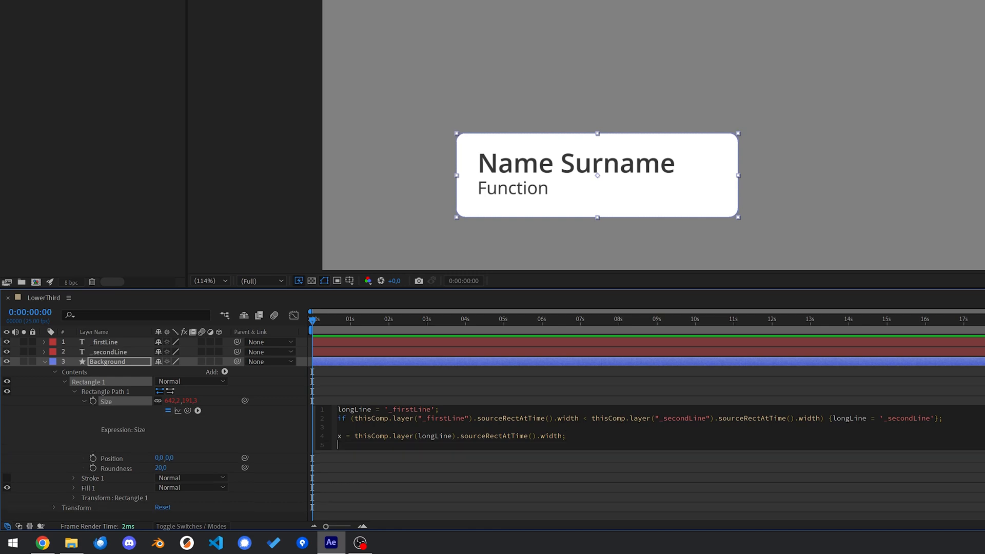
pyautogui.write('y =')
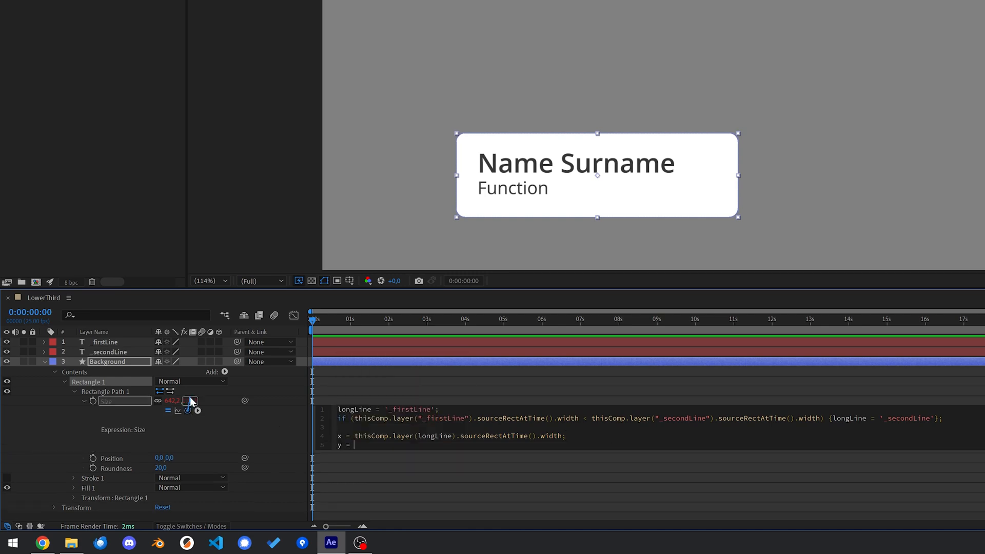
pyautogui.write('content("Rectangle 1").content("Rectangle Path 1").size[1];')
pyautogui.write('[x,y]')
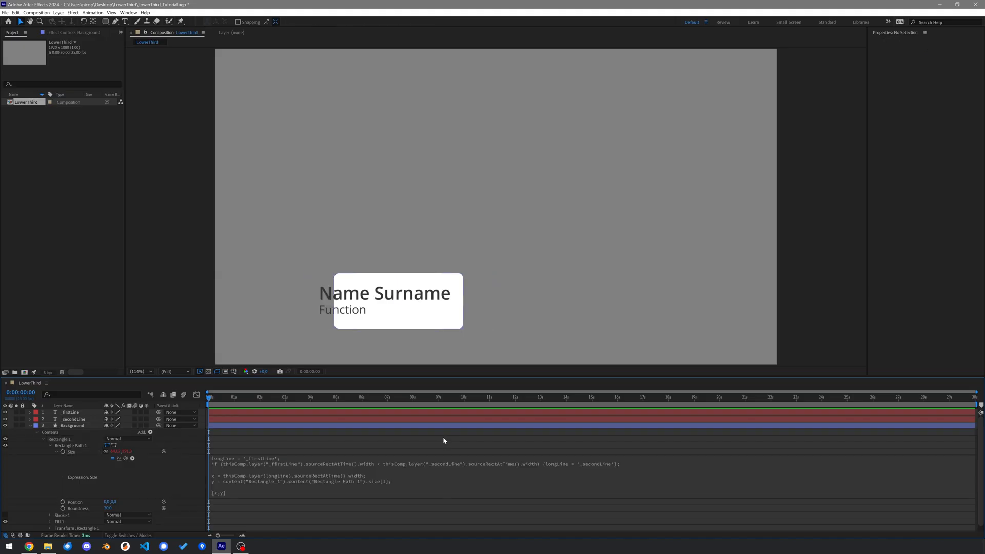
# Step: Commit the Size expression and test it by typing a longer text line
pyautogui.click(71, 426)
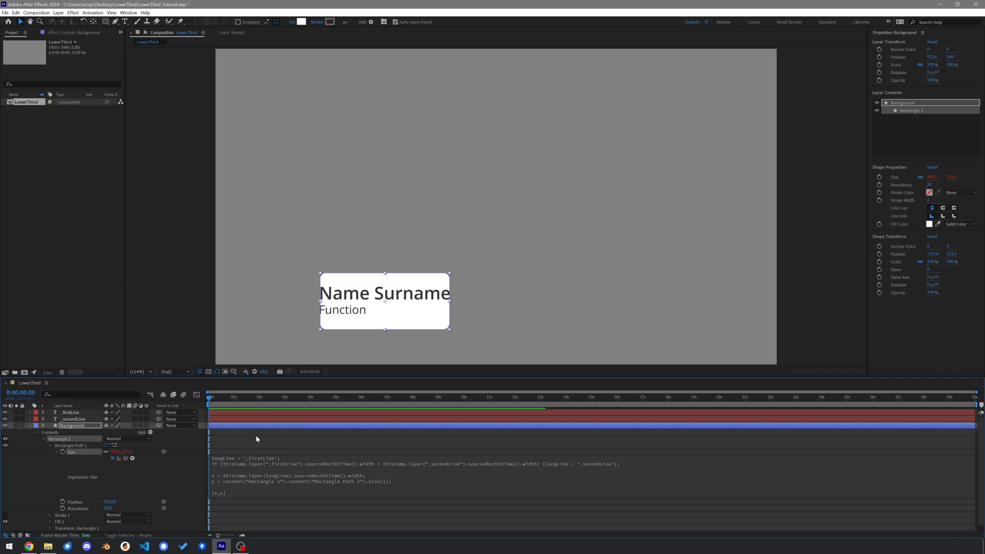
pyautogui.click(71, 412)
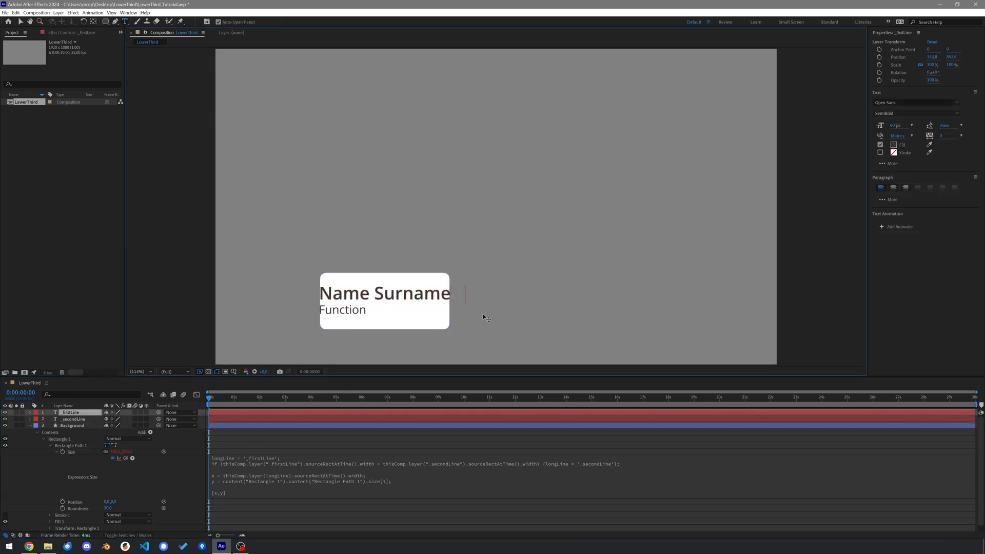
pyautogui.write('adsajklfdasjkla')
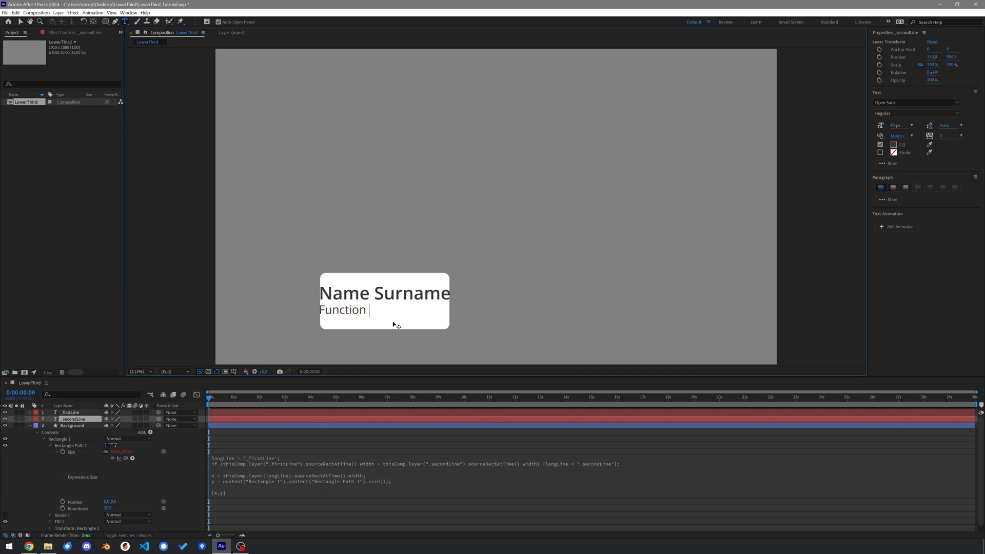
pyautogui.write('but n')
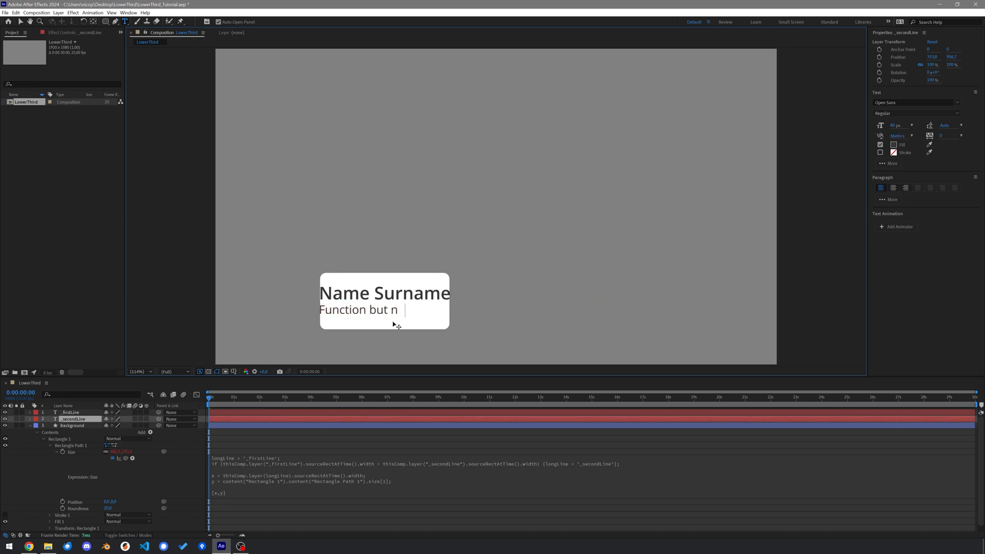
pyautogui.write('ow this one')
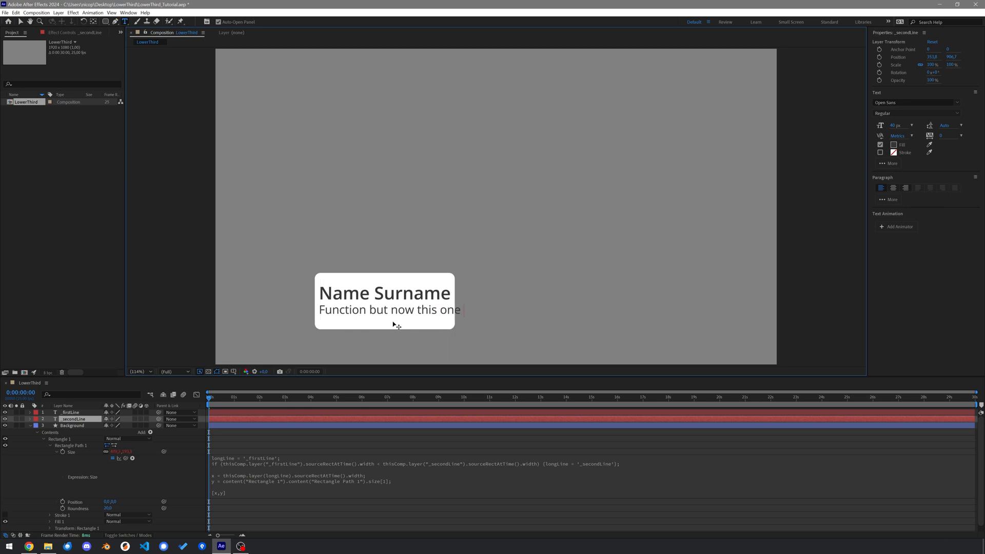
pyautogui.write('will be the lon')
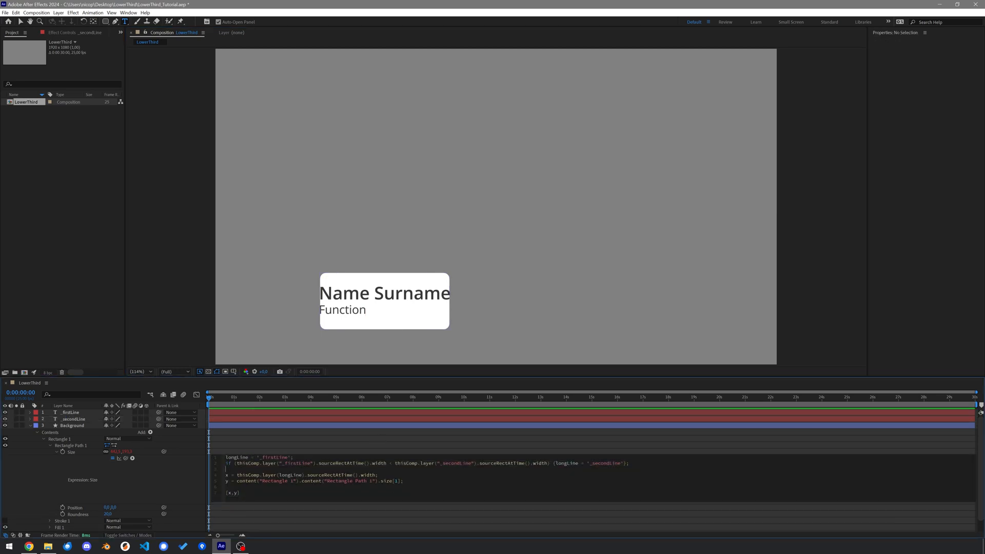
# Step: Add padding = 60 and paddingRight = 100 variables and add both to the width
pyautogui.write('padding = 60;')
pyautogui.write(' - ')
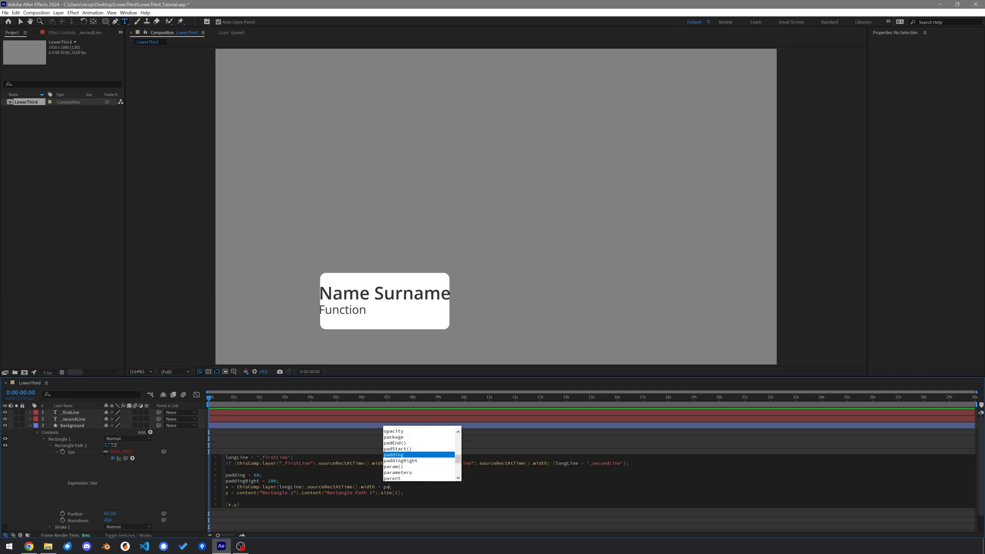
pyautogui.write('padding + paddi;')
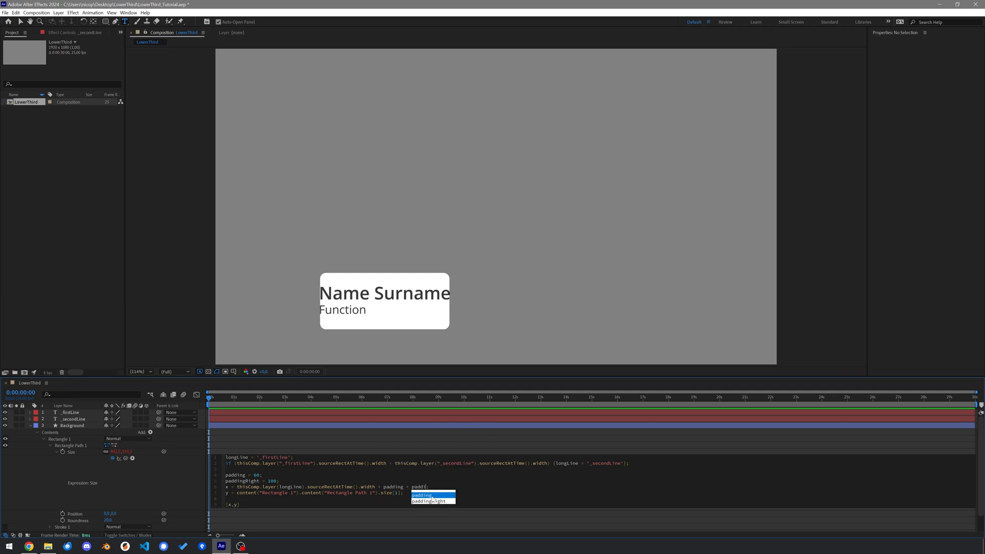
pyautogui.click(432, 502)
pyautogui.write(' das')
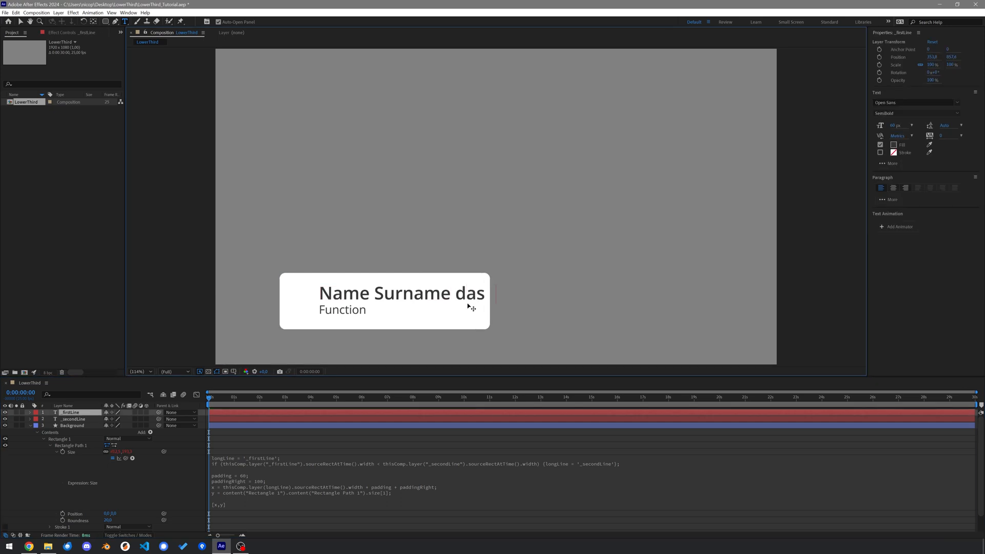
pyautogui.press('Backspace')
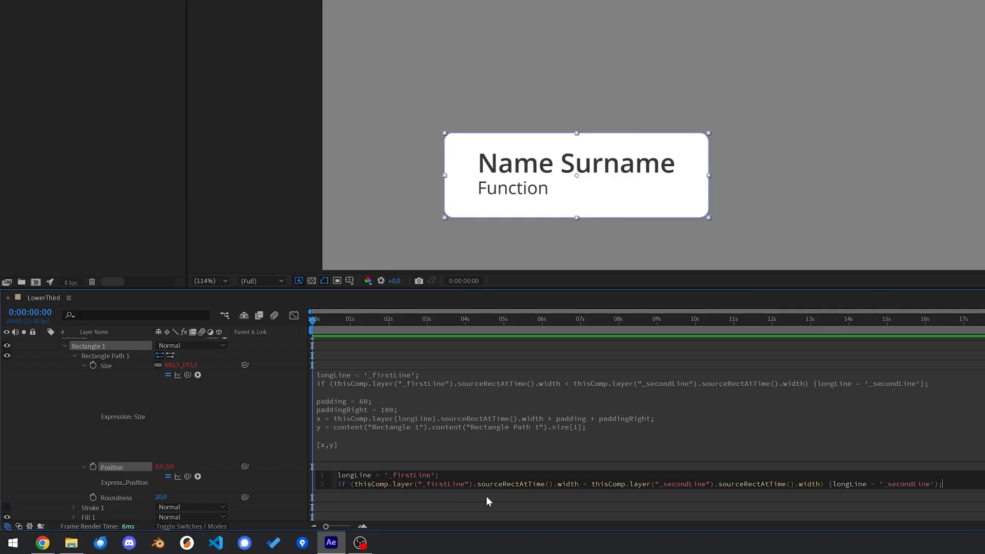
# Step: In the Position expression, read thisComp.layer(longLine).transform.position into posTextX and posTextY
pyautogui.press('Enter')
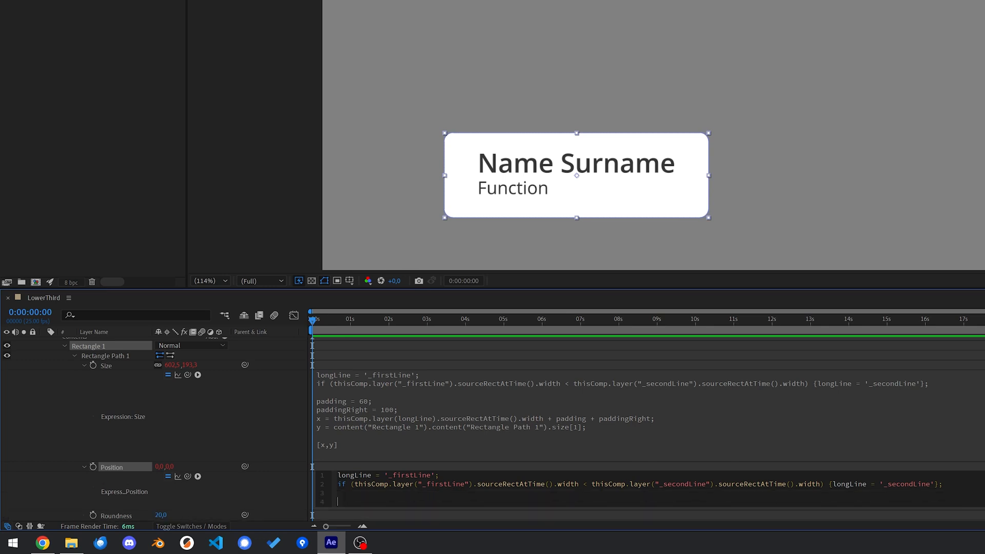
pyautogui.write('po')
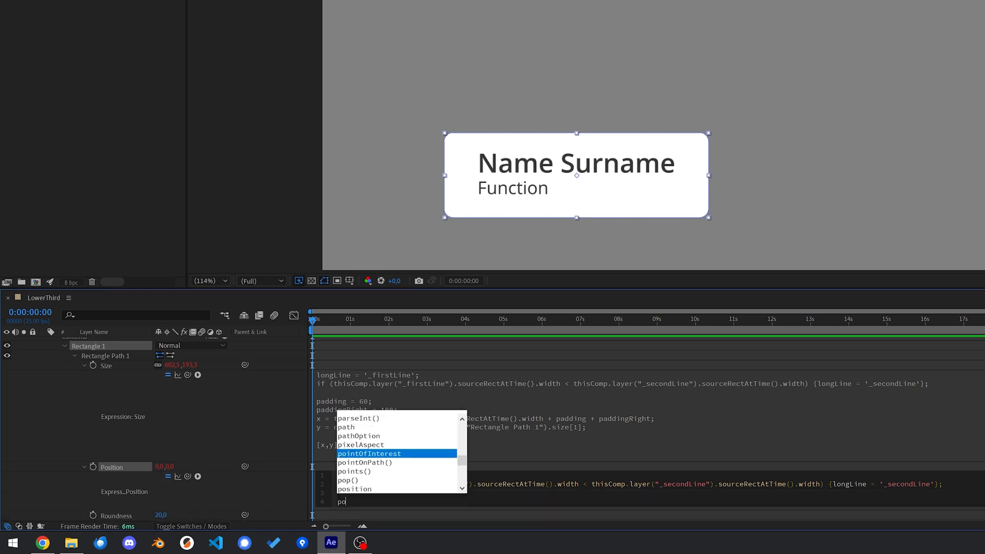
pyautogui.write('sT')
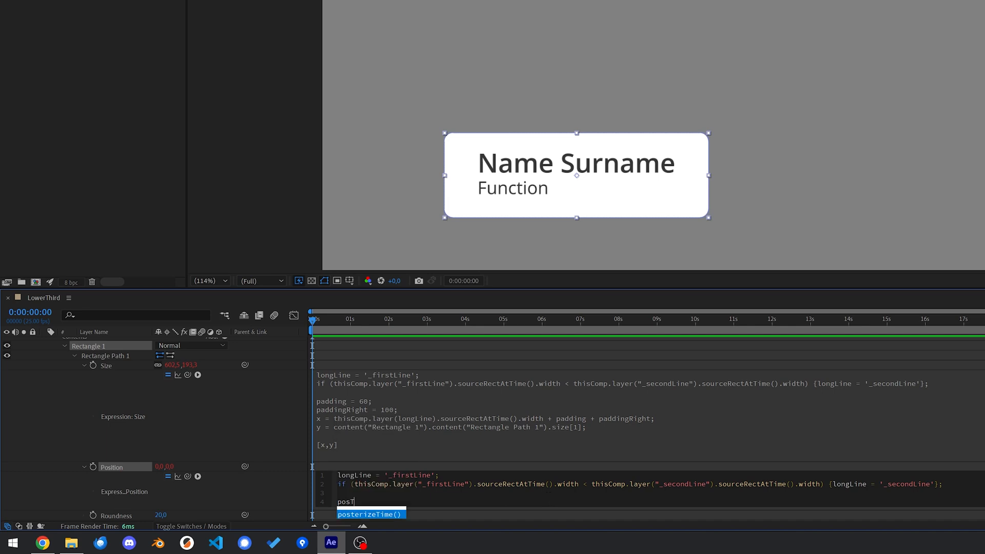
pyautogui.write('extX =')
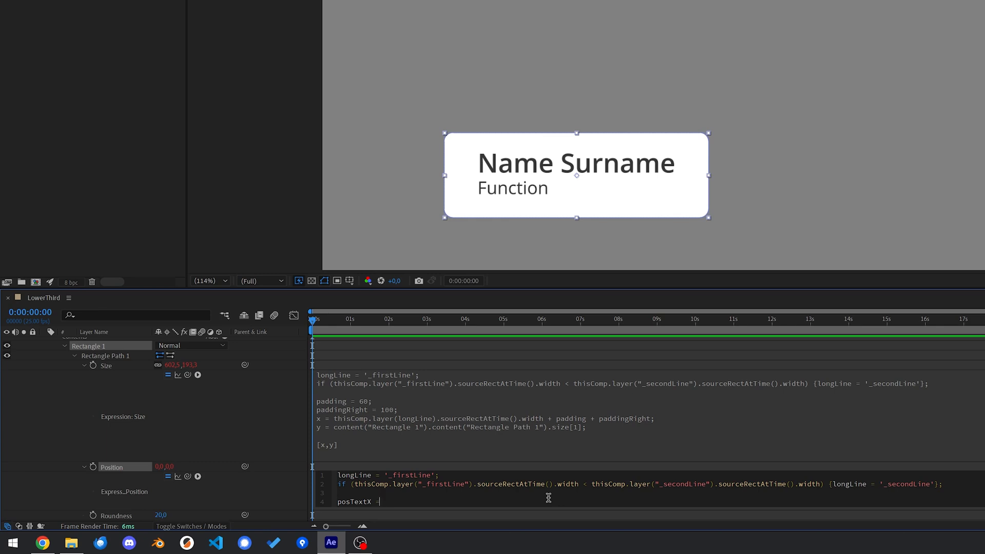
pyautogui.write('this')
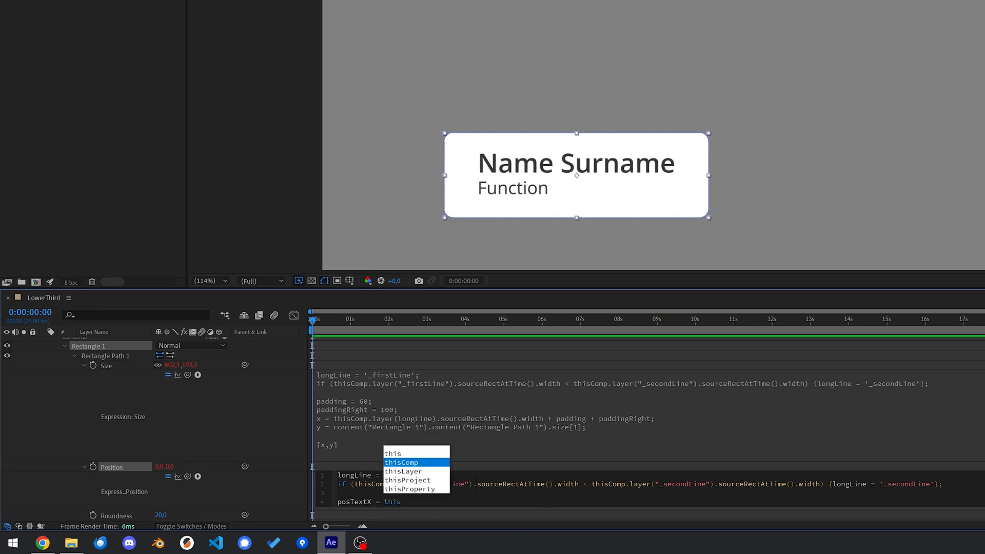
pyautogui.click(402, 463)
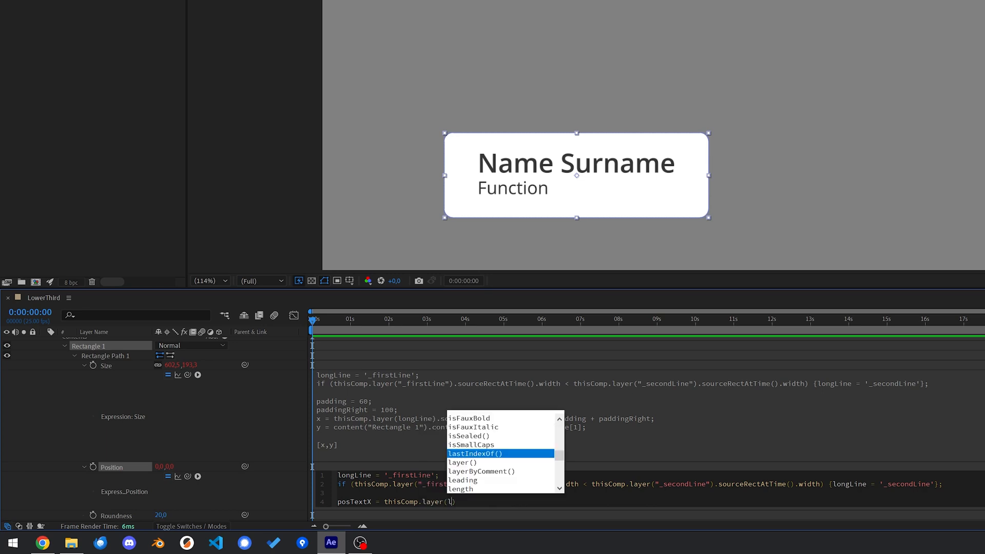
pyautogui.write('longline')
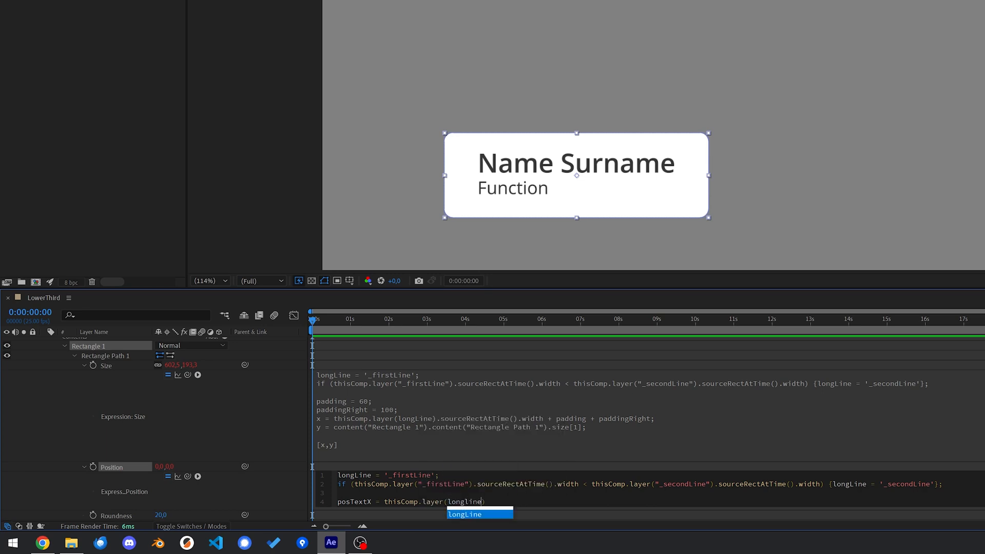
pyautogui.write(').t')
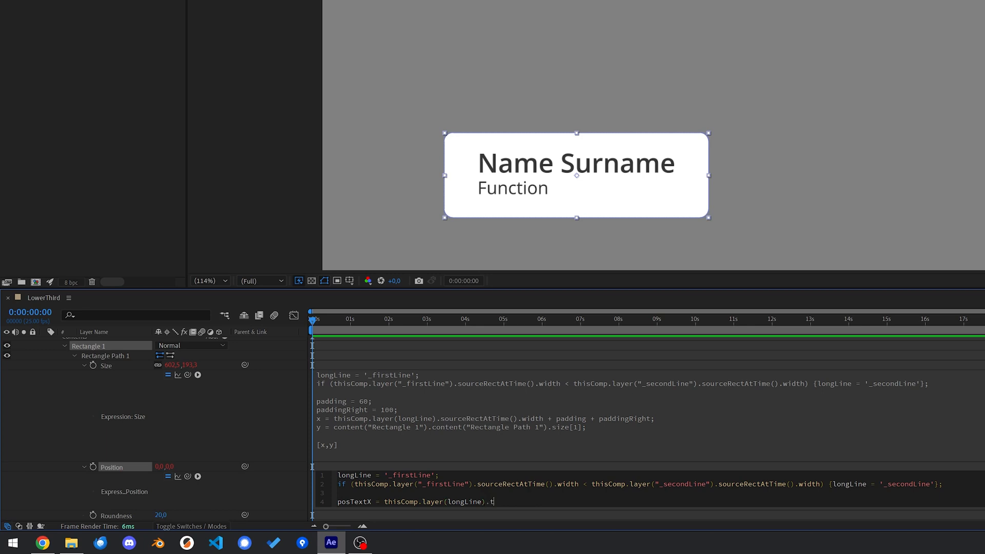
pyautogui.write('ransform.position[]')
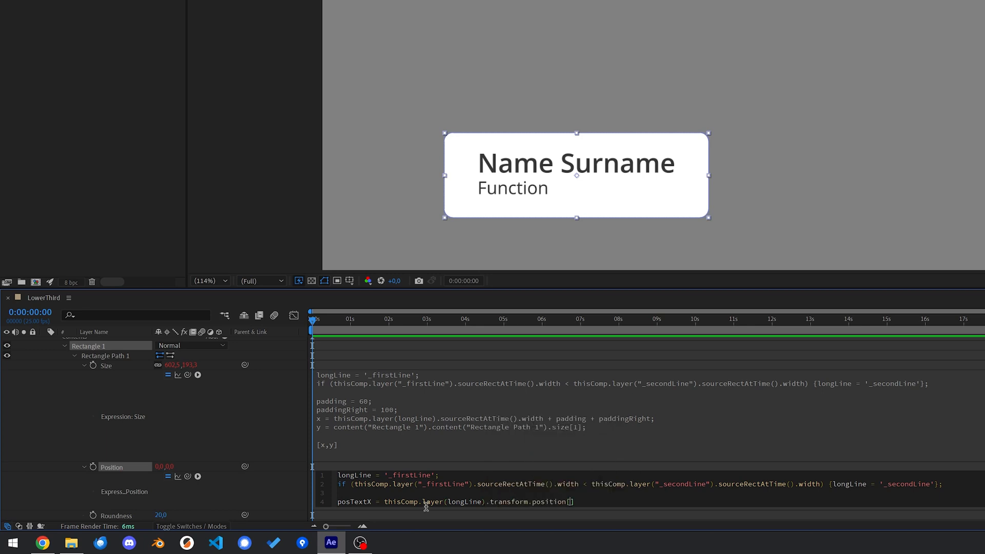
pyautogui.write('0')
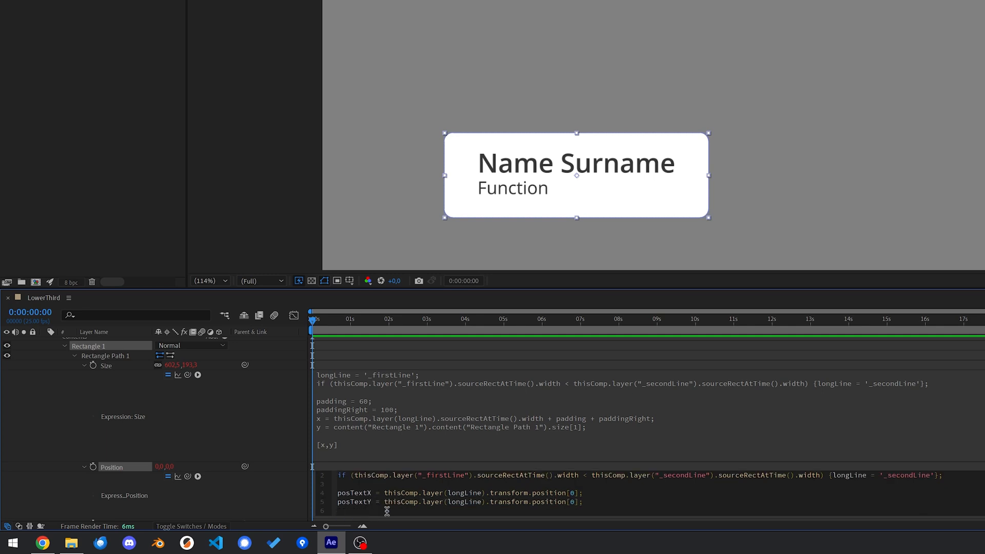
# Step: Point posTextY at "_firstLine" using position index [1]
pyautogui.doubleClick(464, 501)
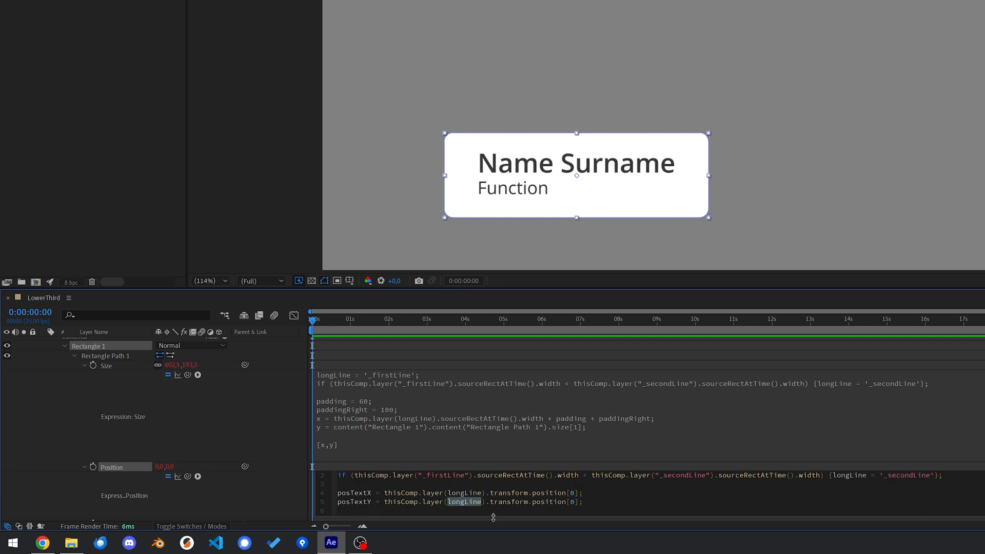
pyautogui.write('"_firstLine"')
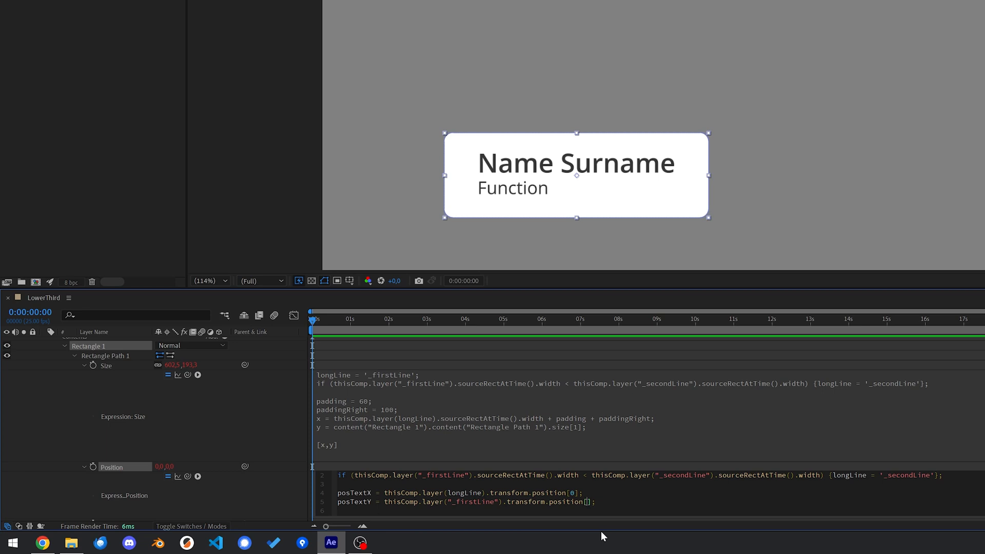
pyautogui.write('1')
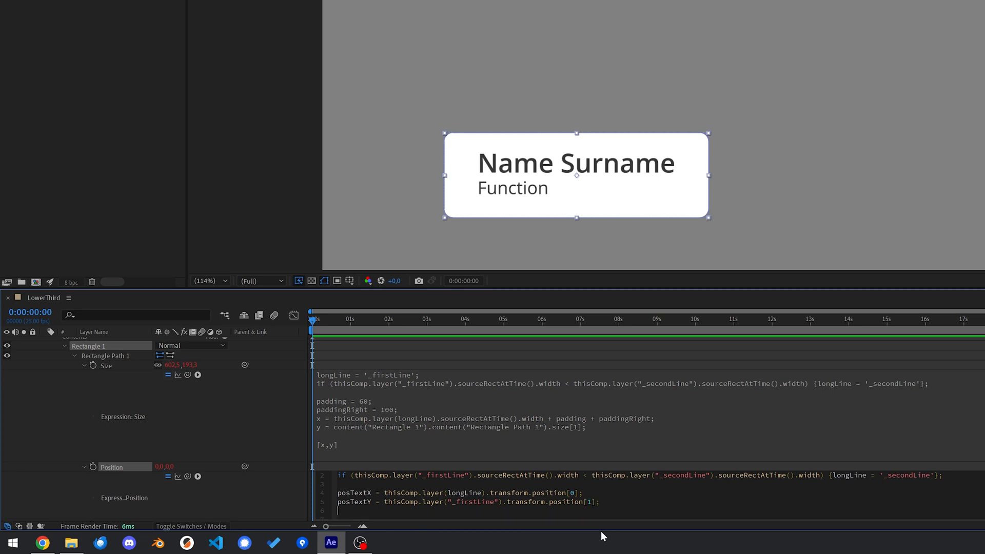
# Step: Add paddingRight = 100 and start writing x as posTextX plus half paddingRight
pyautogui.write('paddin')
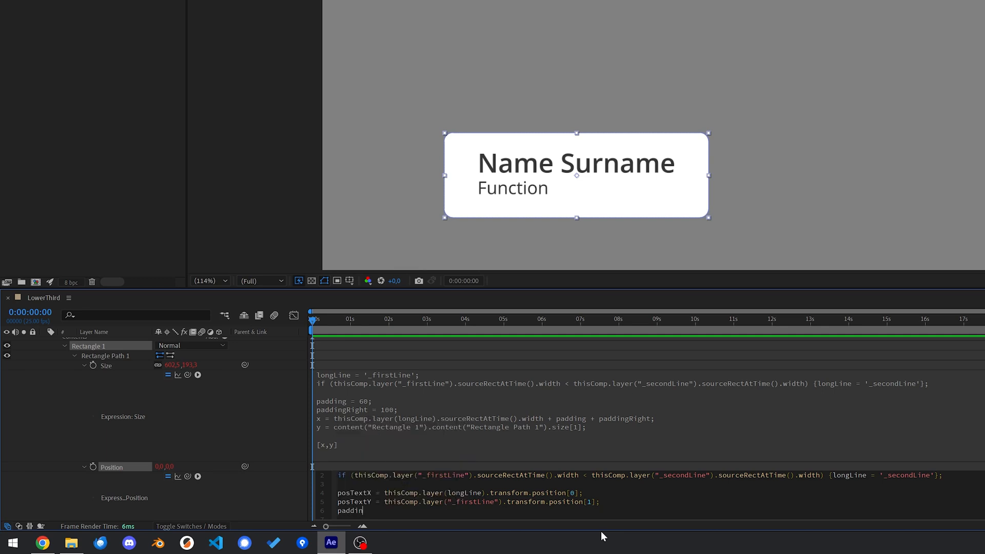
pyautogui.write('gRight')
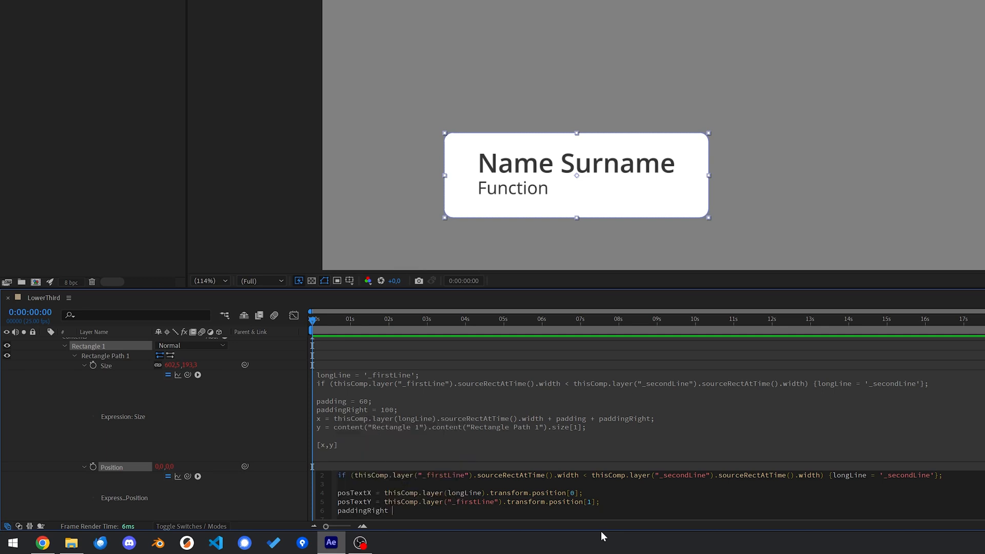
pyautogui.write('= 100;')
pyautogui.write('x')
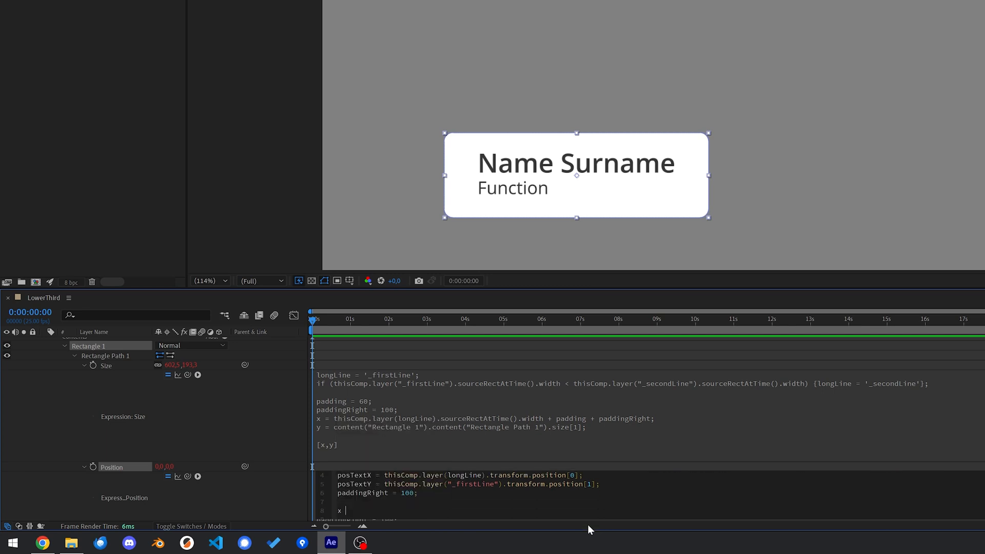
pyautogui.write('posTextX + (pad')
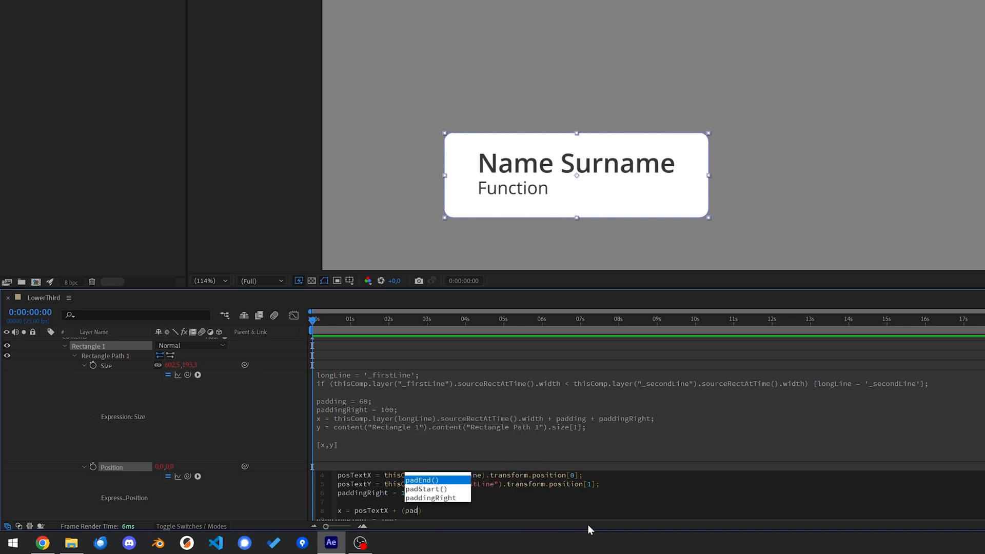
pyautogui.press('Enter')
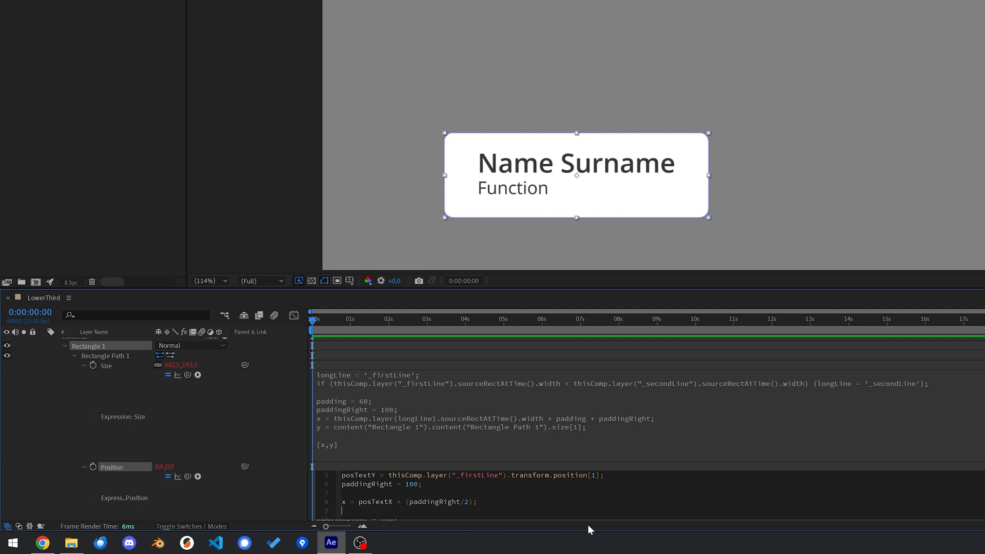
pyautogui.write('po')
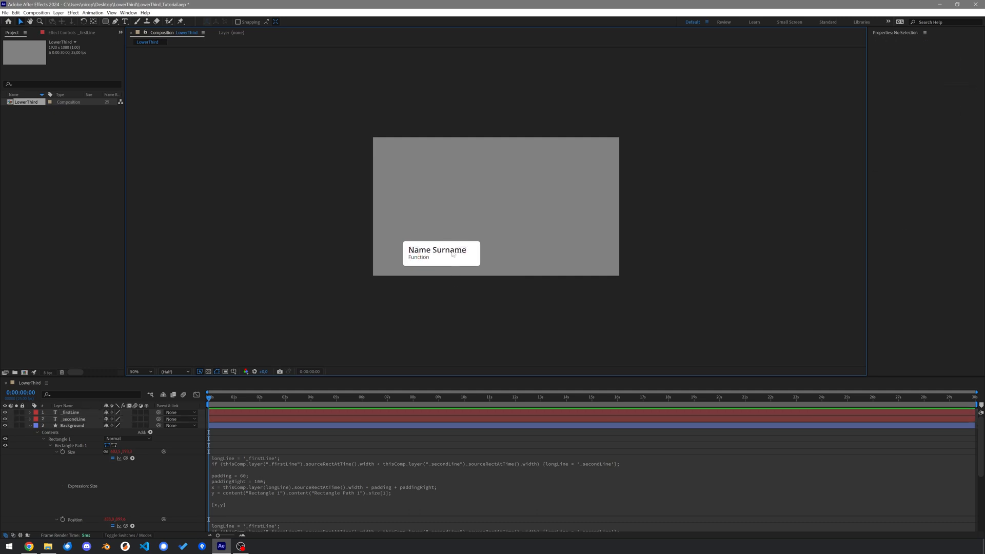
# Step: Add y = posTextY and return [x,y] in the background box's Position expression
pyautogui.write('kjdfd')
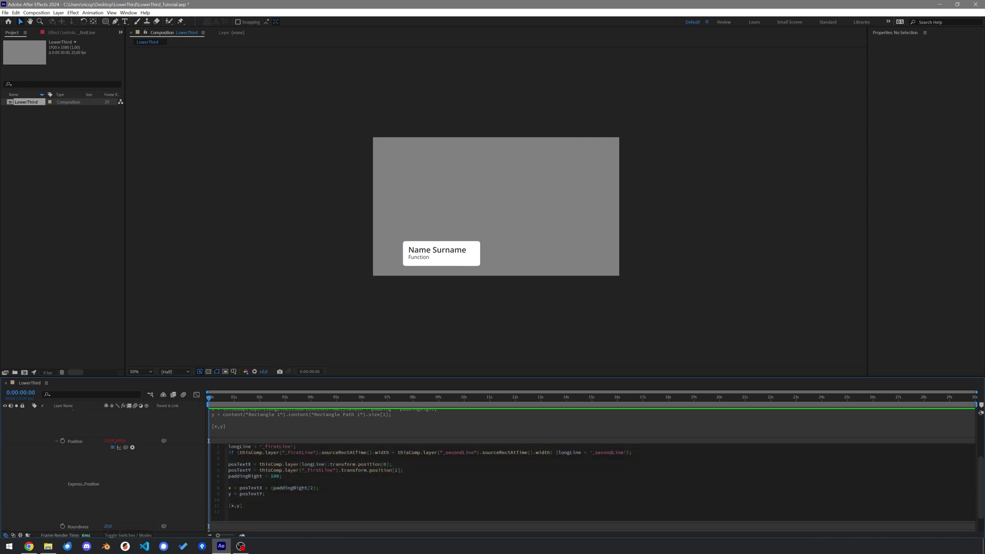
# Step: Define textWidth from longLine's sourceRectAtTime width and add textWidth/2 to x
pyautogui.write('text')
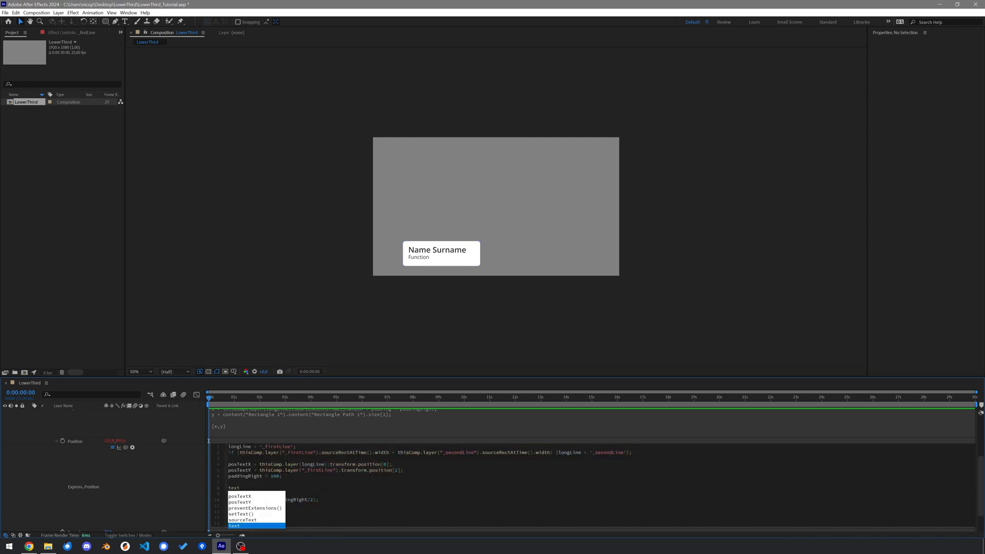
pyautogui.write('textWidth =')
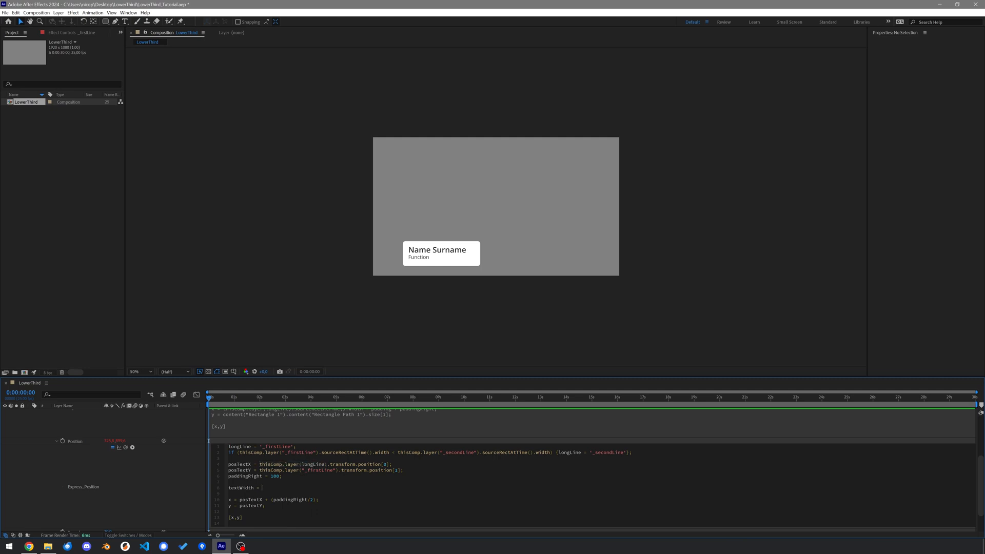
pyautogui.write('thisComp.layer(longLine).')
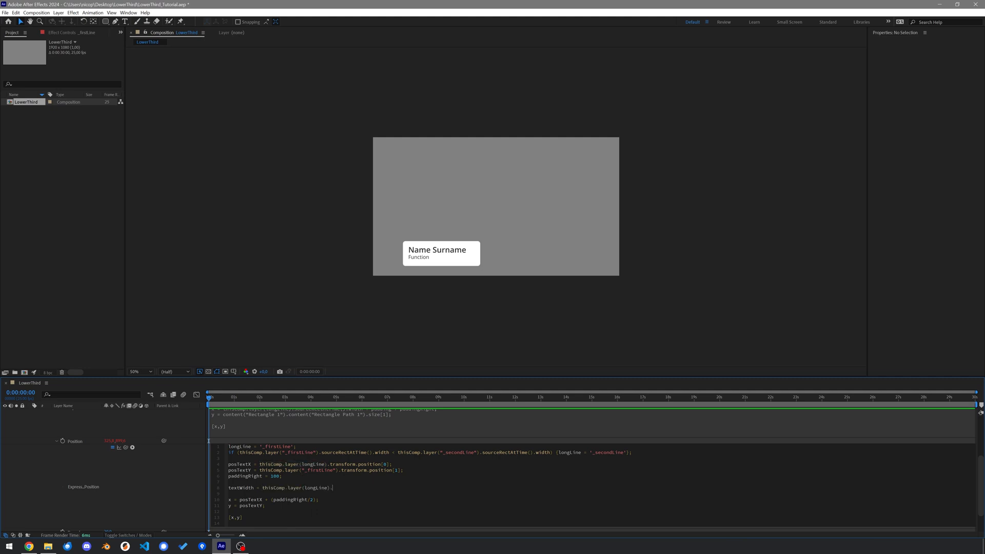
pyautogui.write('.sourceRectAtTime()')
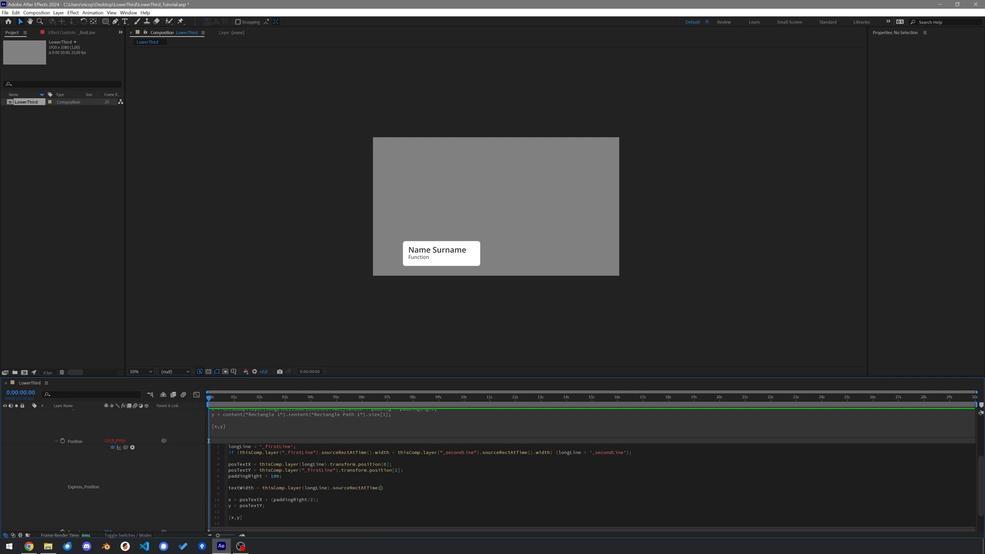
pyautogui.write('.width;')
pyautogui.click(275, 500)
pyautogui.write(' - ')
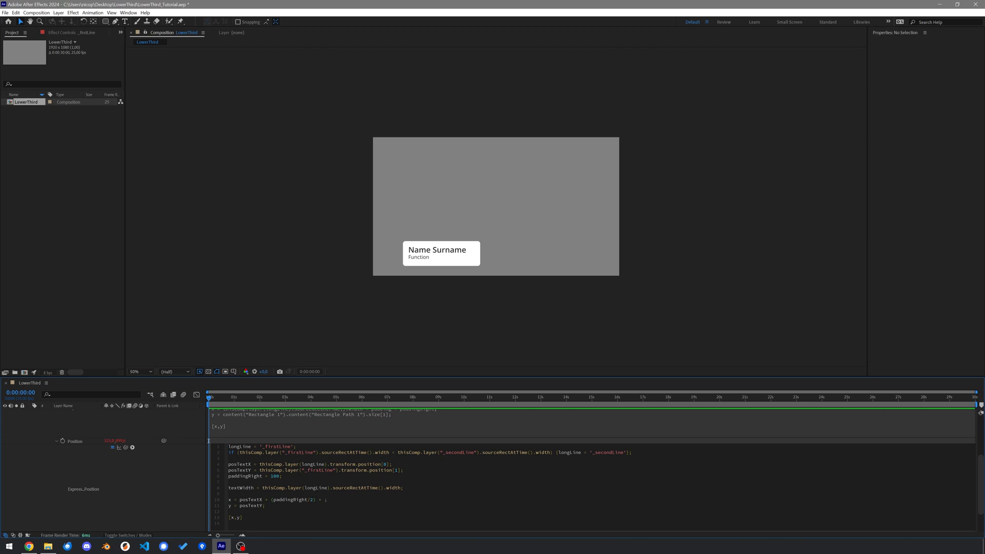
pyautogui.write('textWidth/2)')
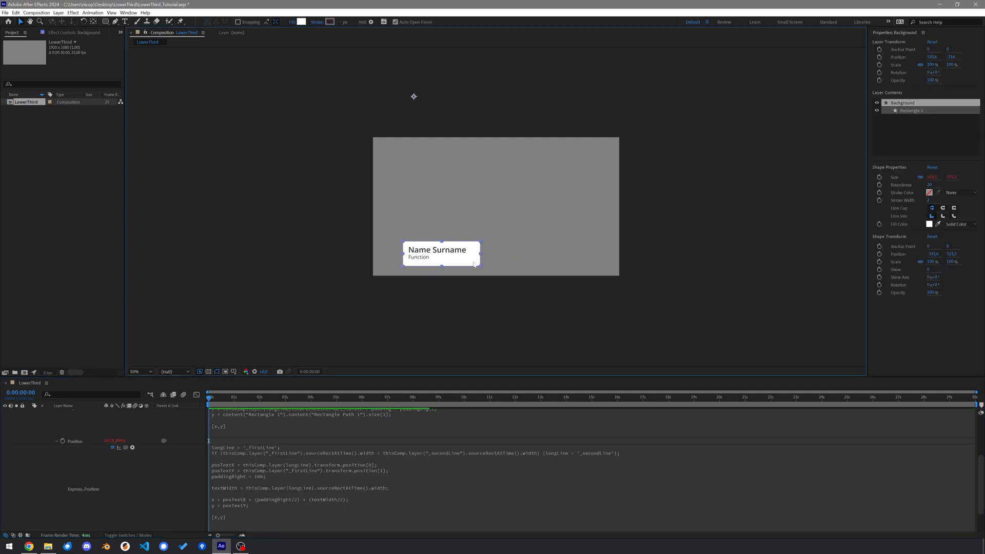
pyautogui.write('n')
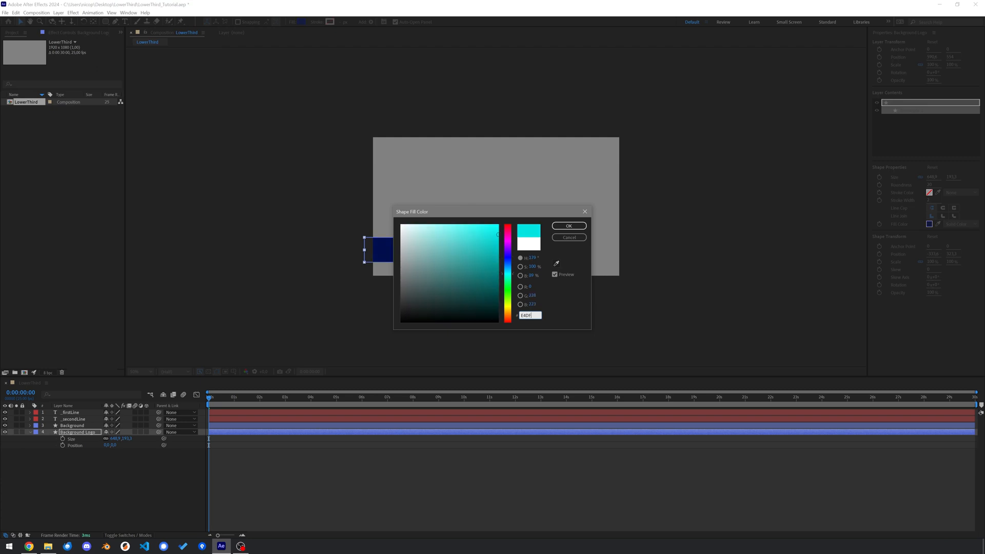
# Step: Fill the Background Logo box with light warm grey hex E4DFDA
pyautogui.click(405, 234)
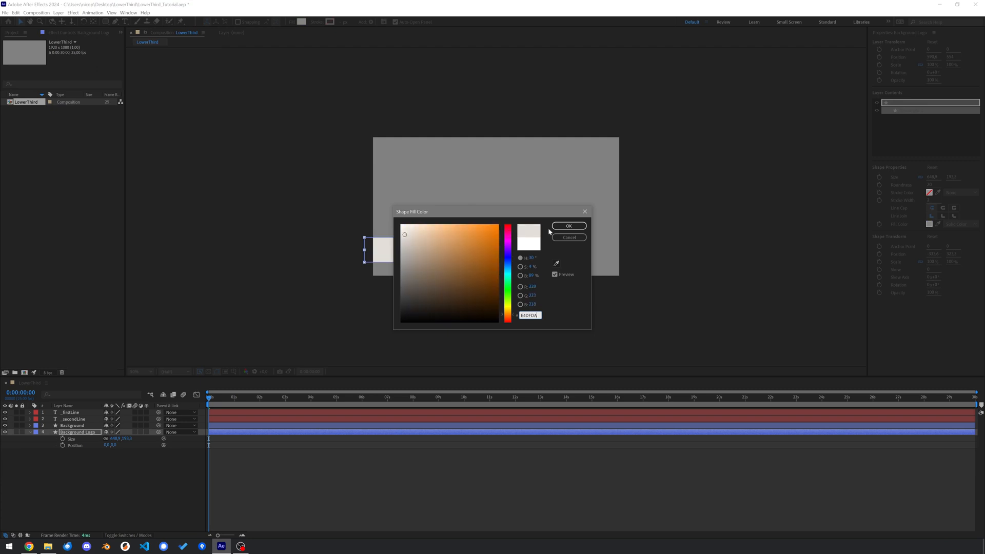
pyautogui.click(569, 225)
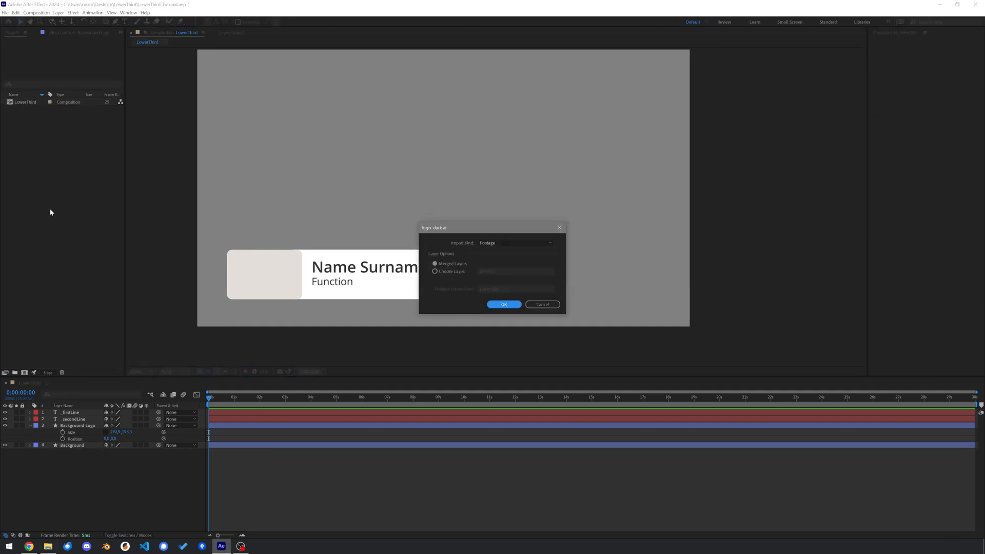
# Step: Import logo-dark.ai as footage and create shapes from the logo vector layer
pyautogui.click(504, 304)
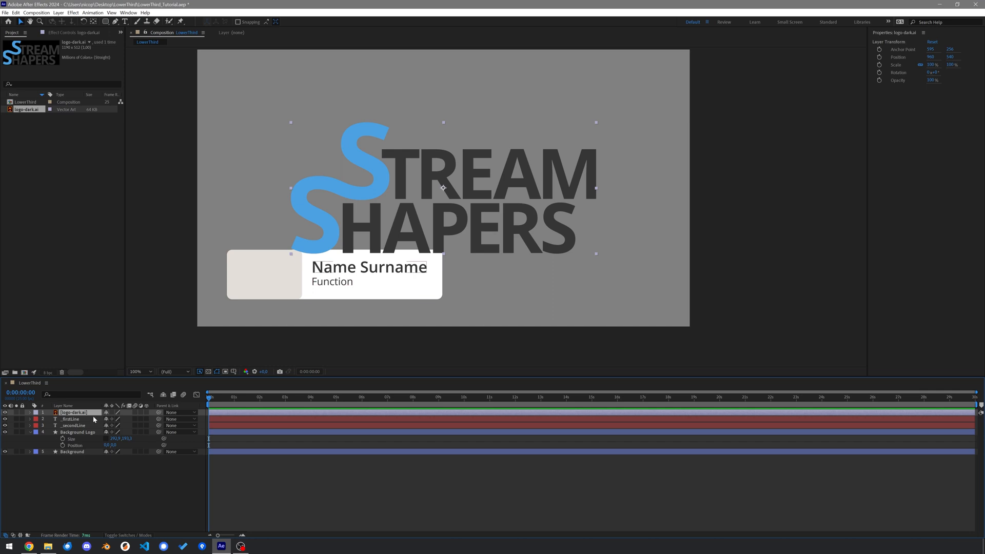
pyautogui.click(30, 413)
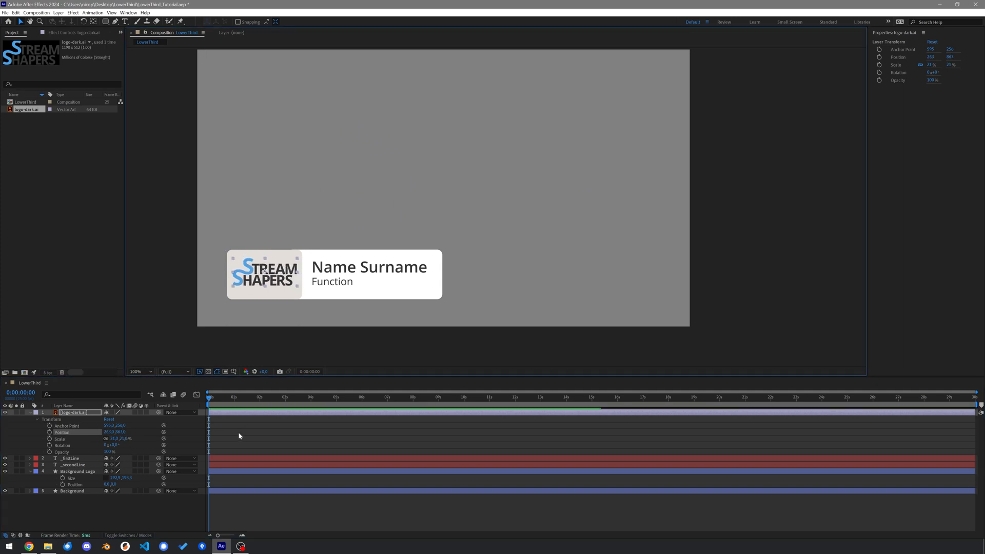
pyautogui.rightClick(74, 412)
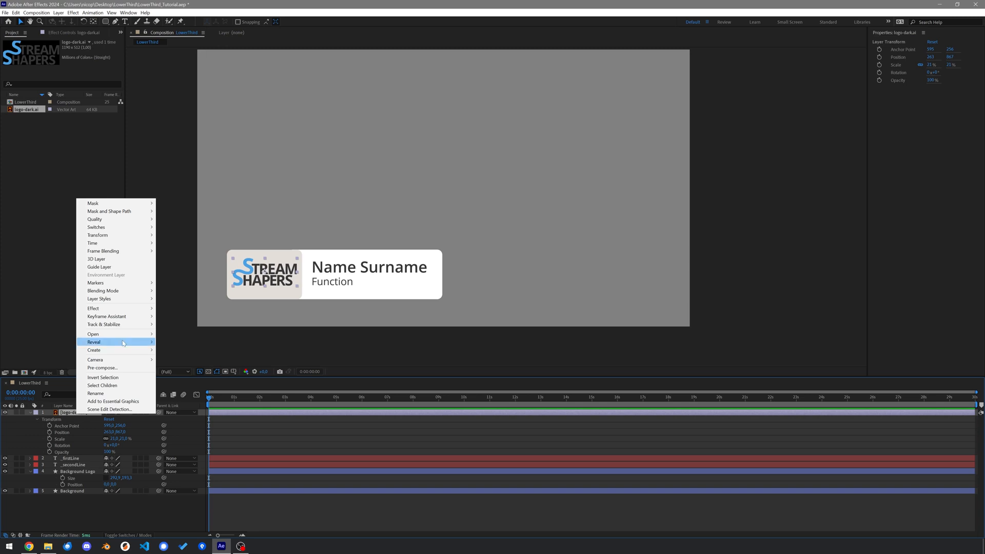
pyautogui.click(94, 350)
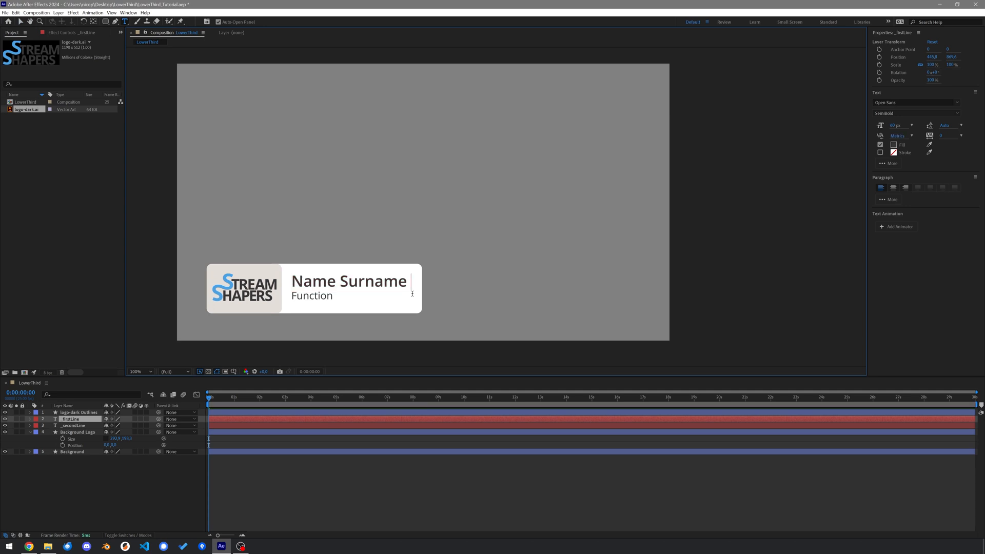
pyautogui.write('and somet')
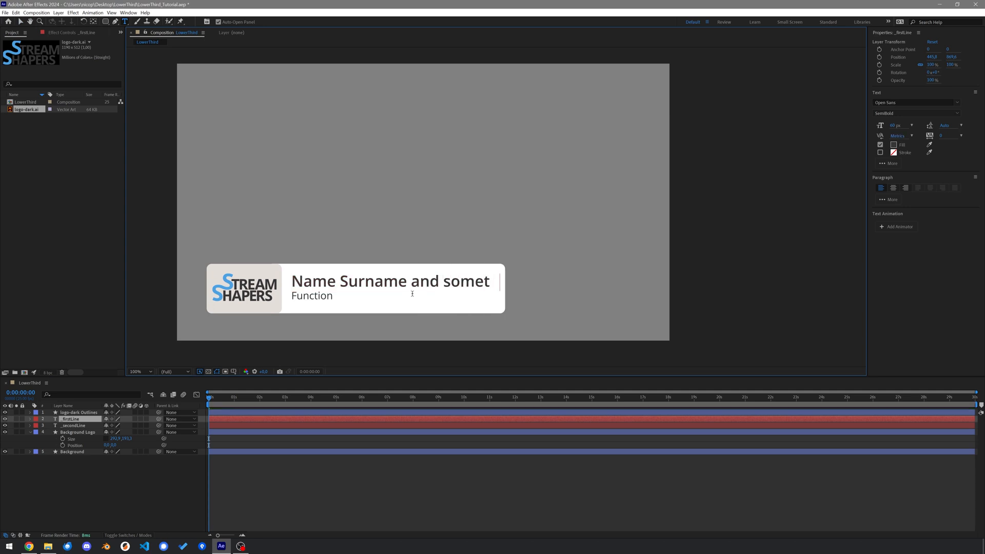
pyautogui.press('Backspace')
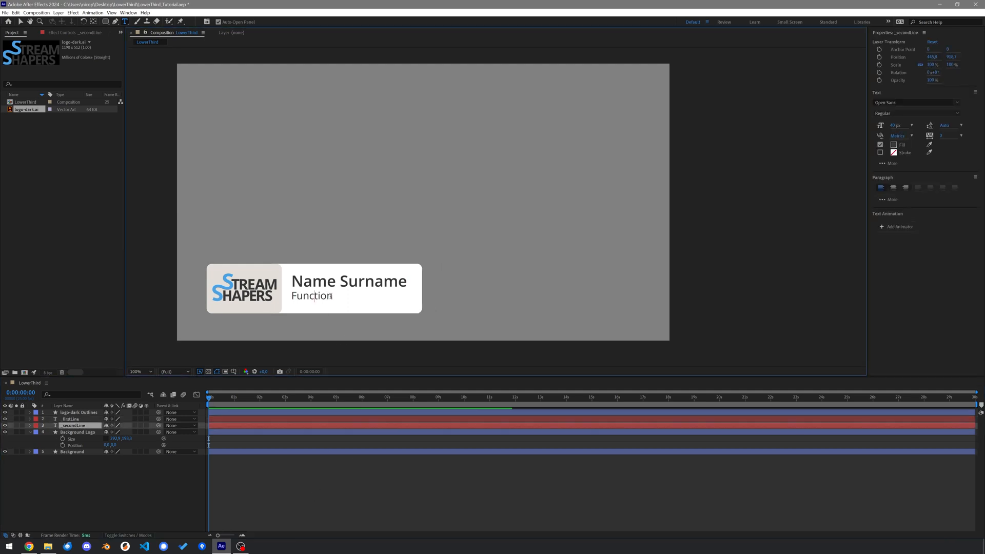
pyautogui.write('and also')
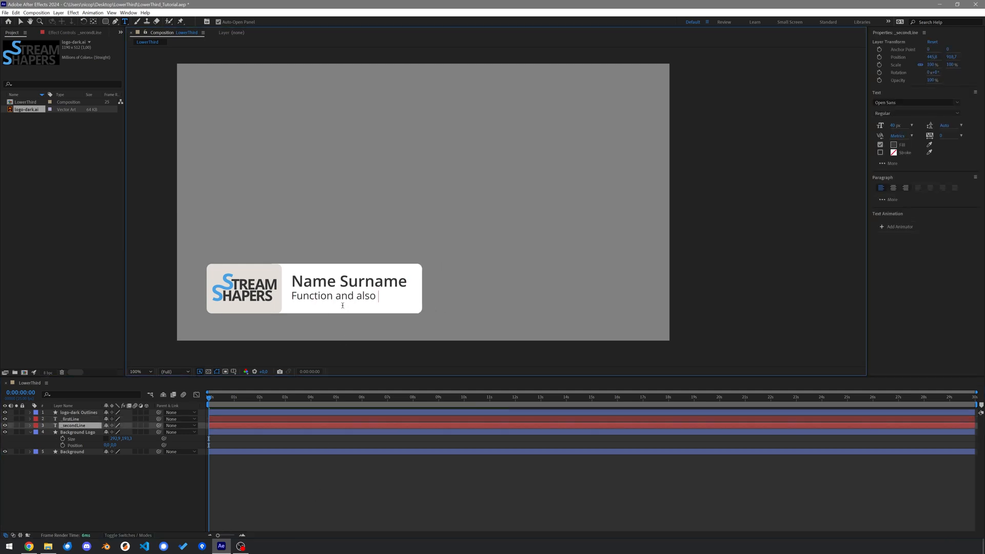
pyautogui.write('something el')
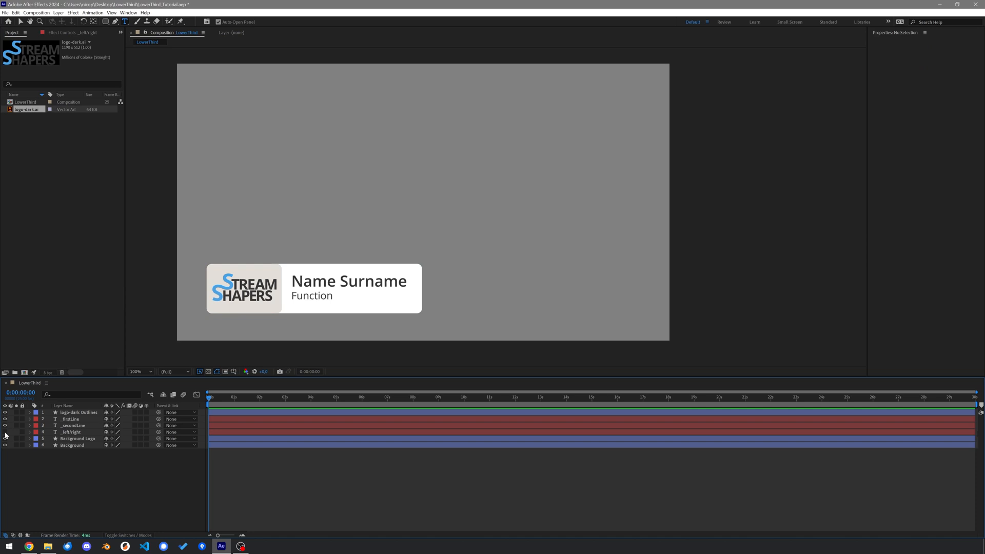
# Step: Select the _left/right selector together with the other text layers for labelling
pyautogui.click(73, 432)
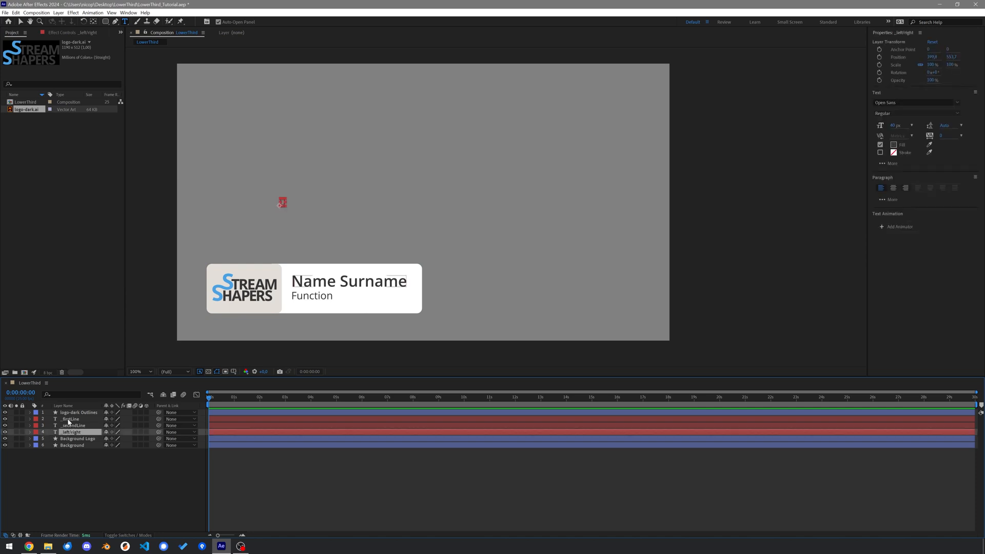
pyautogui.rightClick(37, 426)
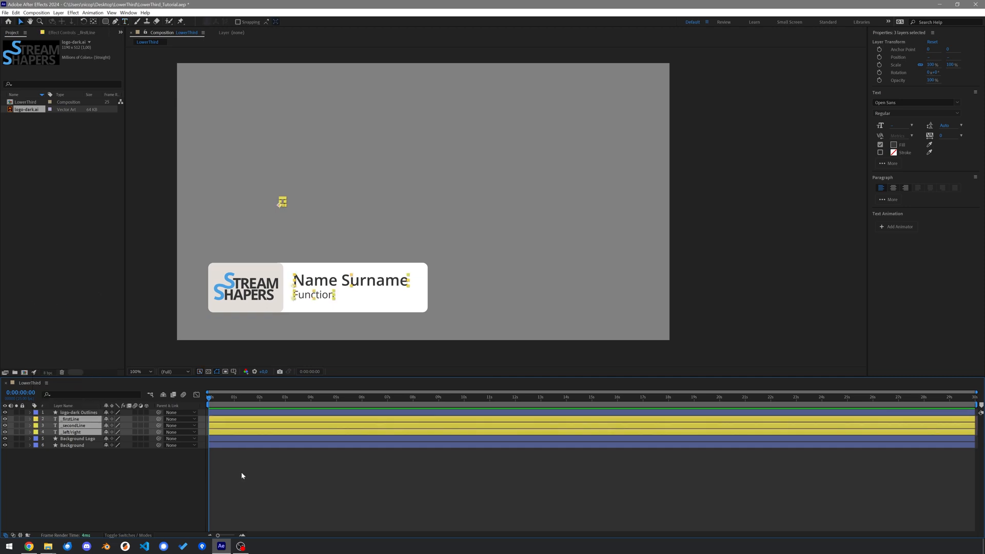
pyautogui.moveTo(498, 272)
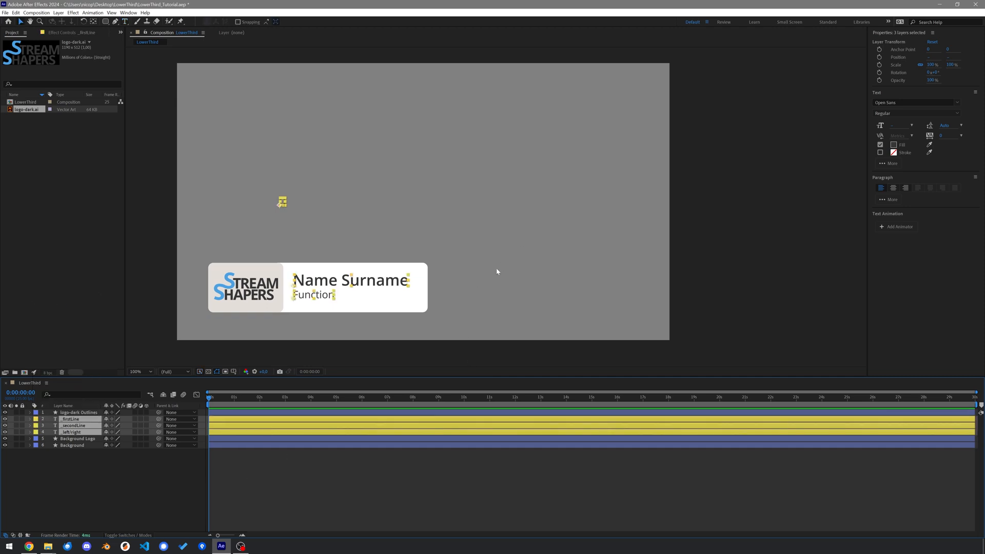
pyautogui.moveTo(236, 496)
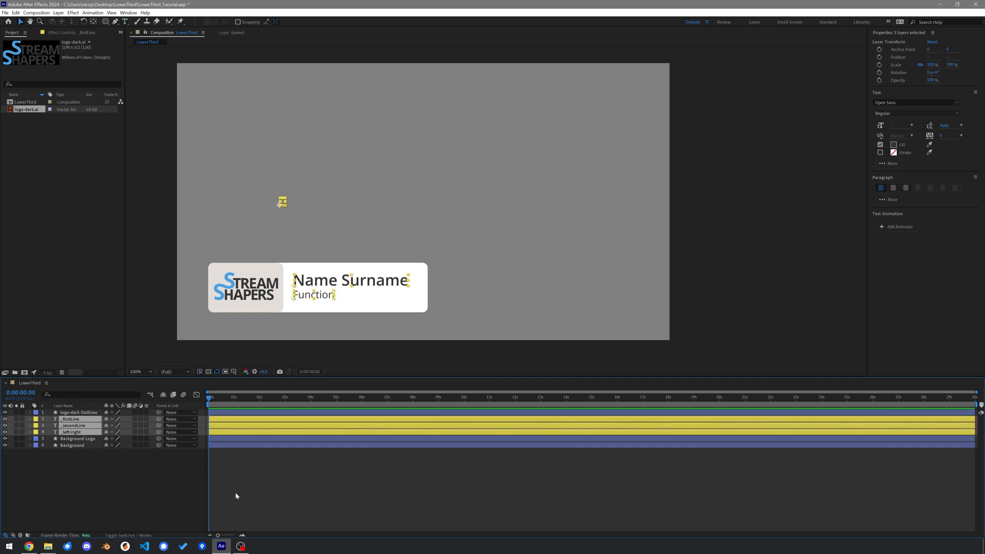
pyautogui.moveTo(162, 494)
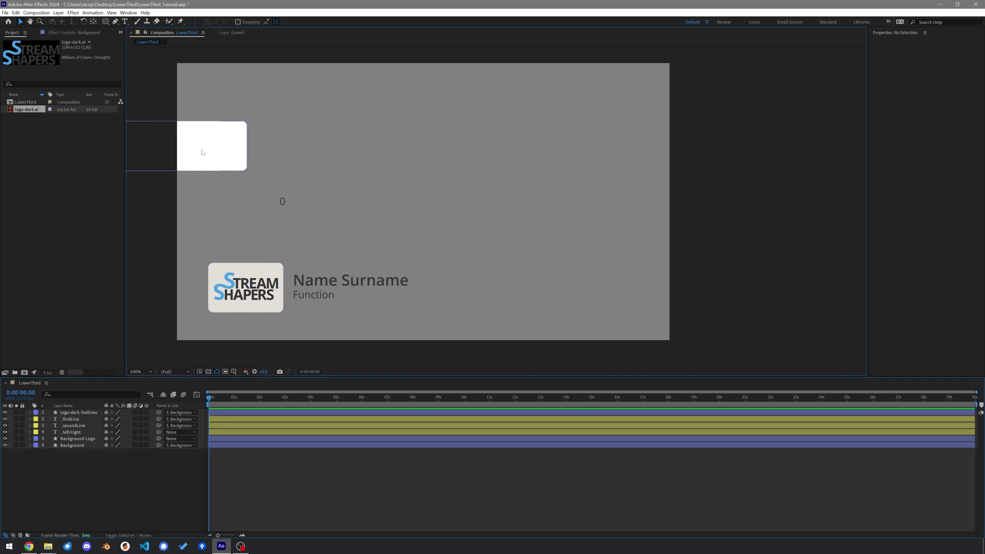
# Step: Fit the viewer and parent logo, text lines and Background to Background Logo
pyautogui.click(71, 446)
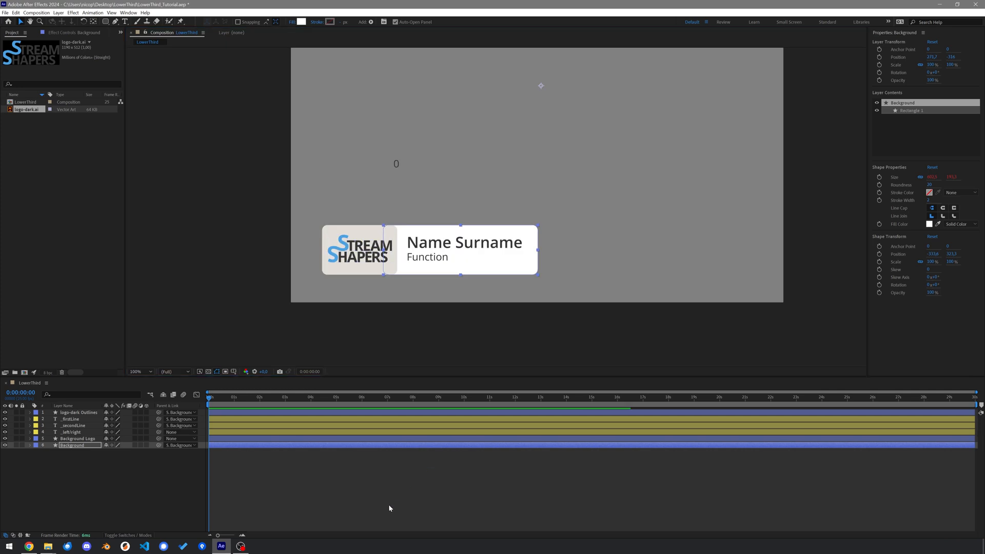
pyautogui.click(136, 372)
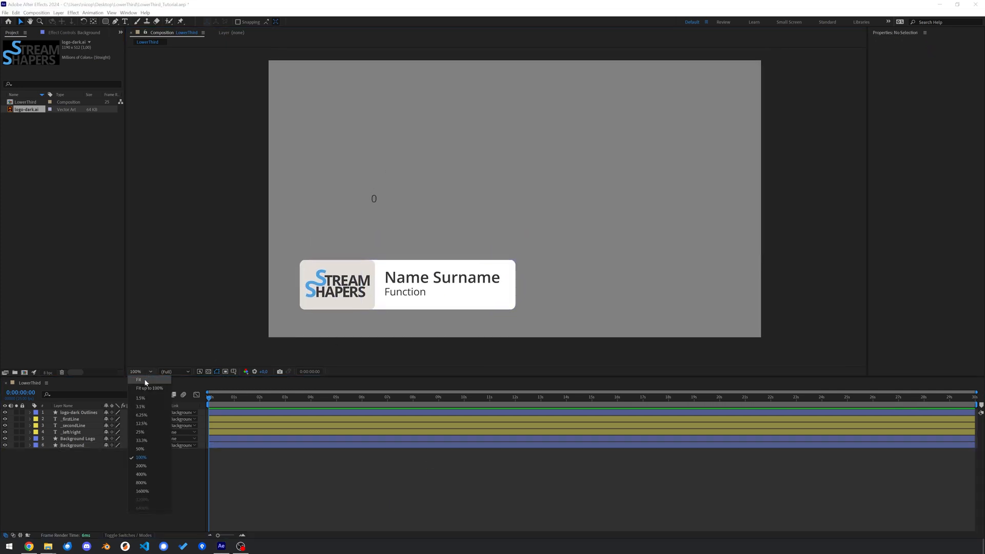
pyautogui.click(139, 380)
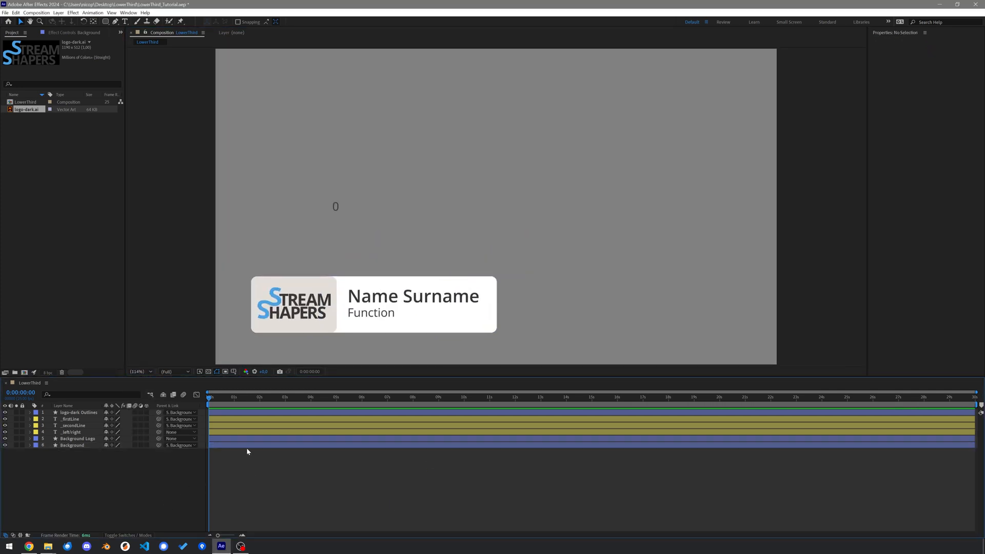
pyautogui.click(77, 439)
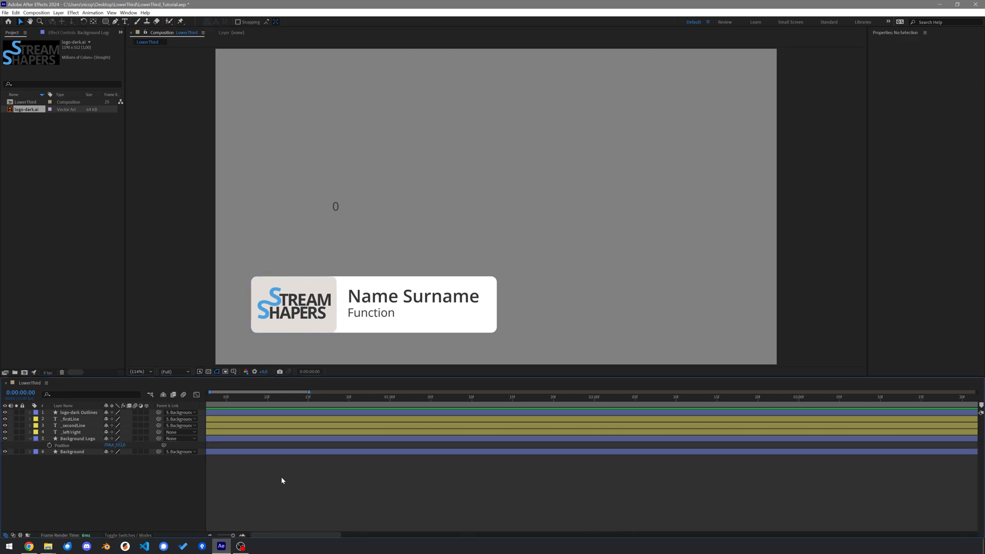
# Step: Show Background Logo's Position and trim the work area to about 1.5 seconds
pyautogui.click(321, 393)
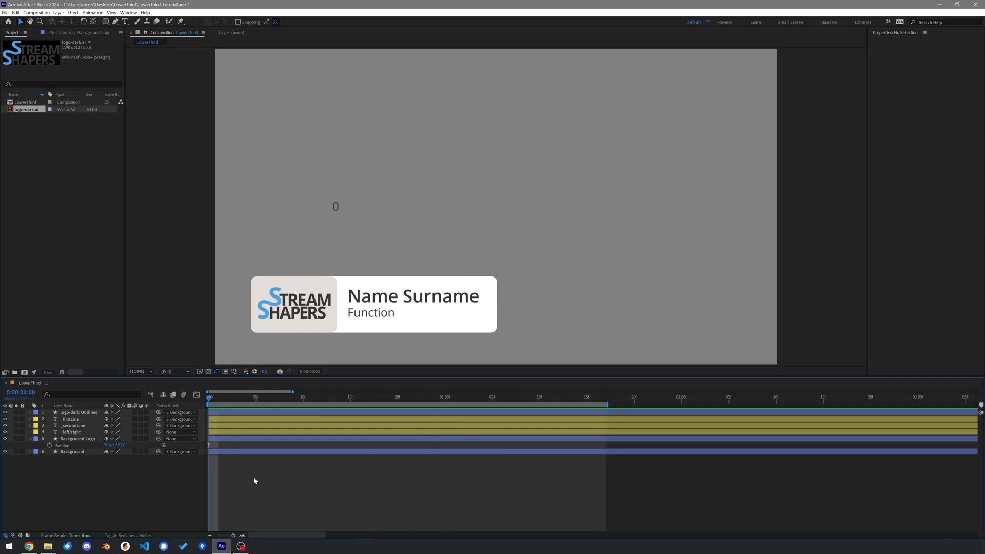
pyautogui.moveTo(255, 478)
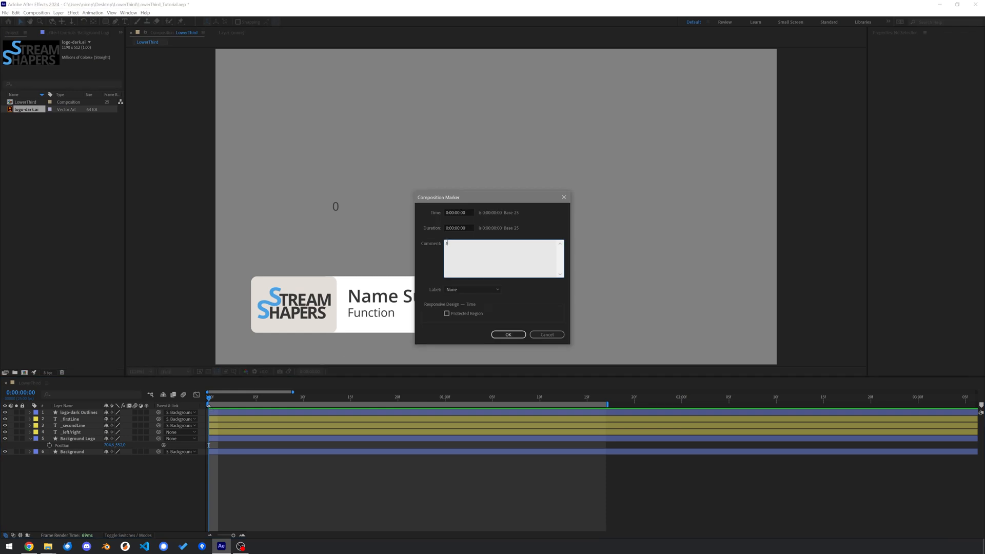
# Step: Add a 'start' marker and a 17-frame 'stop' marker at one second
pyautogui.write('start')
pyautogui.click(459, 228)
pyautogui.write('1')
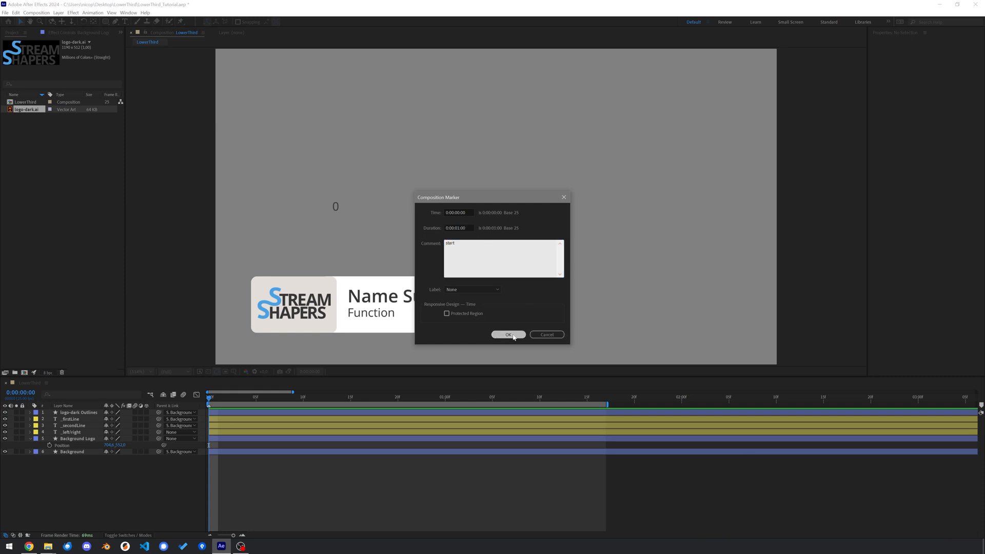
pyautogui.click(509, 334)
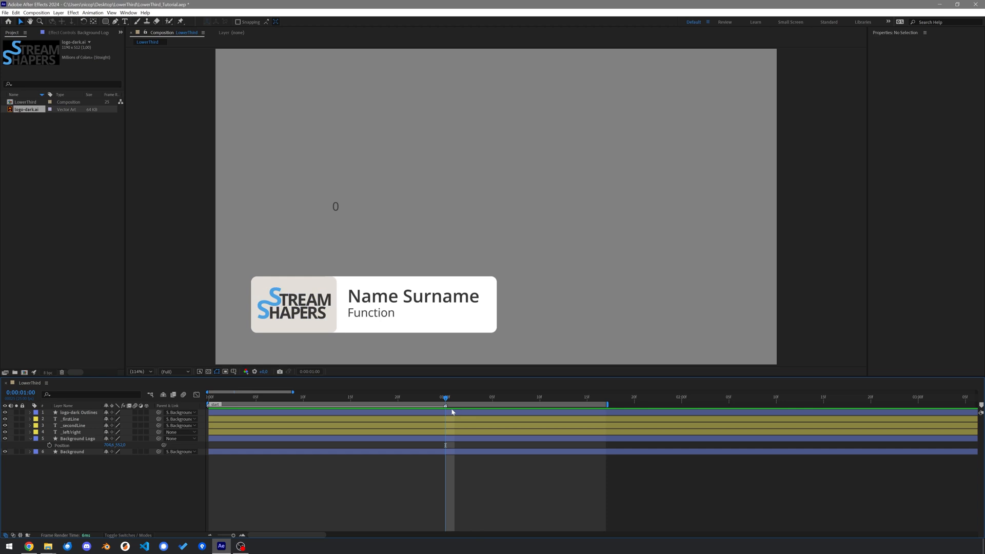
pyautogui.doubleClick(445, 407)
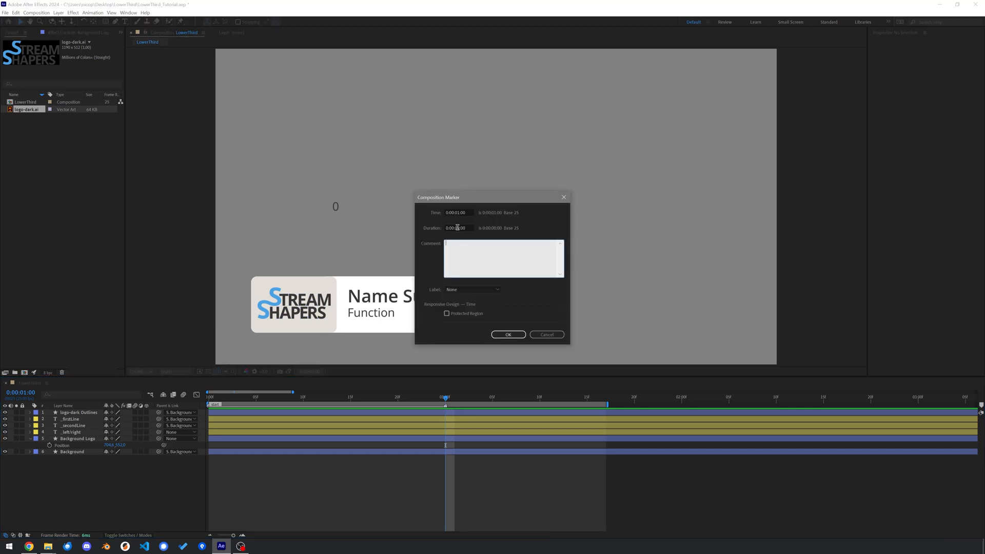
pyautogui.click(458, 228)
pyautogui.write('17')
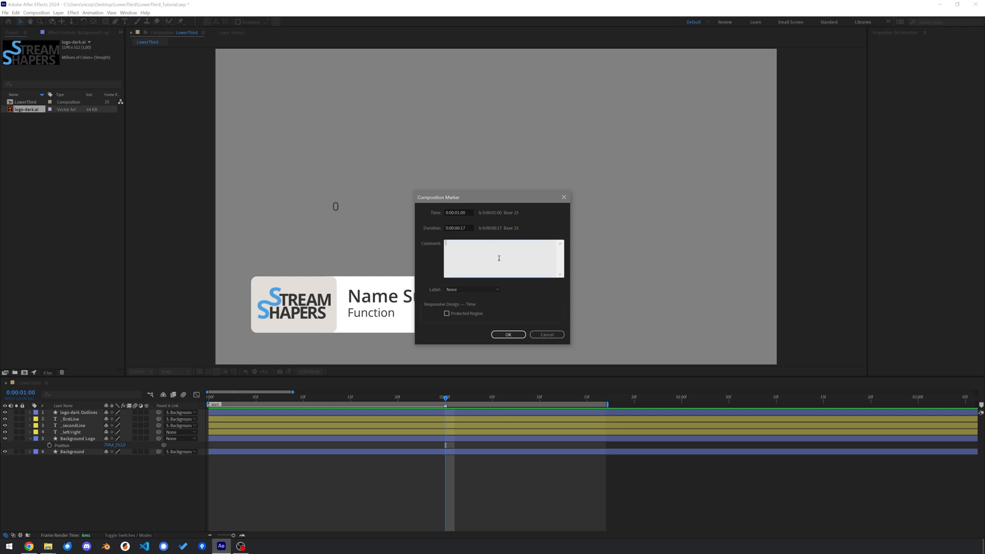
pyautogui.write('stop')
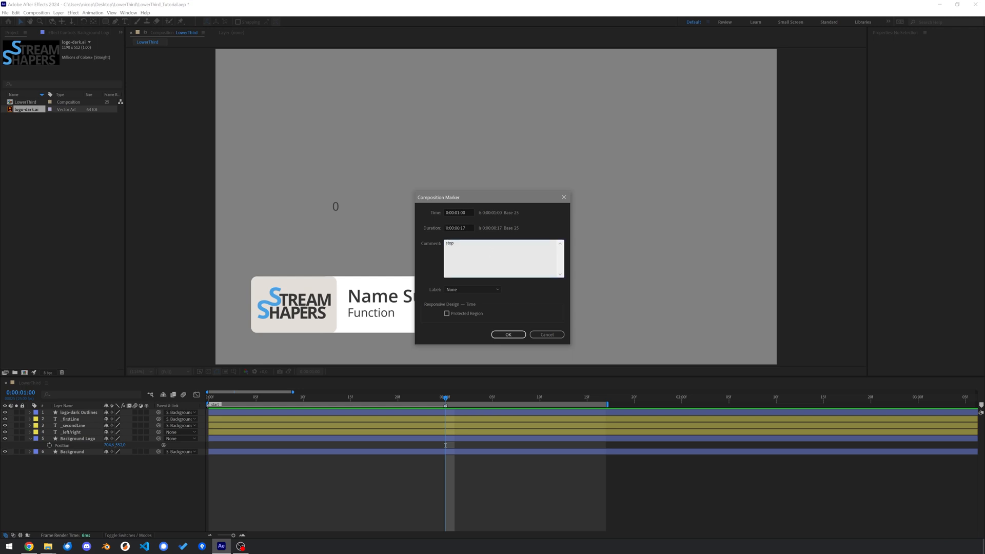
pyautogui.click(508, 335)
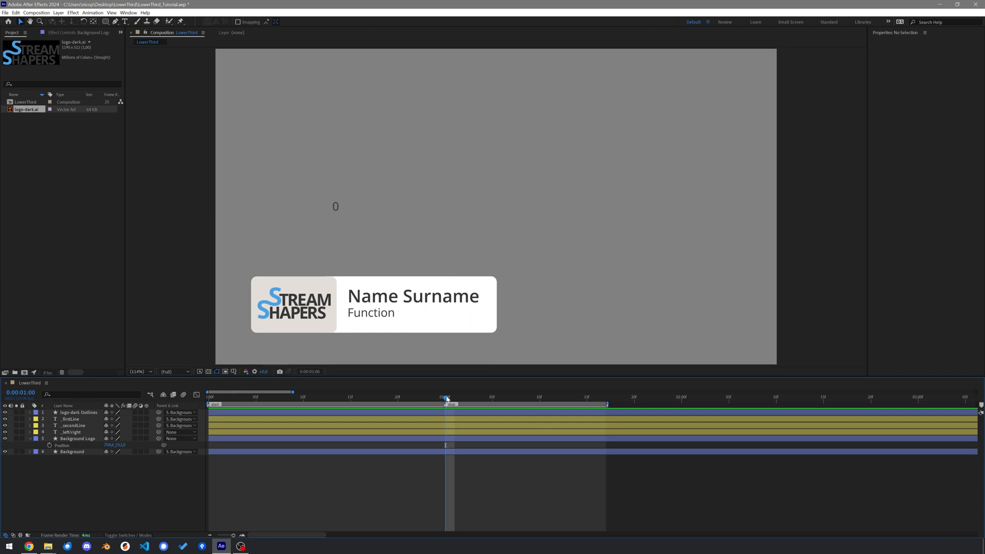
pyautogui.click(78, 439)
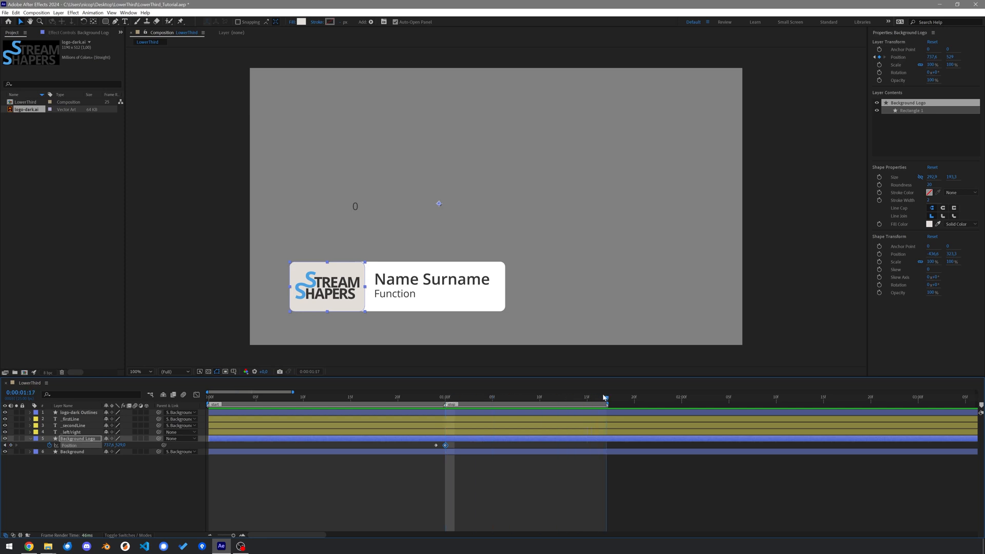
# Step: At 0:00:01:16, drag the lower third left fully out of frame, keying Position
pyautogui.click(599, 398)
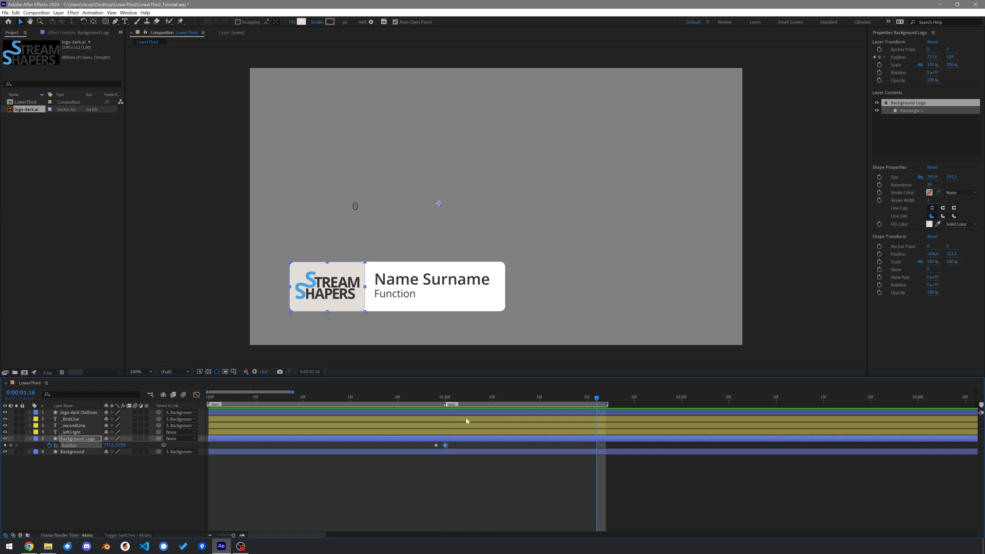
pyautogui.moveTo(481, 474)
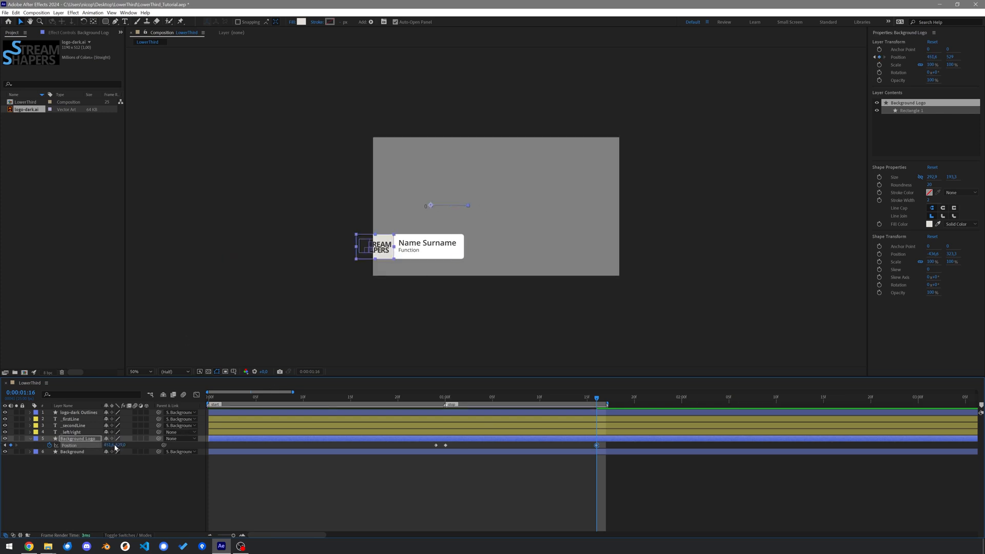
pyautogui.moveTo(377, 245); pyautogui.dragTo(344, 258)
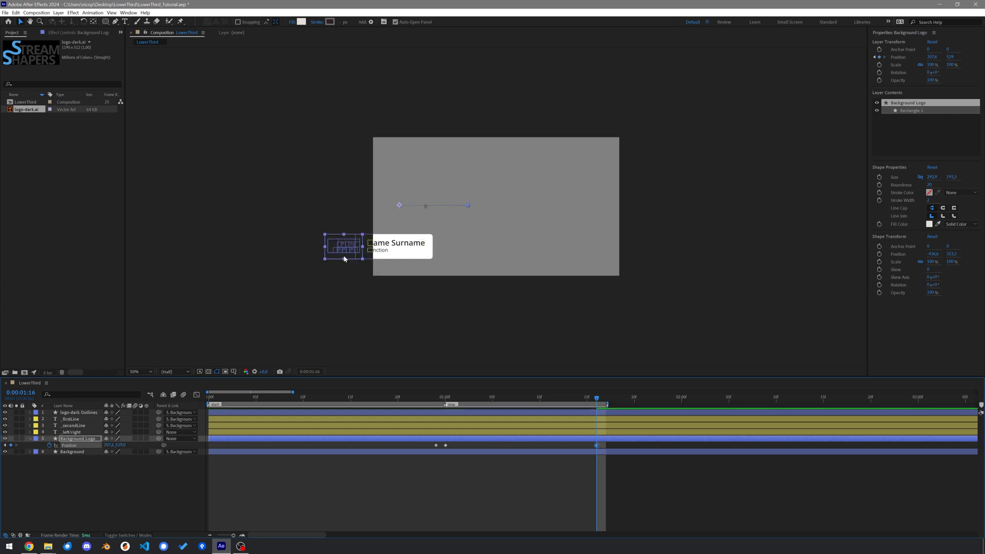
pyautogui.moveTo(343, 246); pyautogui.dragTo(281, 254)
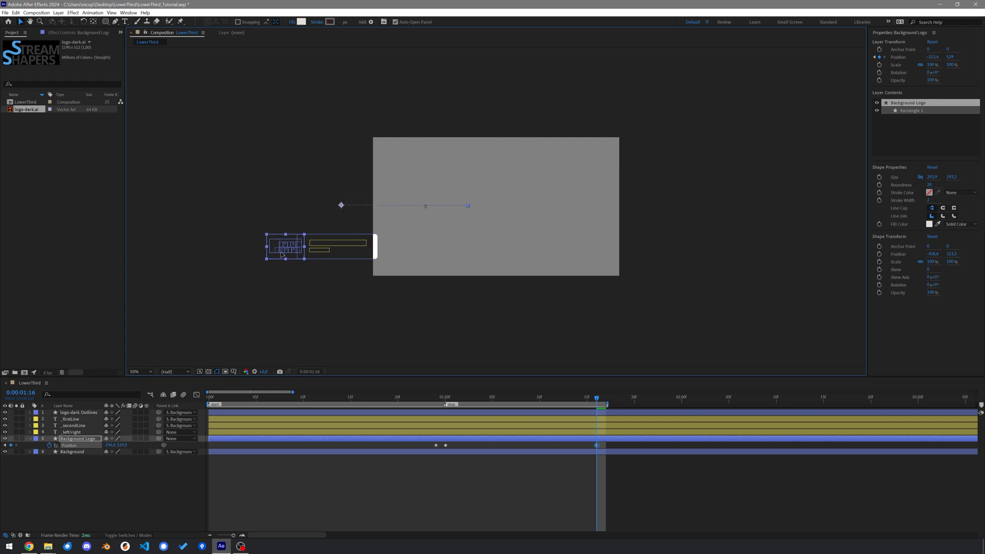
pyautogui.moveTo(283, 246); pyautogui.dragTo(245, 246)
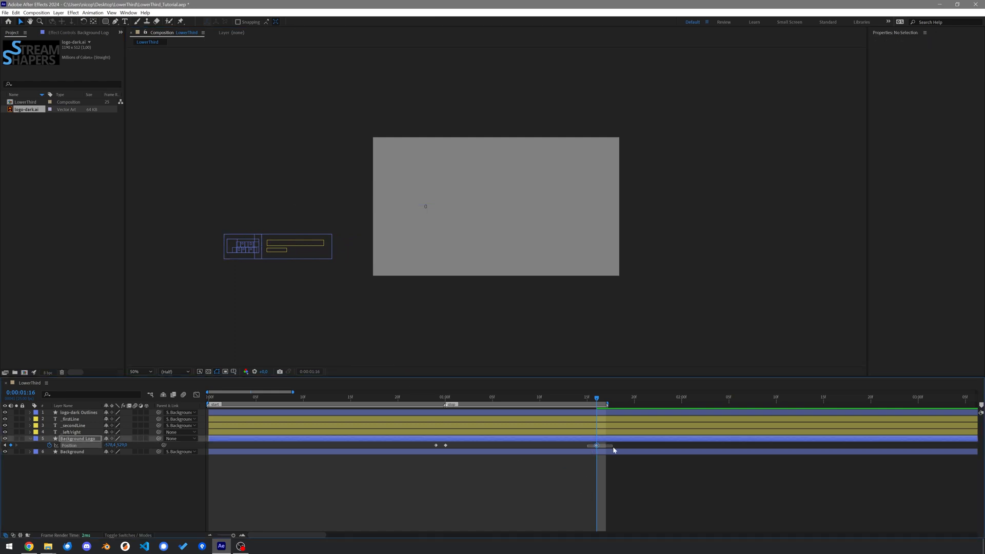
pyautogui.click(77, 439)
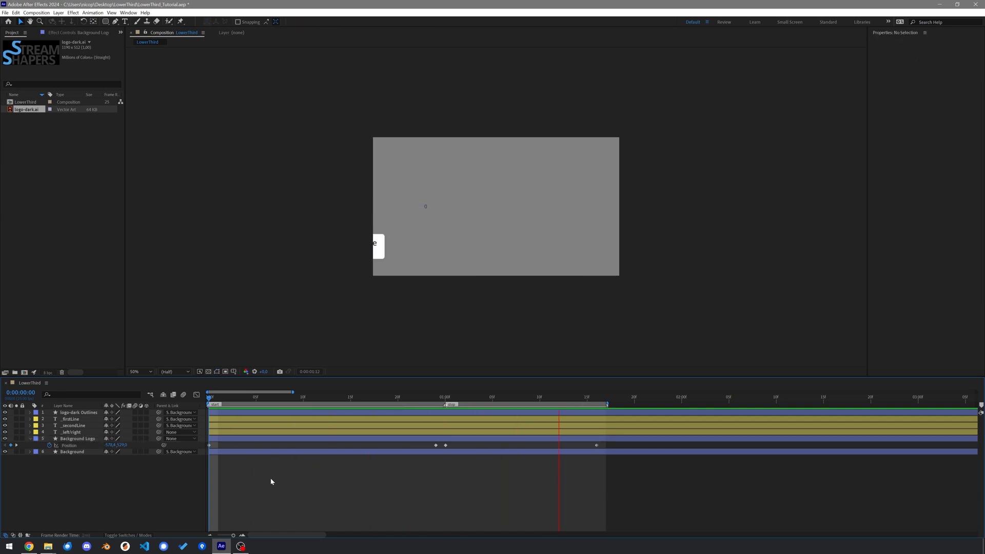
# Step: Set Background Logo's exit Position keyframe to linear temporal interpolation
pyautogui.click(475, 397)
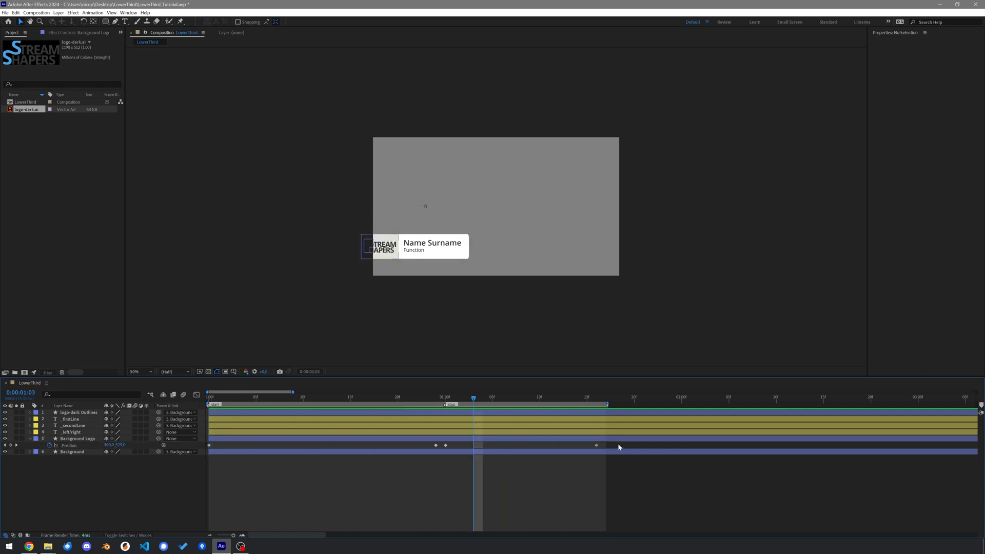
pyautogui.rightClick(209, 445)
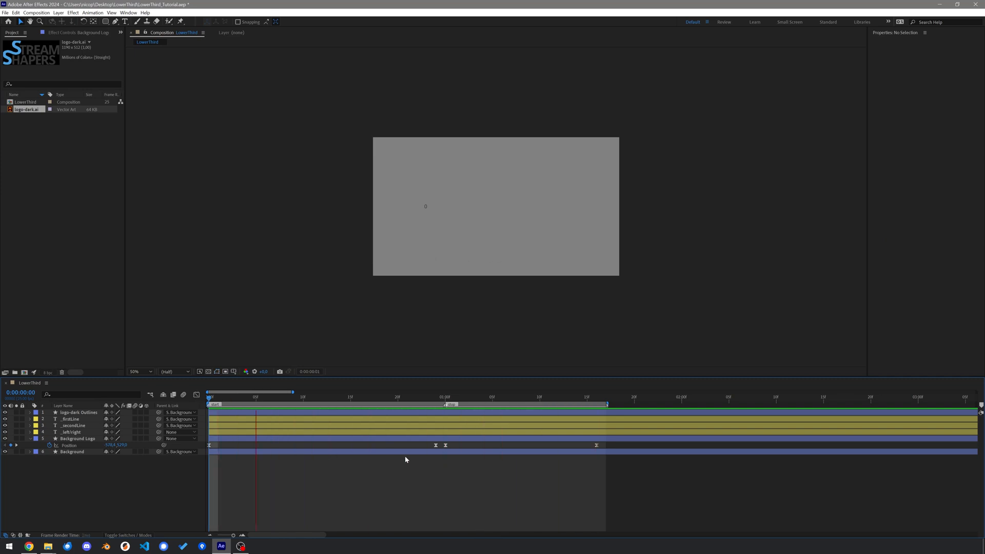
pyautogui.click(437, 397)
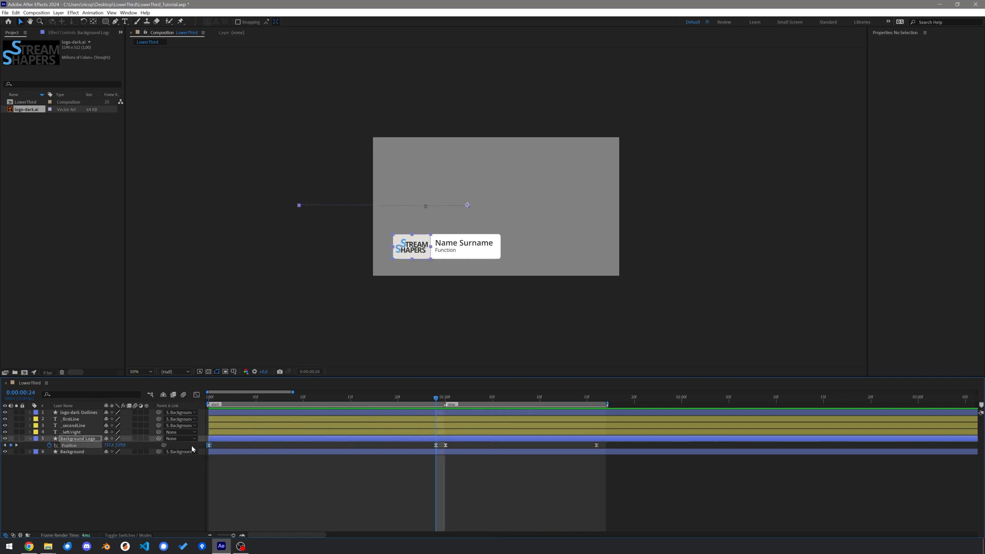
pyautogui.rightClick(597, 446)
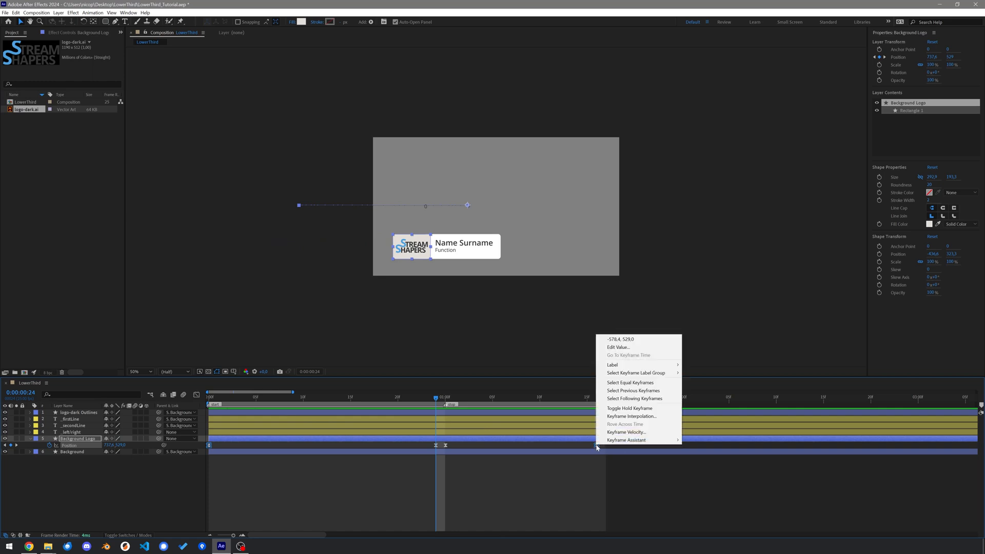
pyautogui.click(632, 416)
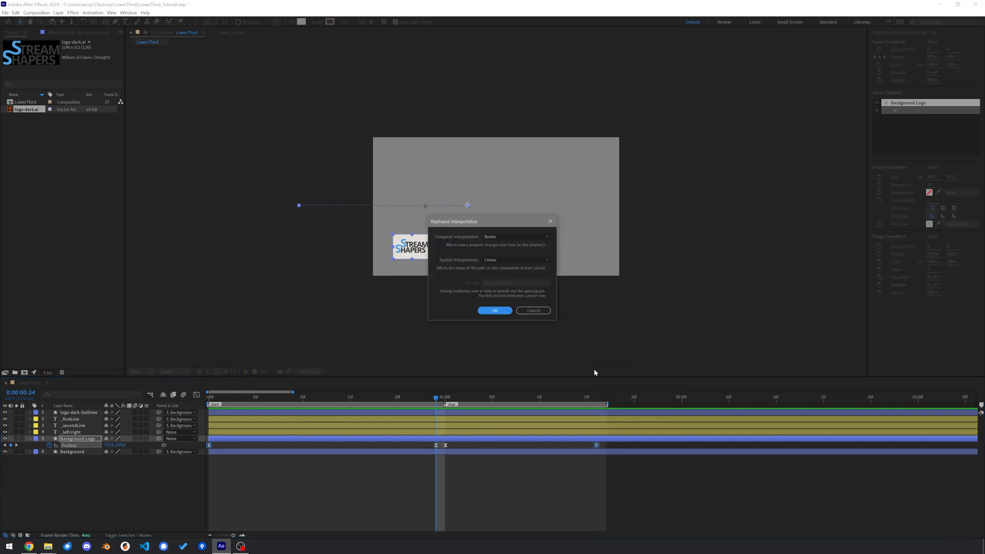
pyautogui.click(516, 236)
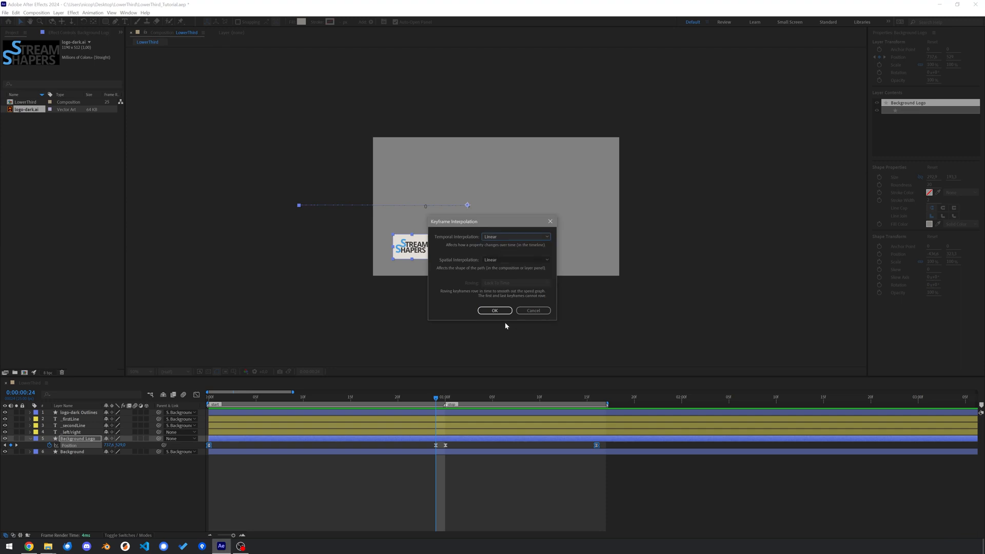
pyautogui.click(494, 311)
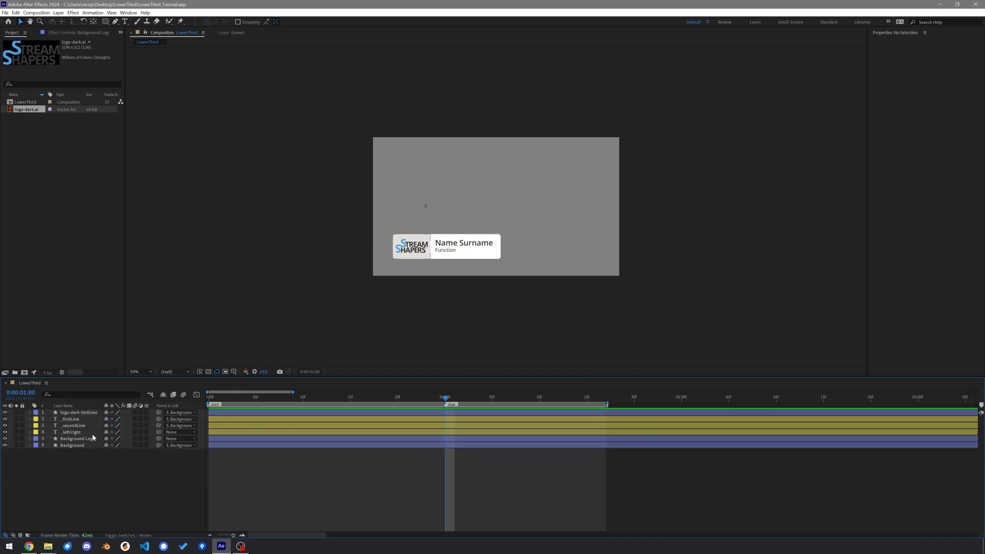
# Step: Expand the Background and _left/right layers' properties in the timeline
pyautogui.click(73, 432)
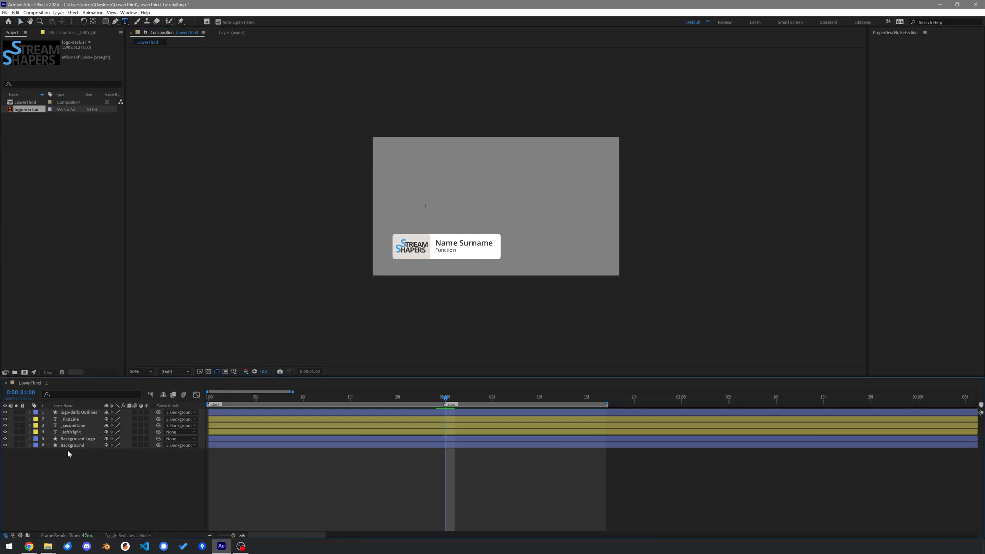
pyautogui.click(73, 432)
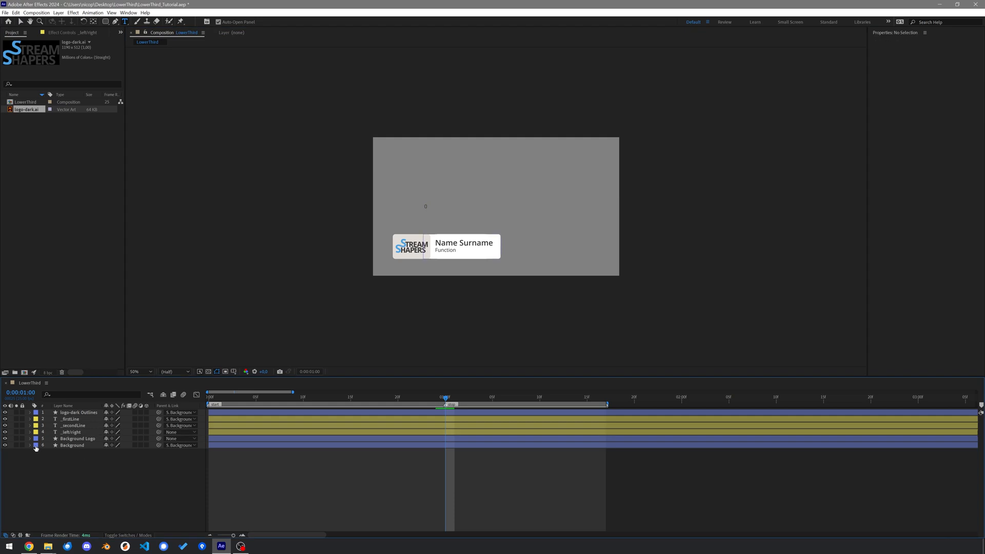
pyautogui.click(29, 445)
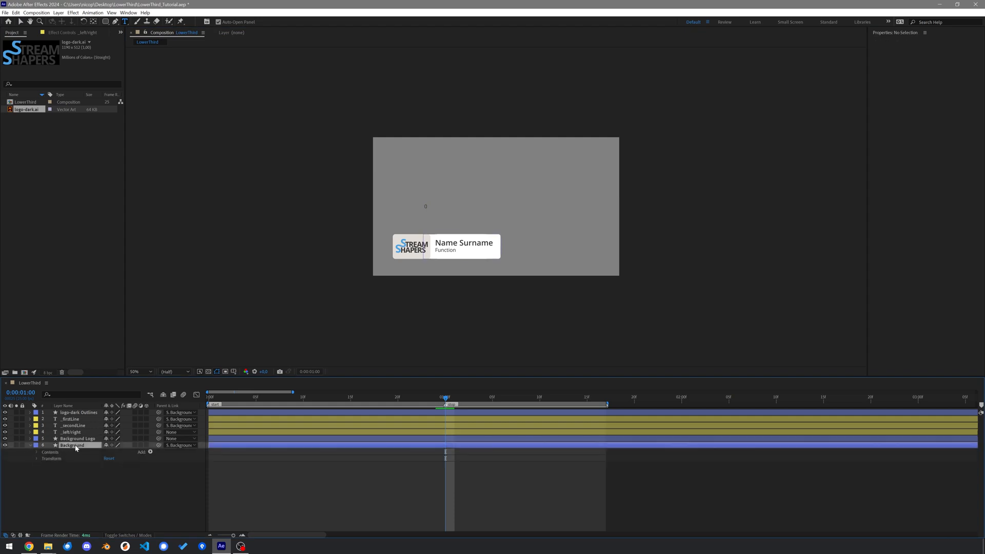
pyautogui.click(73, 445)
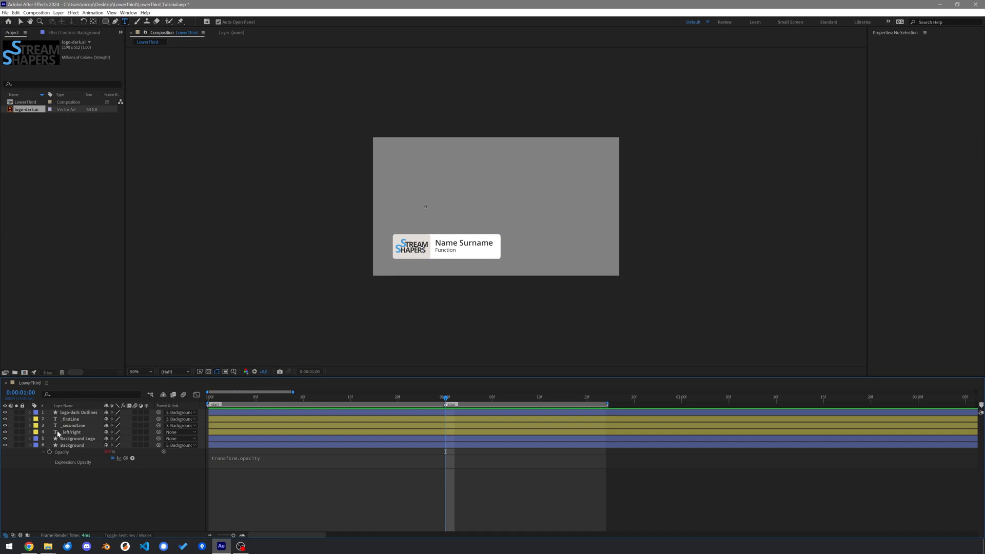
pyautogui.click(29, 433)
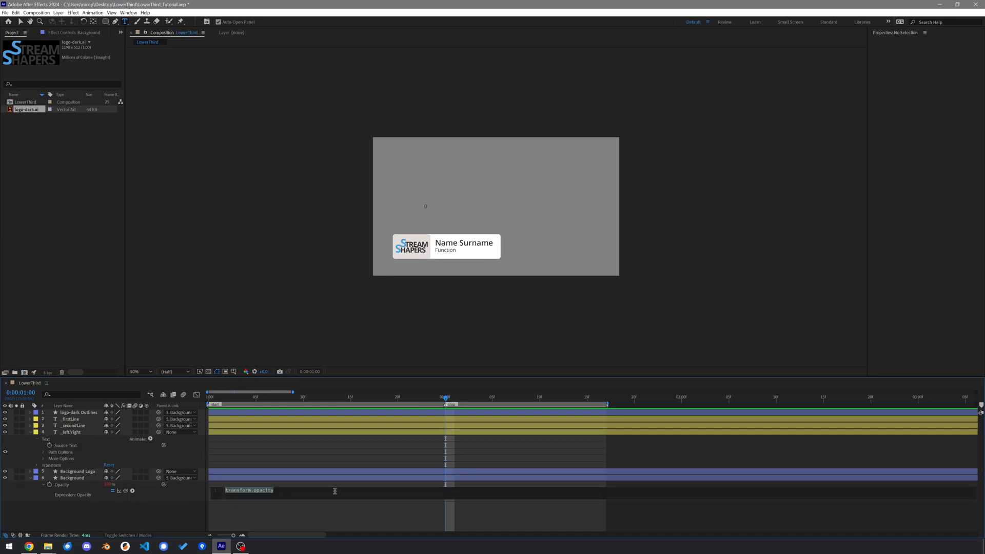
# Step: Write Background's Opacity if/else expression on sideInput from _left/right's sourceText, showing it at 0
pyautogui.write('sideInput')
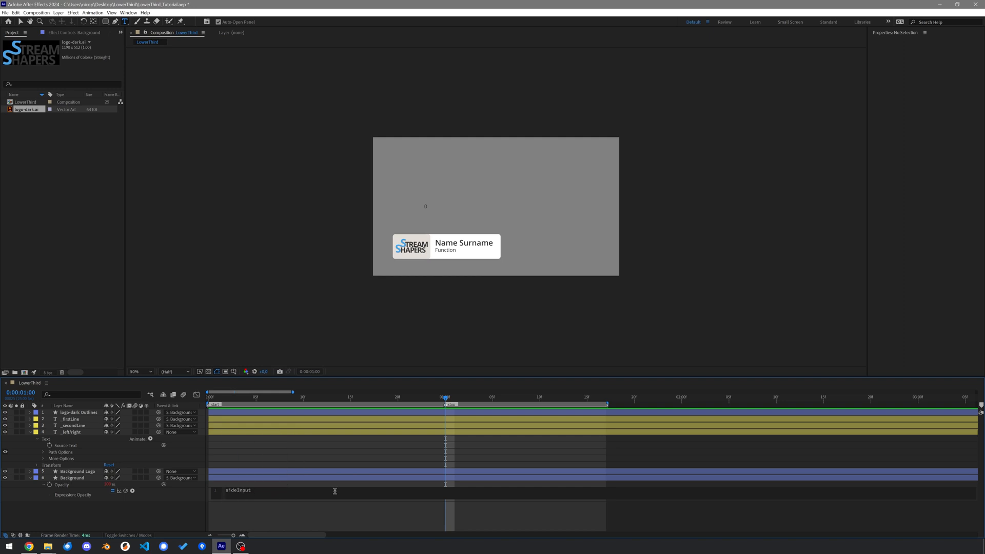
pyautogui.write('thisComp.layer("_left/right").text.sourceText;')
pyautogui.write('if')
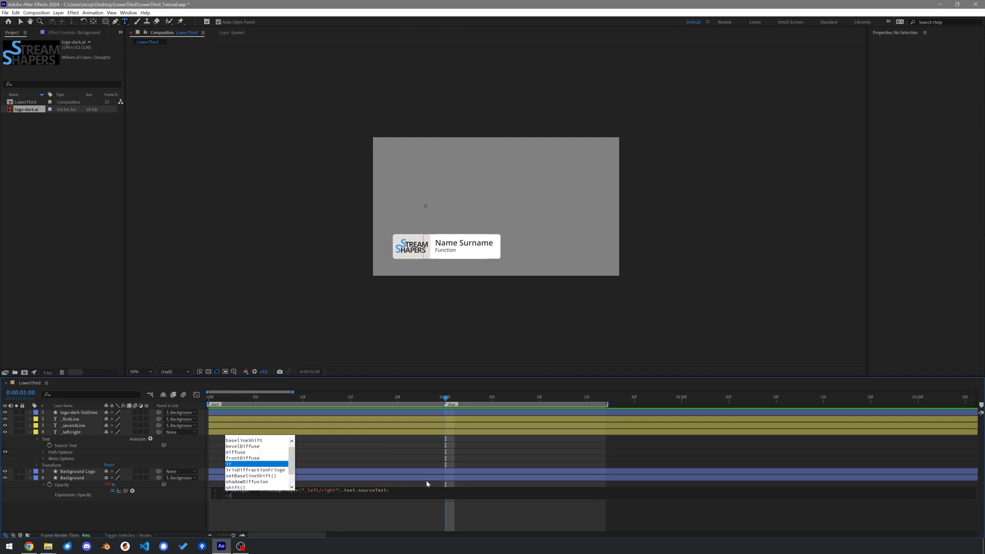
pyautogui.write('side)')
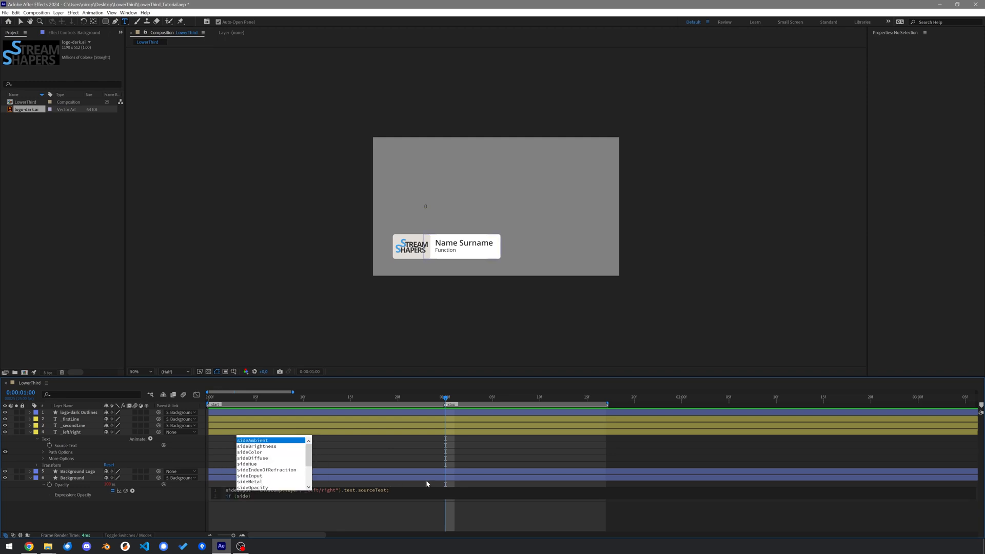
pyautogui.click(251, 476)
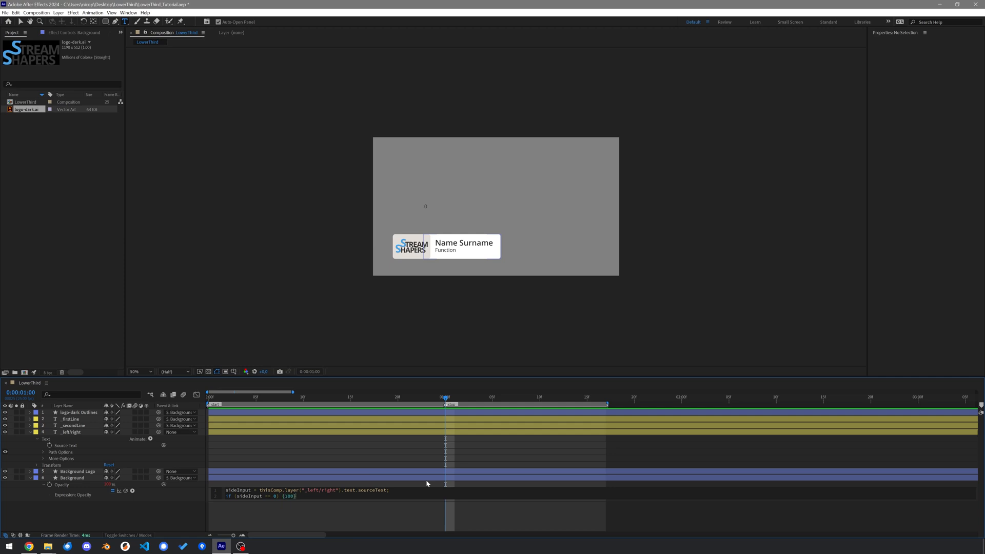
pyautogui.write('else {0};')
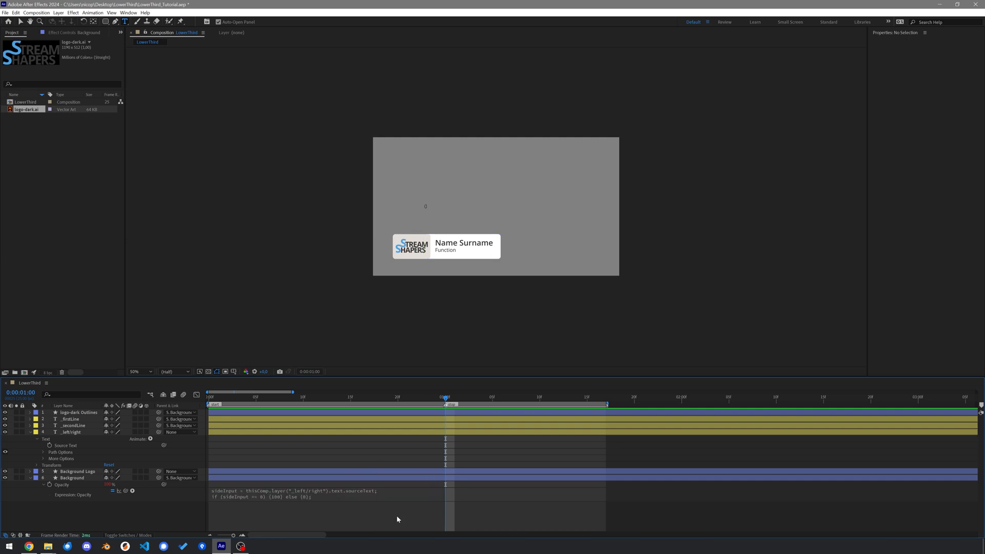
pyautogui.click(72, 432)
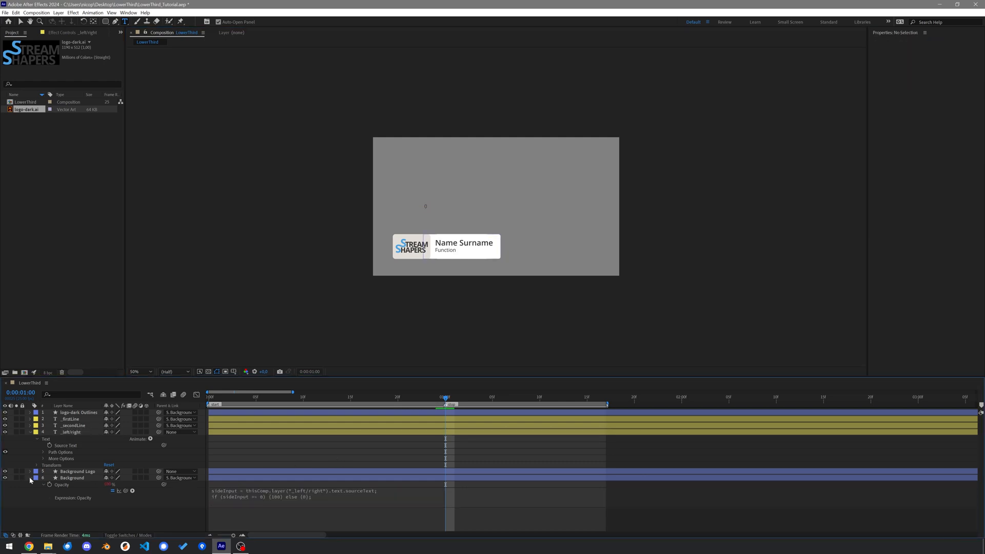
pyautogui.click(76, 472)
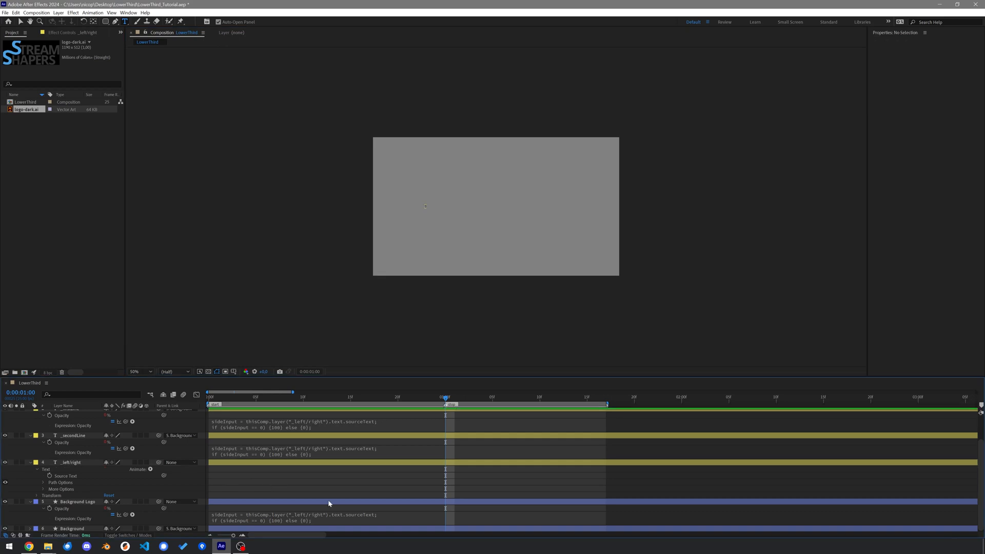
# Step: Set the _left/right selector to 0 so the left lower third reappears
pyautogui.click(72, 462)
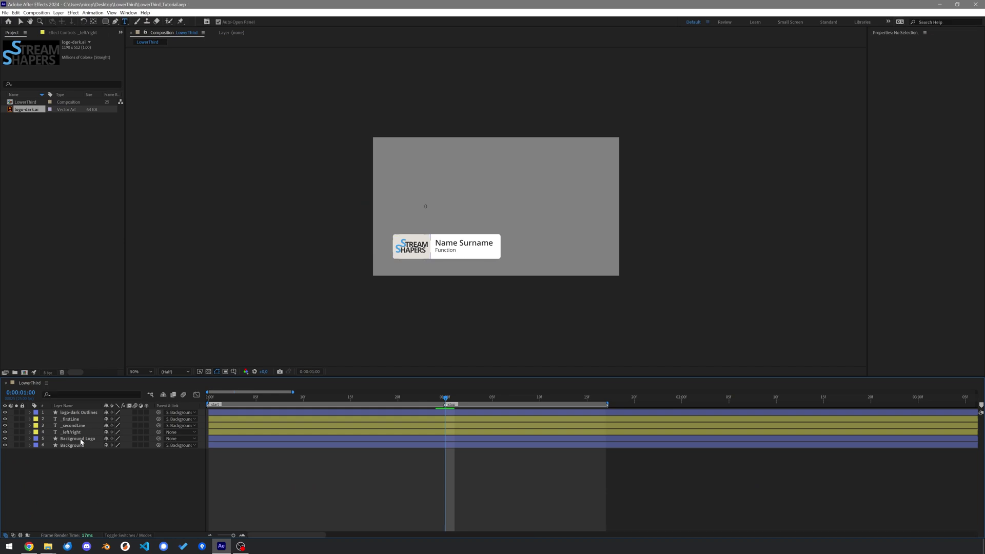
pyautogui.click(78, 439)
pyautogui.write('L_')
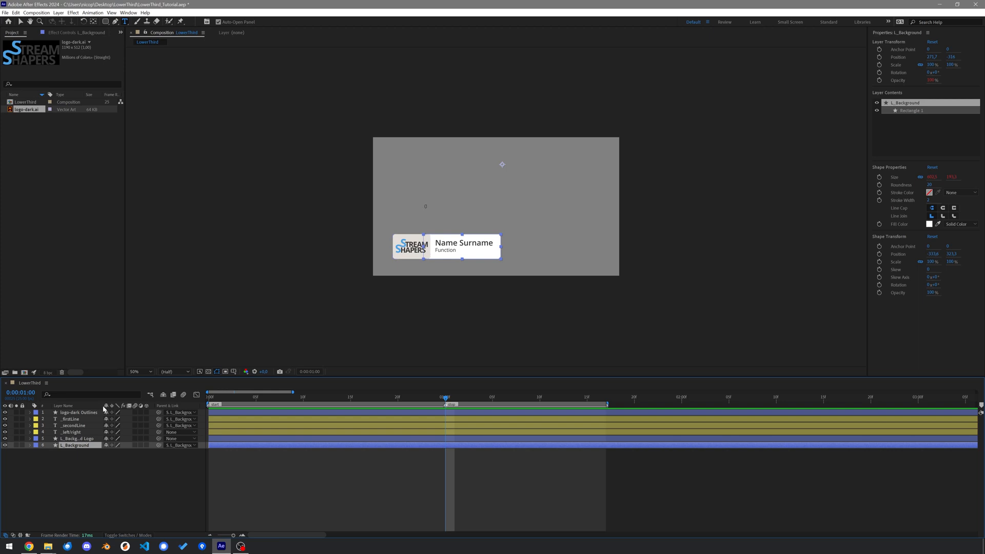
# Step: Duplicate the lower-third layers and rename copies R_firstLine, R_secondLine, R_Background Logo, R_Background
pyautogui.click(71, 419)
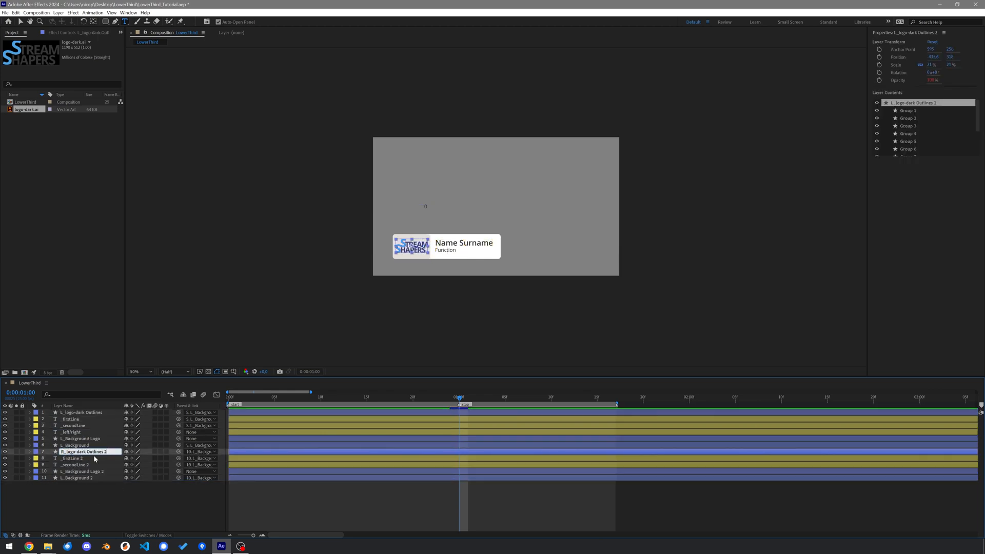
pyautogui.click(66, 458)
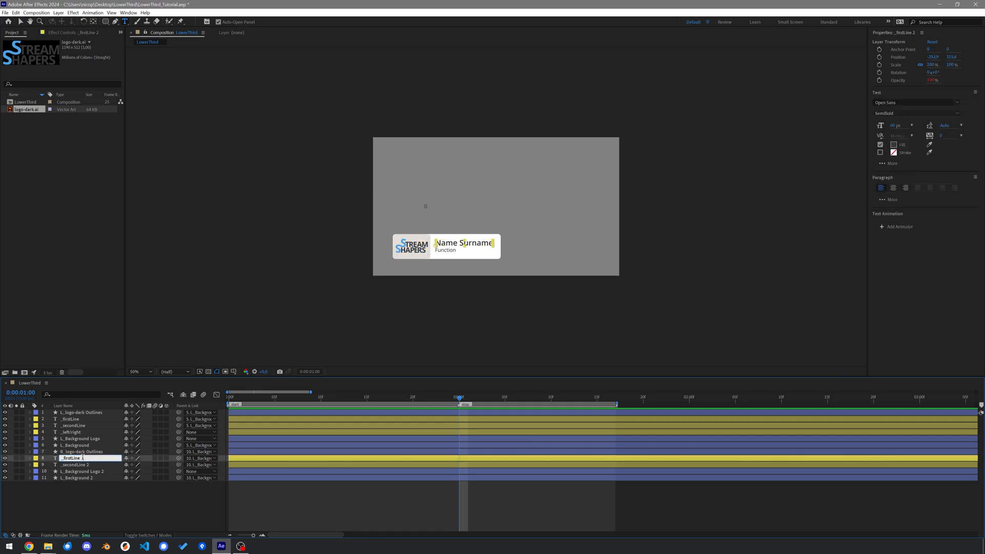
pyautogui.click(72, 464)
pyautogui.write('R')
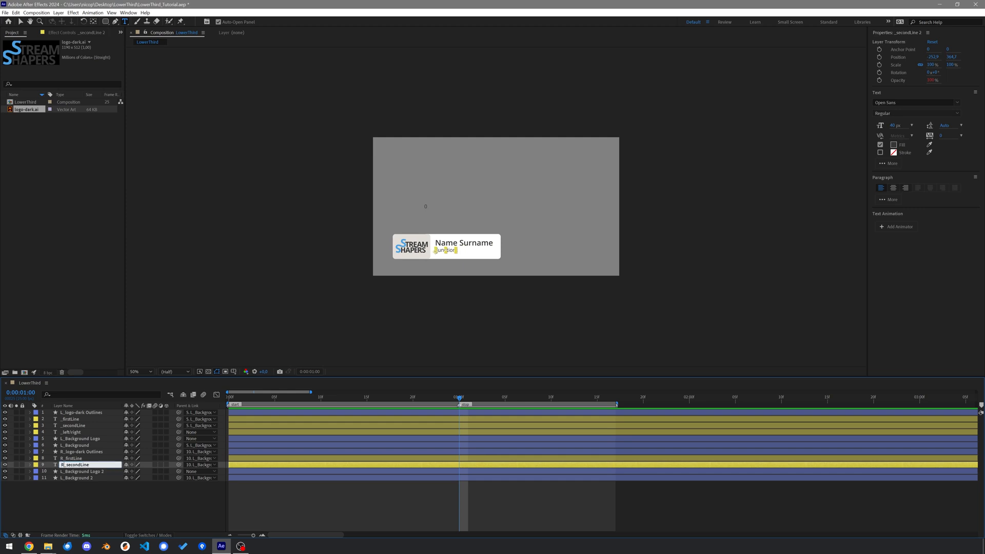
pyautogui.click(82, 471)
pyautogui.write('R')
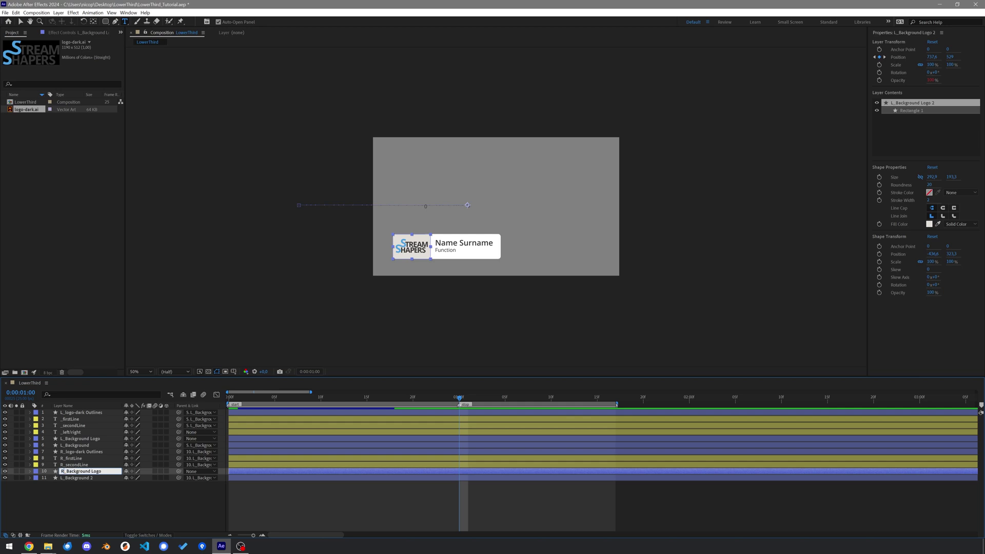
pyautogui.doubleClick(72, 479)
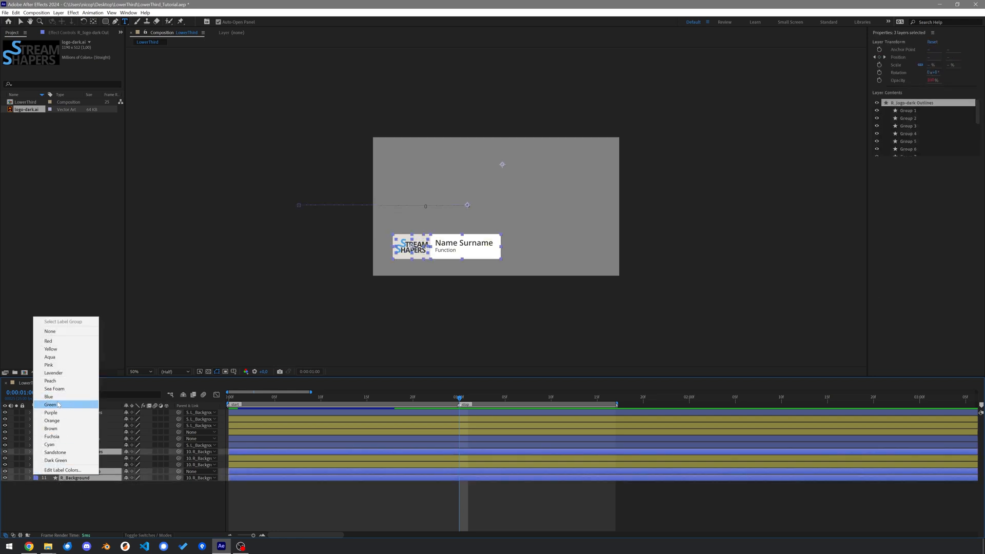
# Step: Set the R_ layers' label colour to Orange
pyautogui.click(51, 421)
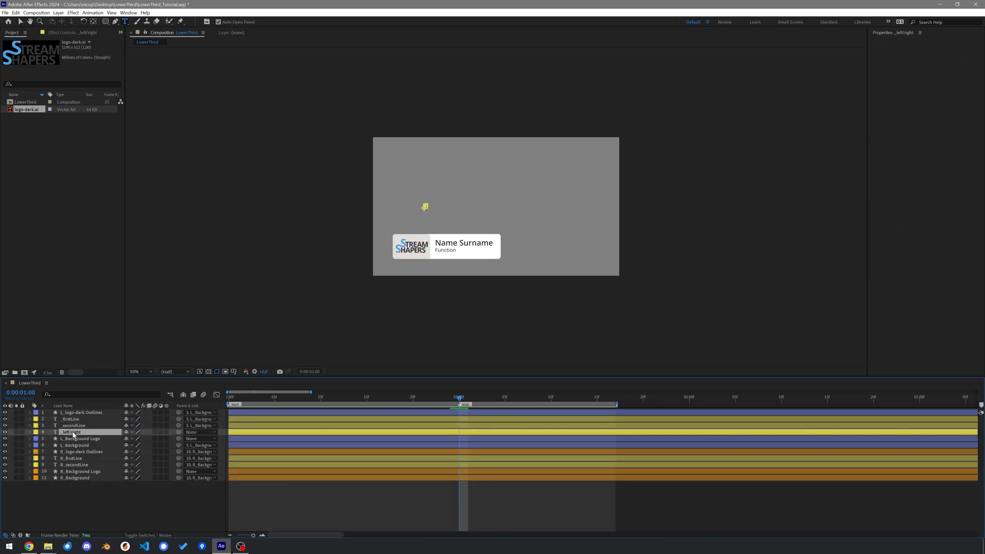
# Step: Edit the R_ layers' Opacity expressions to show 100 when the selector reads 1
pyautogui.click(72, 432)
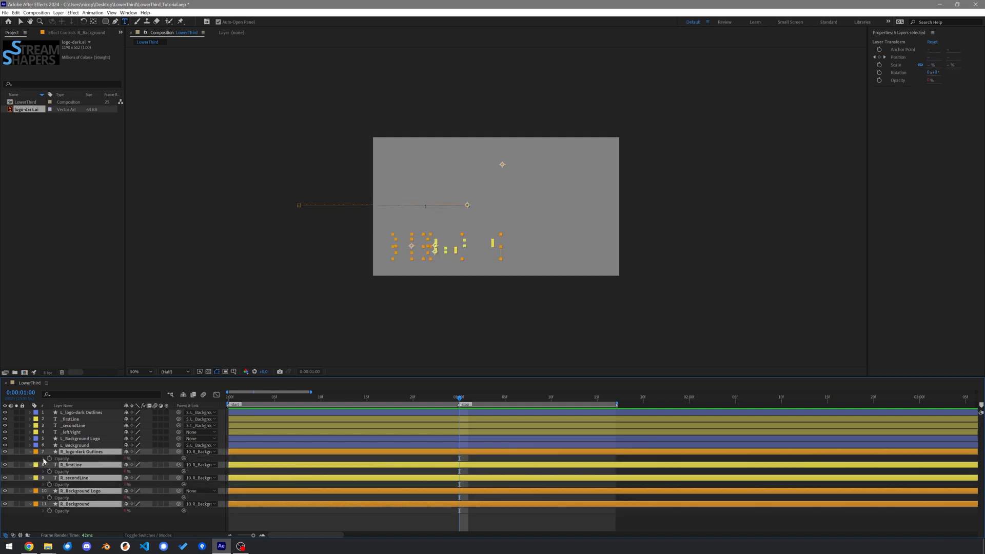
pyautogui.click(41, 459)
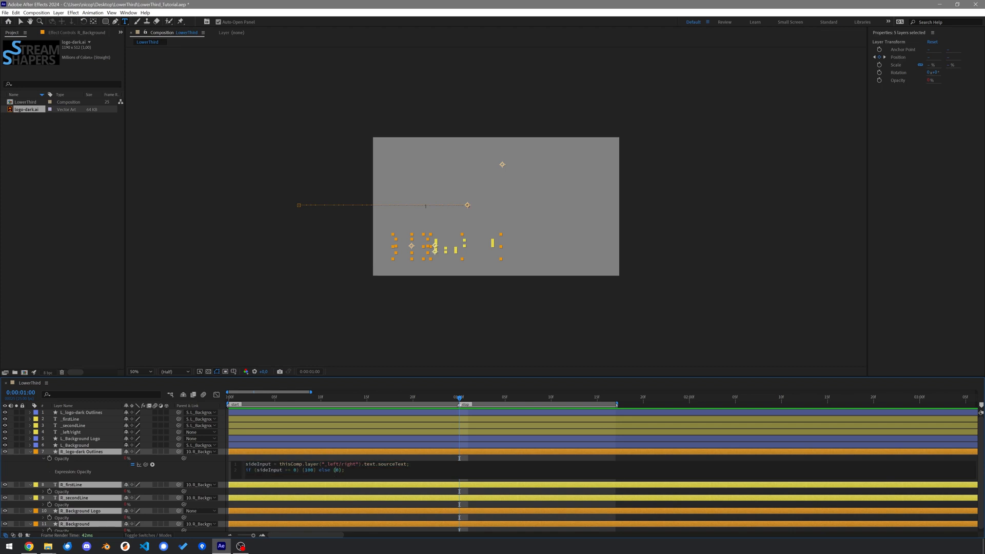
pyautogui.write('100')
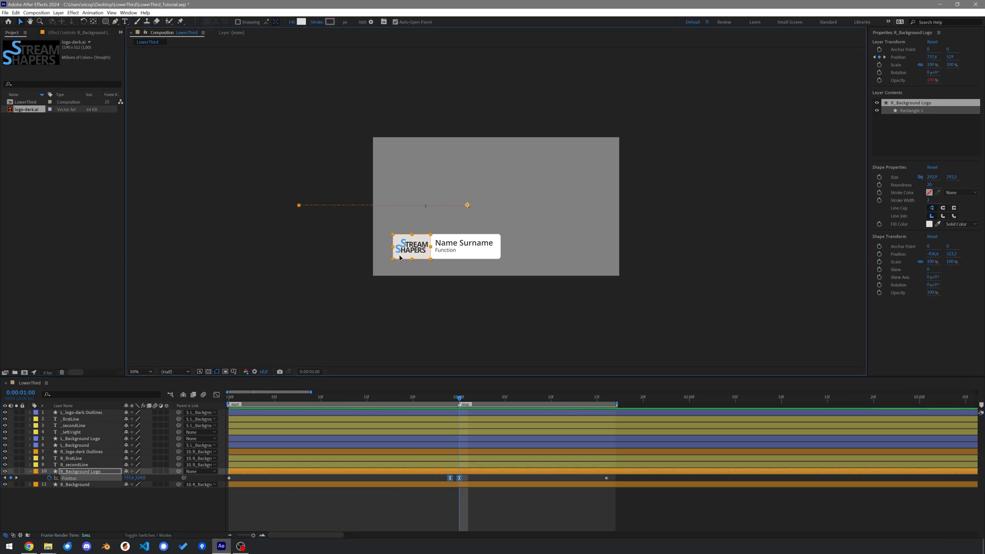
# Step: Move R_Background Logo's end Position keyframe past the right frame edge and set its interpolation
pyautogui.moveTo(401, 257); pyautogui.dragTo(559, 261)
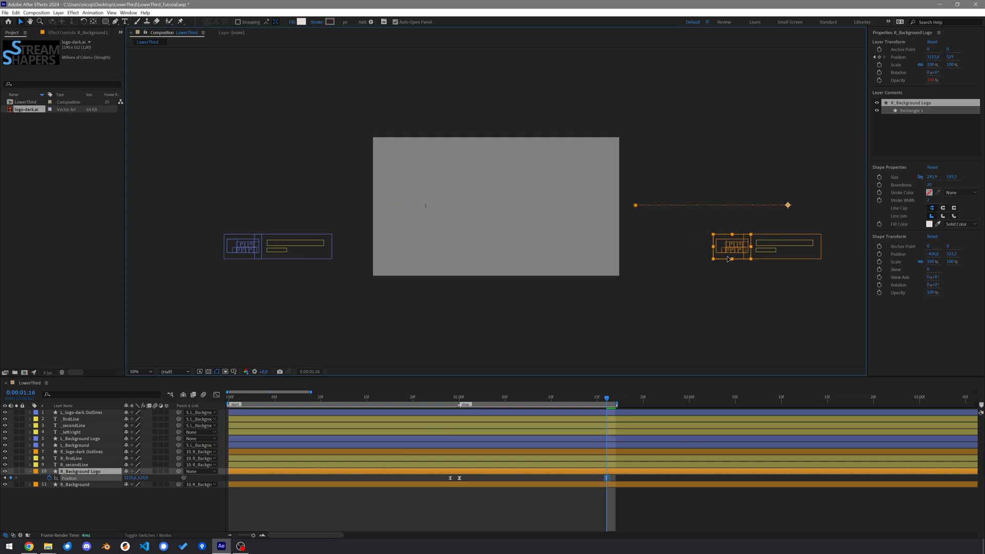
pyautogui.moveTo(733, 247); pyautogui.dragTo(748, 255)
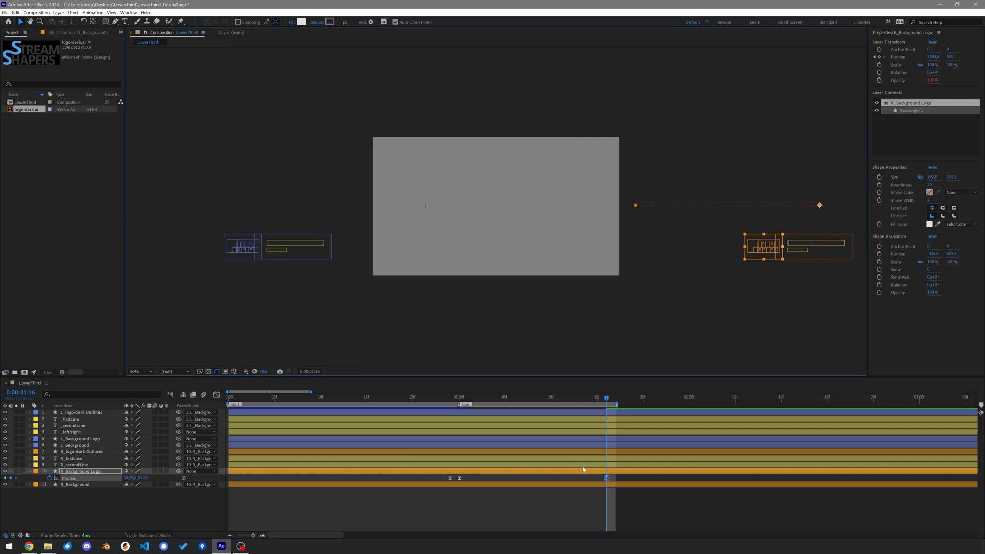
pyautogui.moveTo(605, 455)
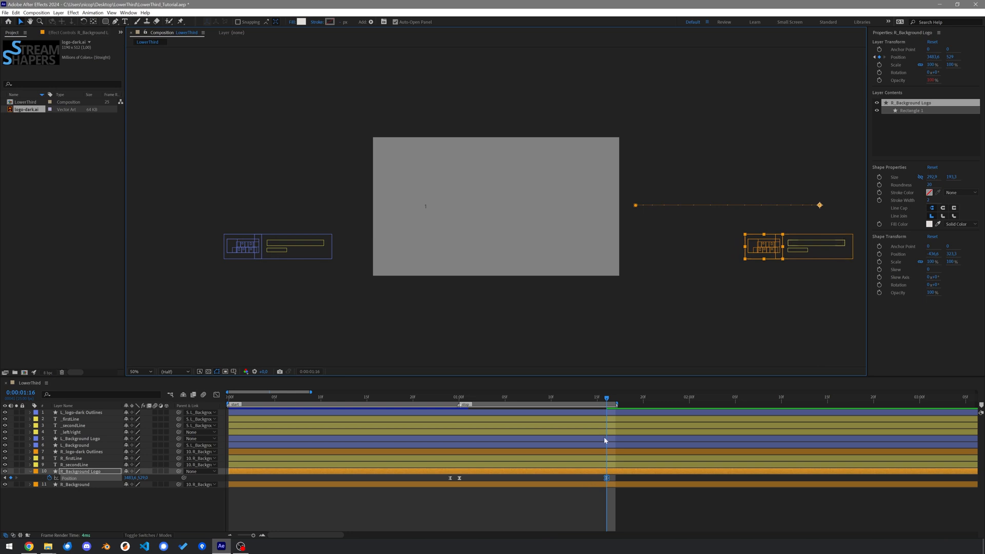
pyautogui.rightClick(605, 478)
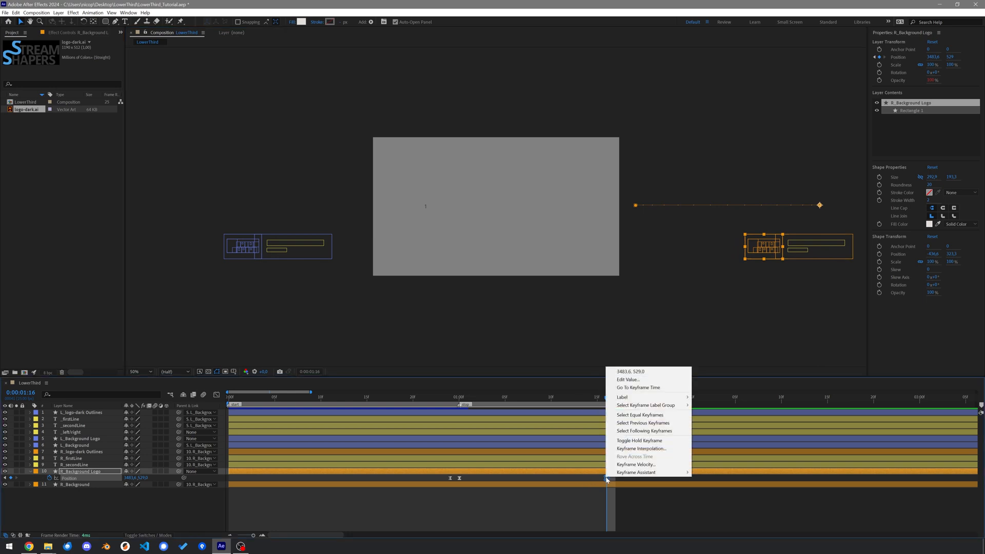
pyautogui.click(642, 448)
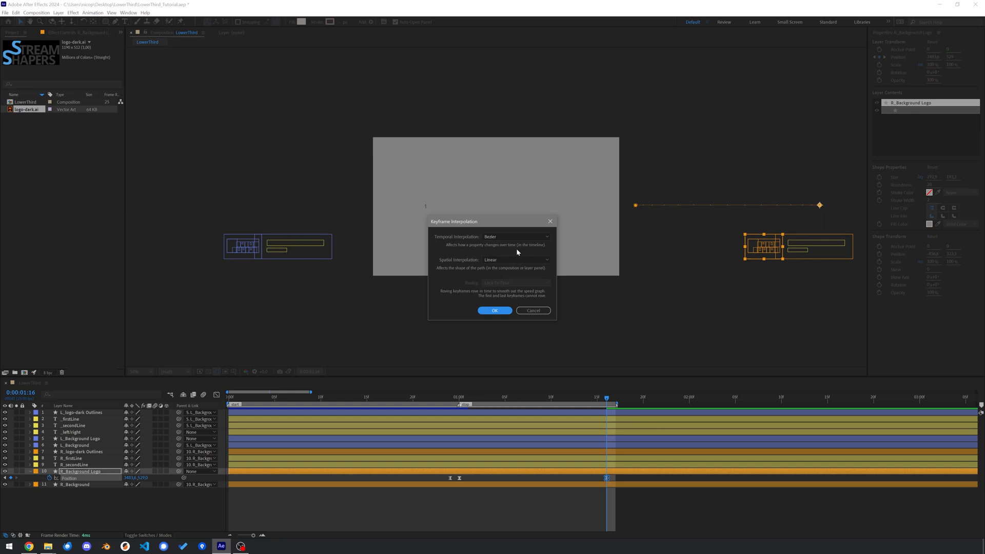
pyautogui.click(495, 311)
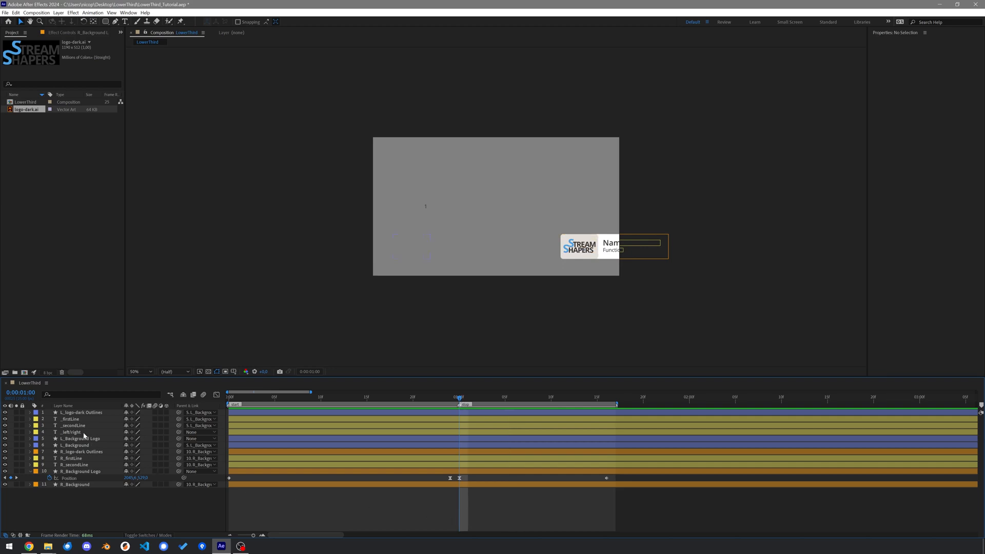
# Step: Right-align R_firstLine and R_secondLine and place them left of the logo
pyautogui.click(72, 432)
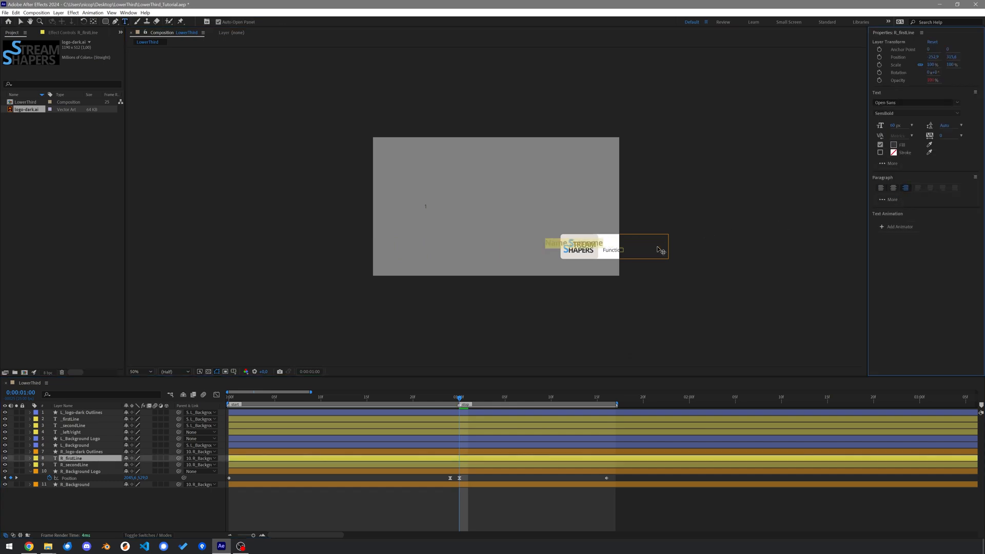
pyautogui.click(74, 465)
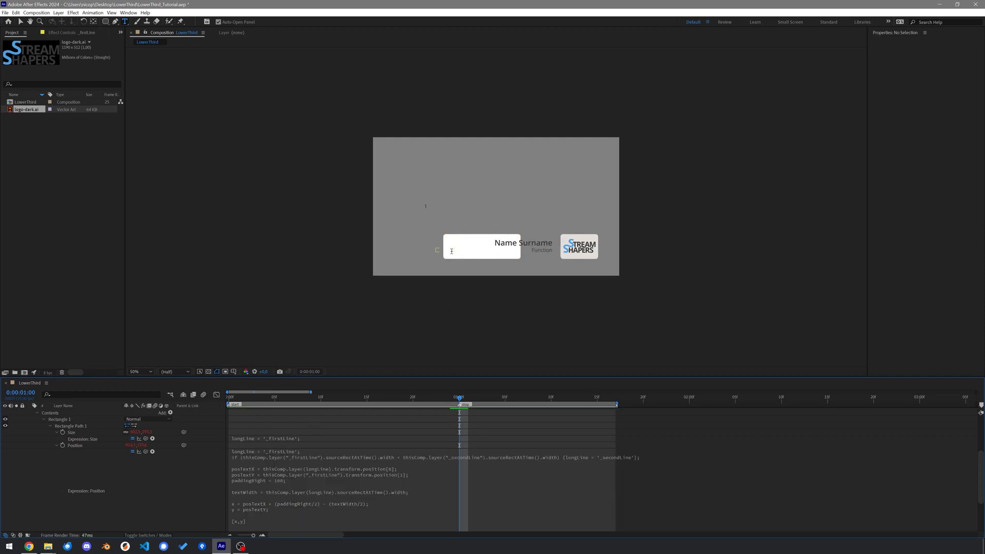
# Step: Rewrite R_Background's Size and Position x expressions using paddingRight and textWidth
pyautogui.click(482, 247)
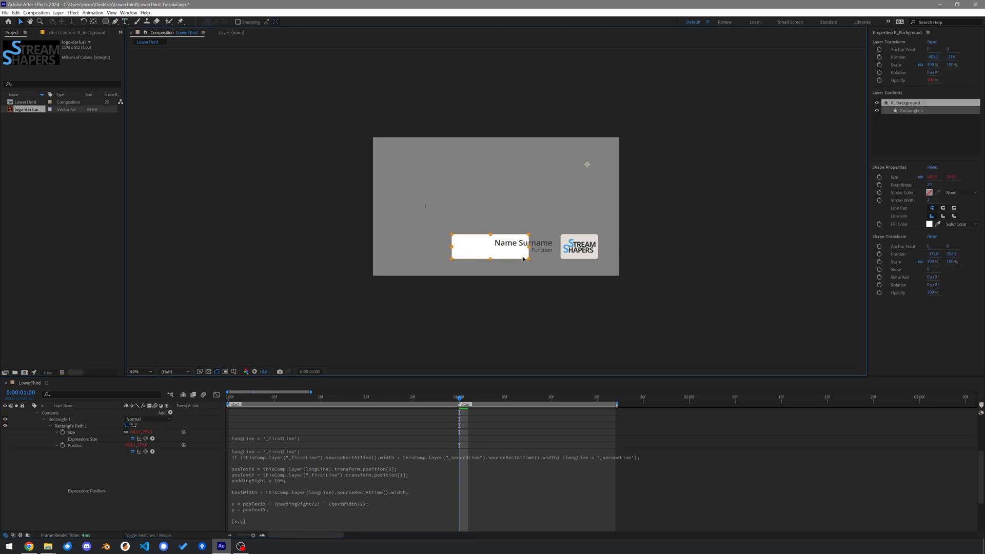
pyautogui.click(524, 243)
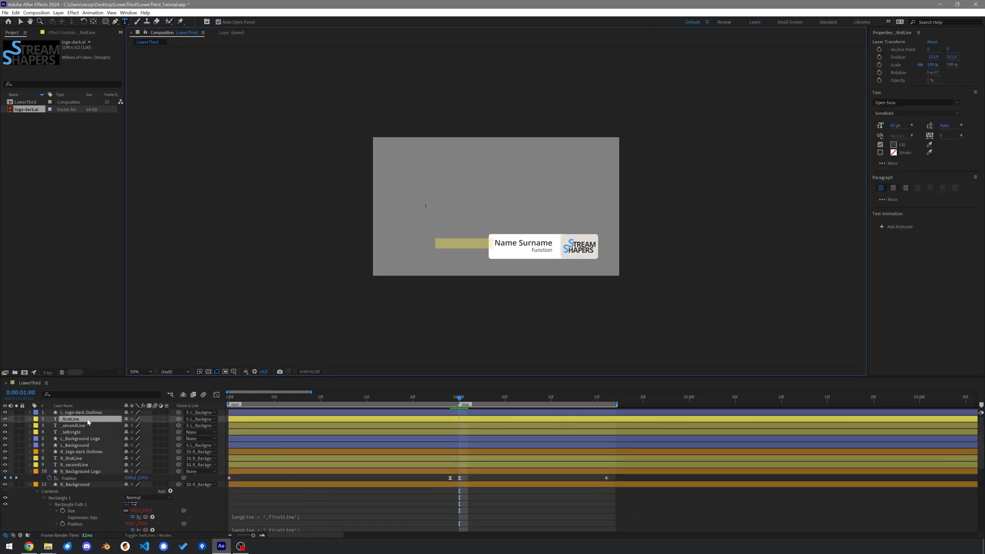
# Step: Type 'dadad' and 'dadadadada' into the text lines to test the box width
pyautogui.write('dadad')
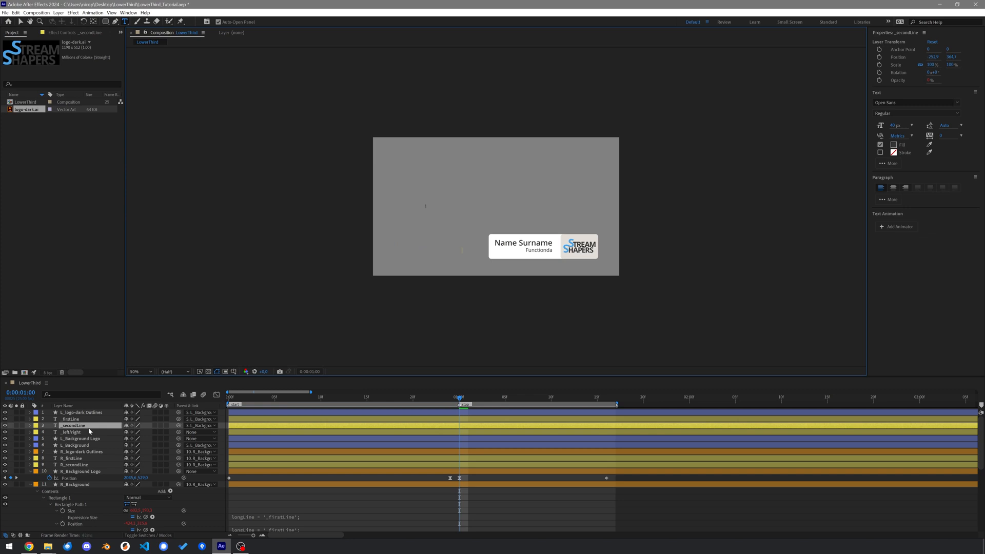
pyautogui.write('dadadadada')
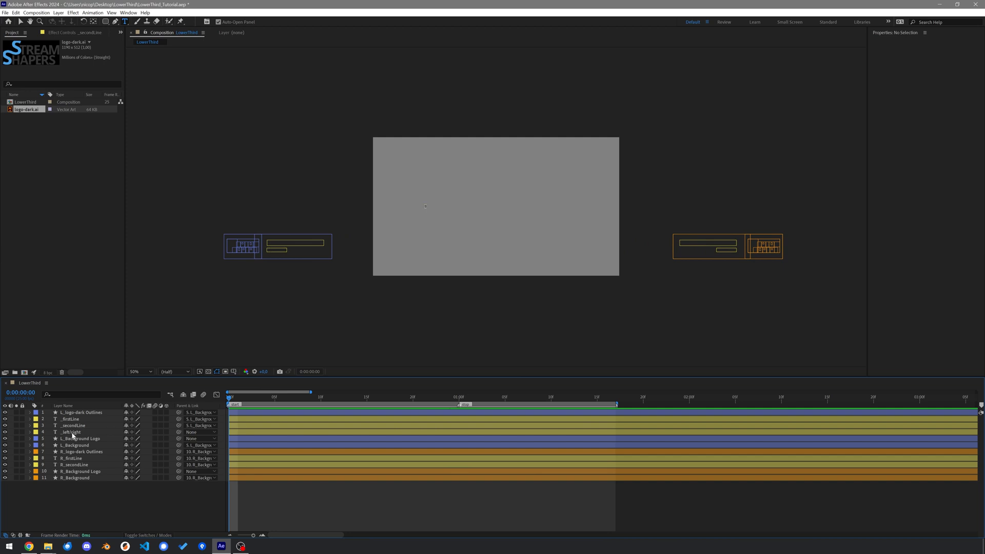
# Step: At 1:00, select _firstLine and open the Name Surname text for editing
pyautogui.click(71, 432)
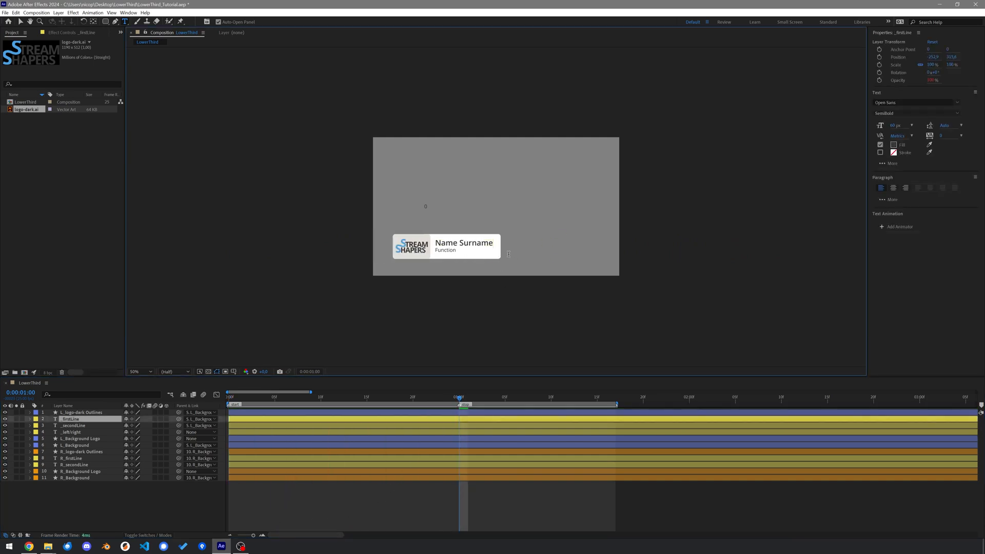
pyautogui.doubleClick(477, 242)
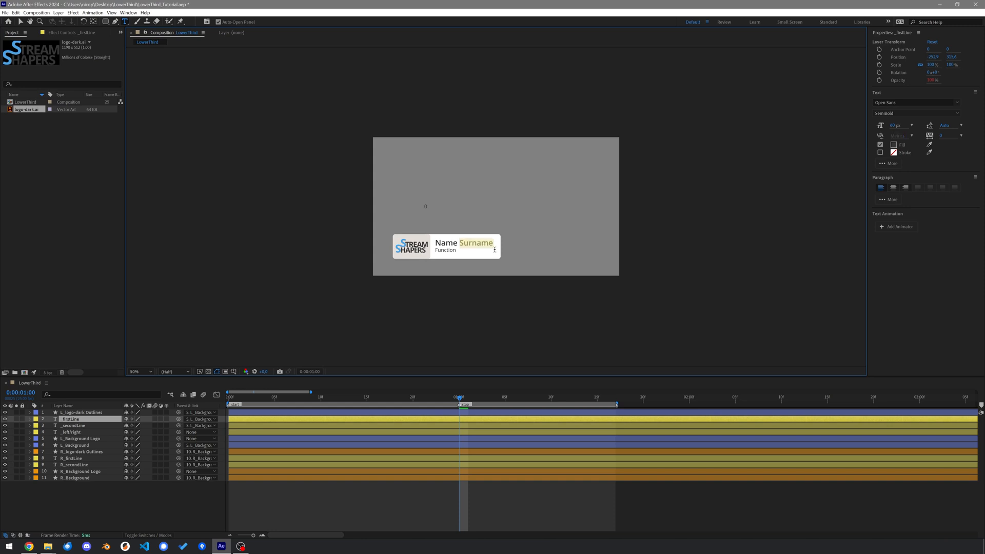